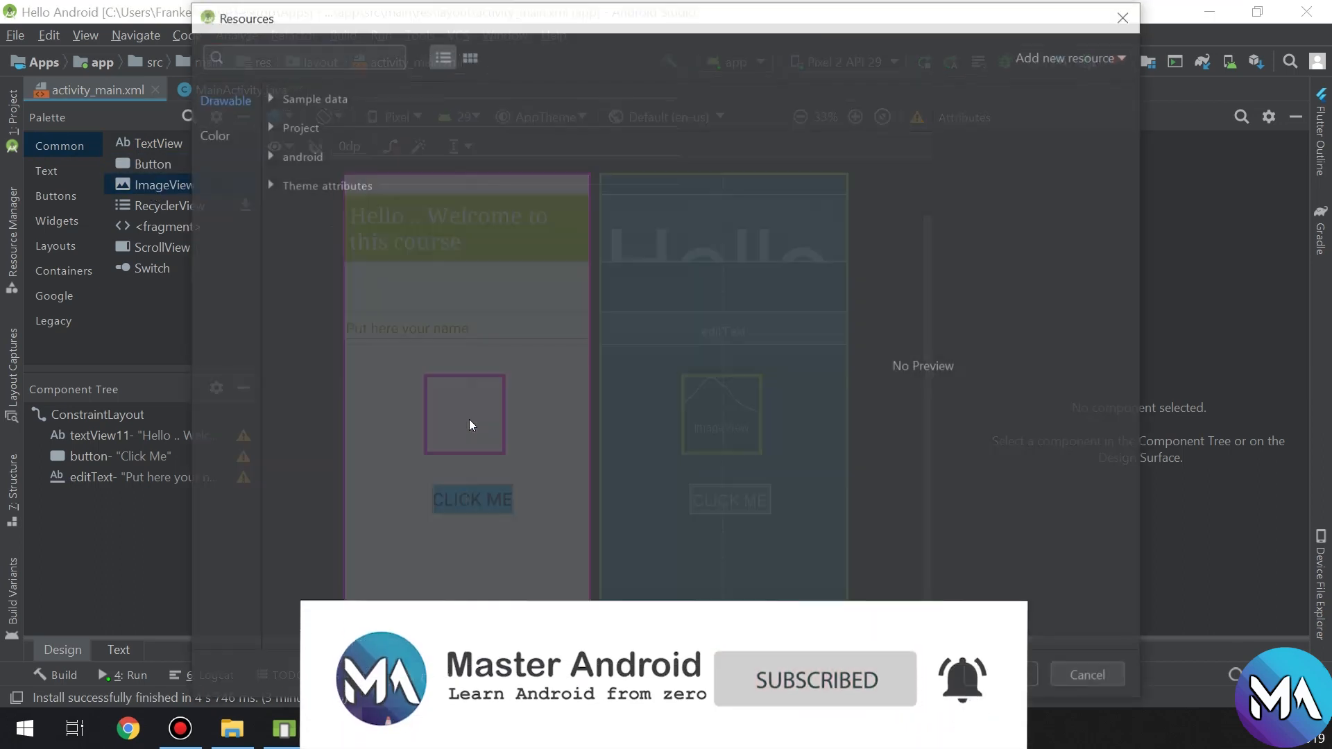
- Choose the sample avatars set as the new ImageView's picture
left_click(287, 130)
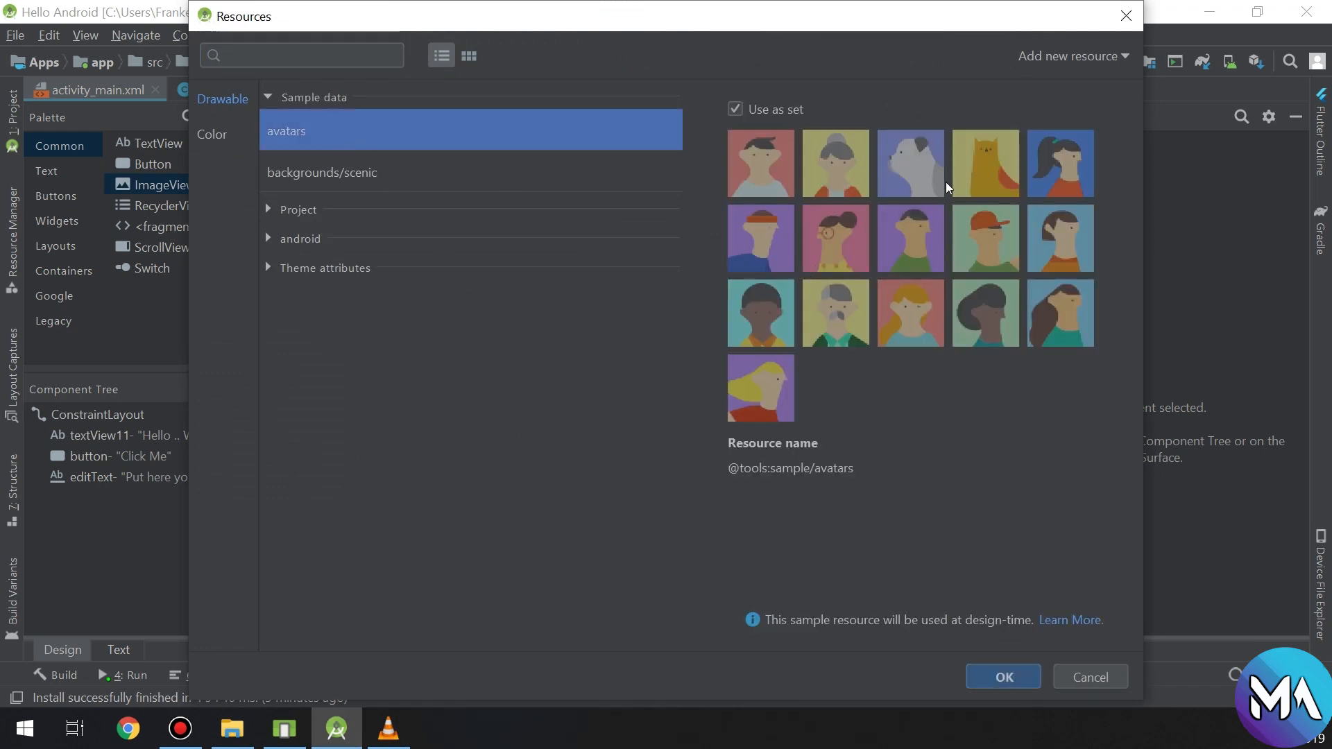
mouse_move(1003, 678)
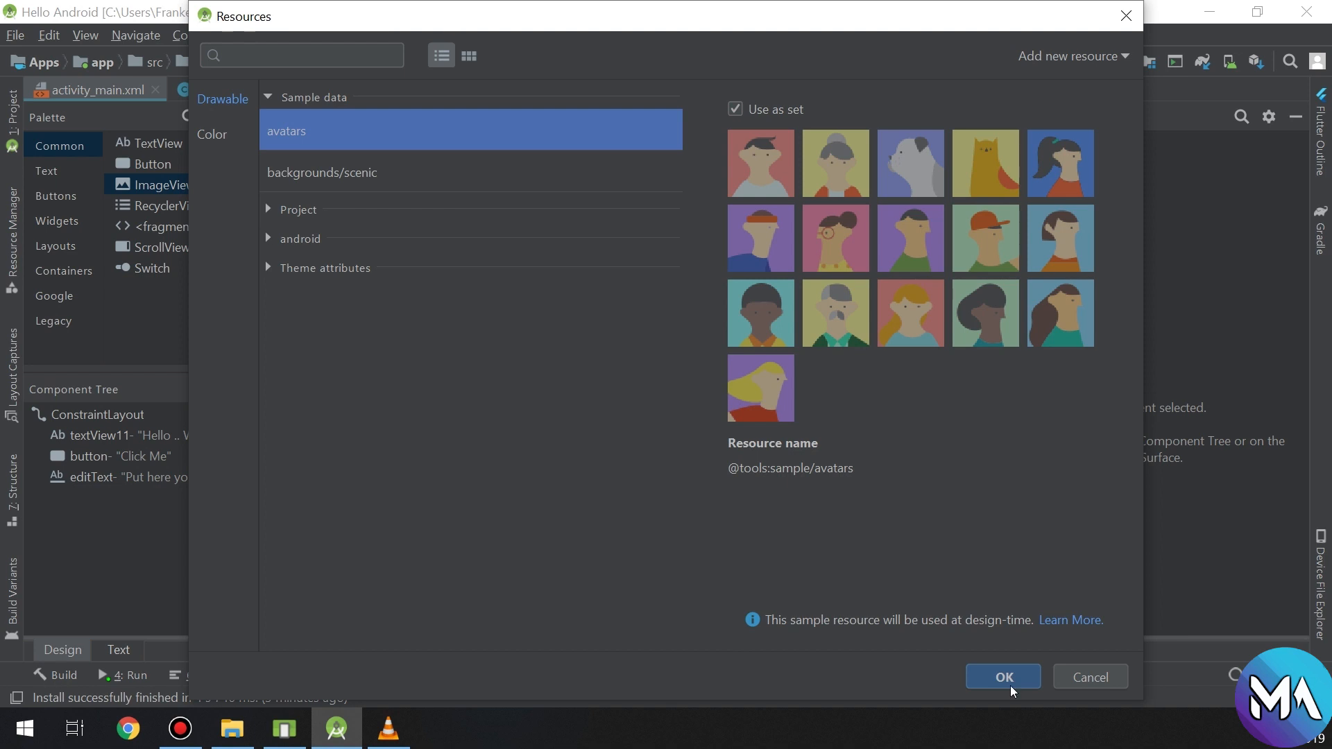
mouse_move(1070, 164)
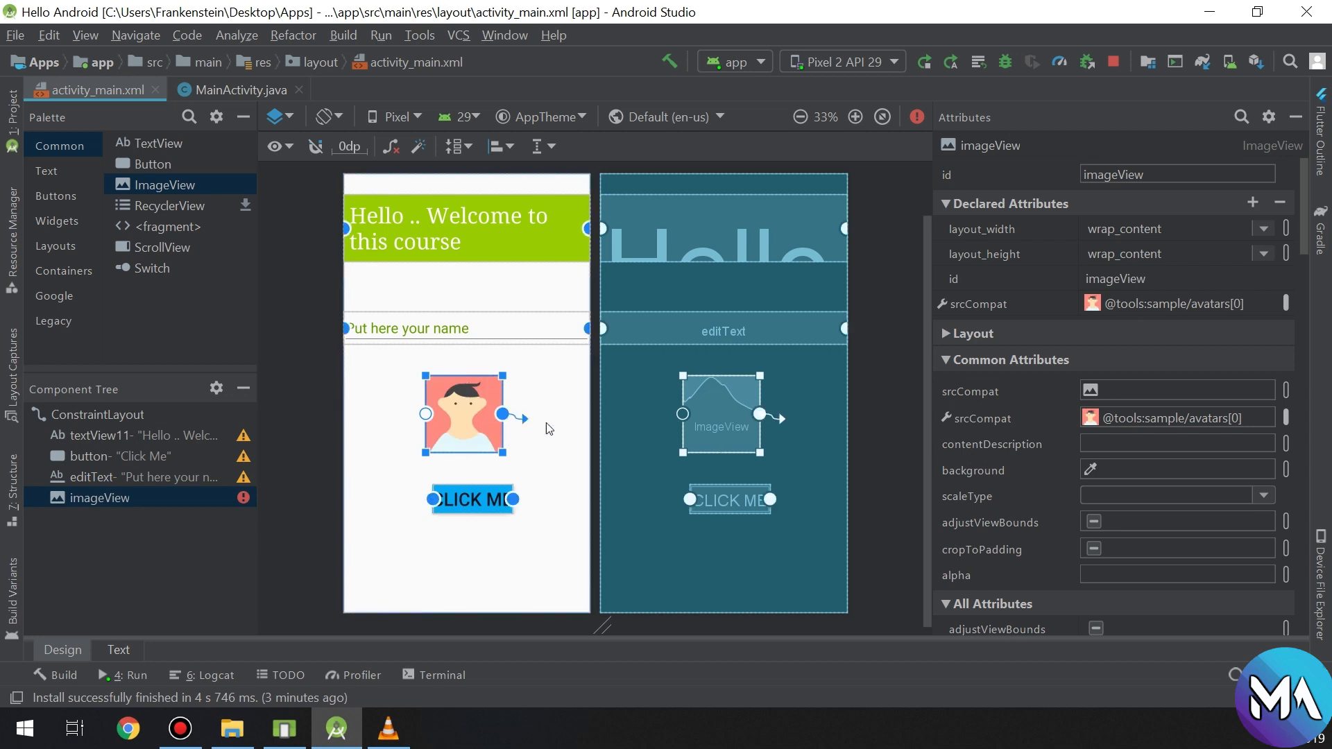
- Constrain the avatar image to the name field, the CLICK ME button and the parent edges
left_click_drag(462, 415, 550, 415)
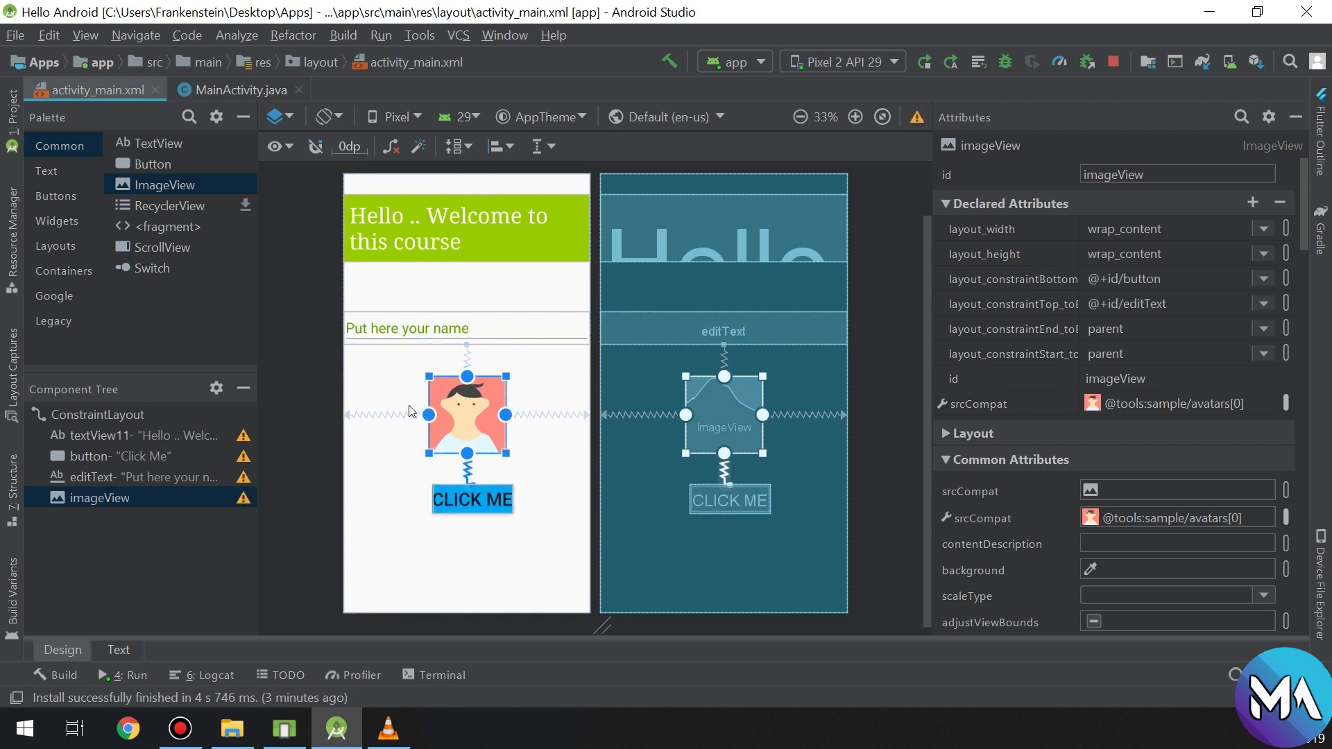
- Switch the avatar's scaleType through fitEnd, fitXY and fitCenter, then enter 10 for the next attribute
left_click(1177, 174)
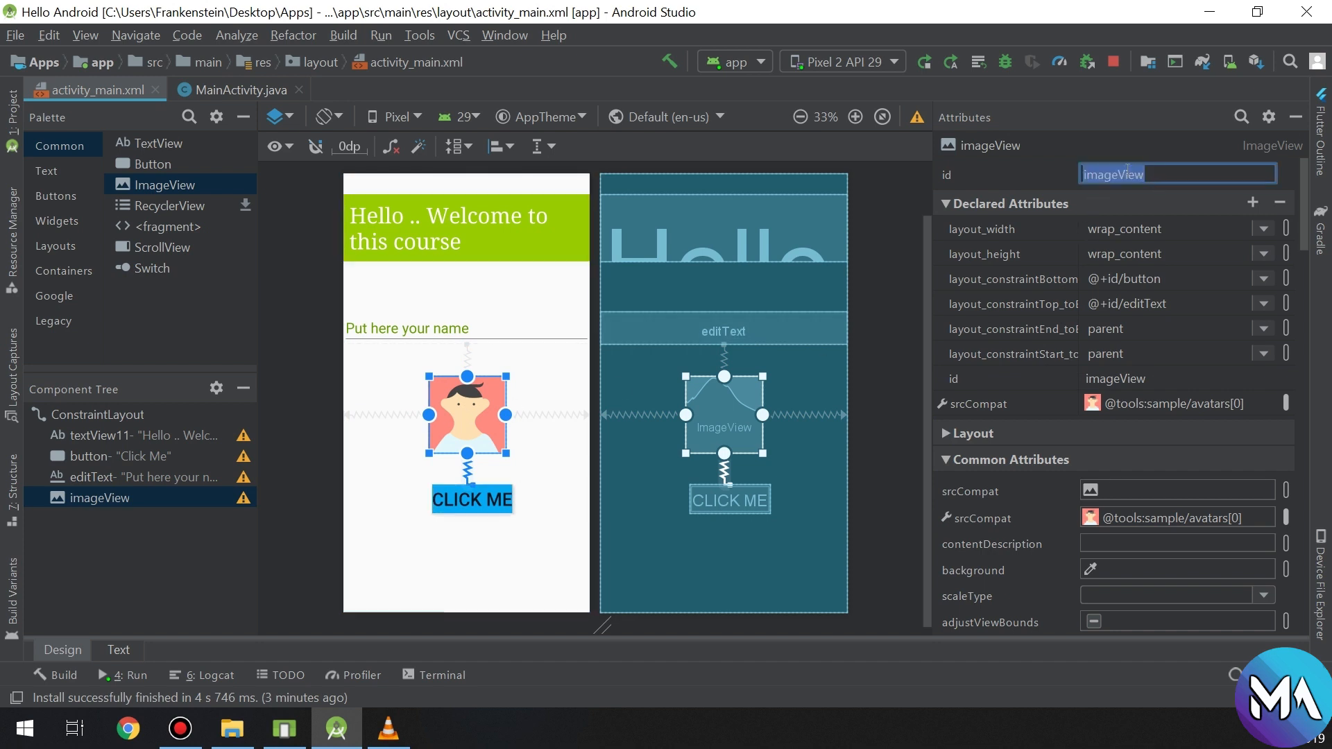
scroll("down", 3)
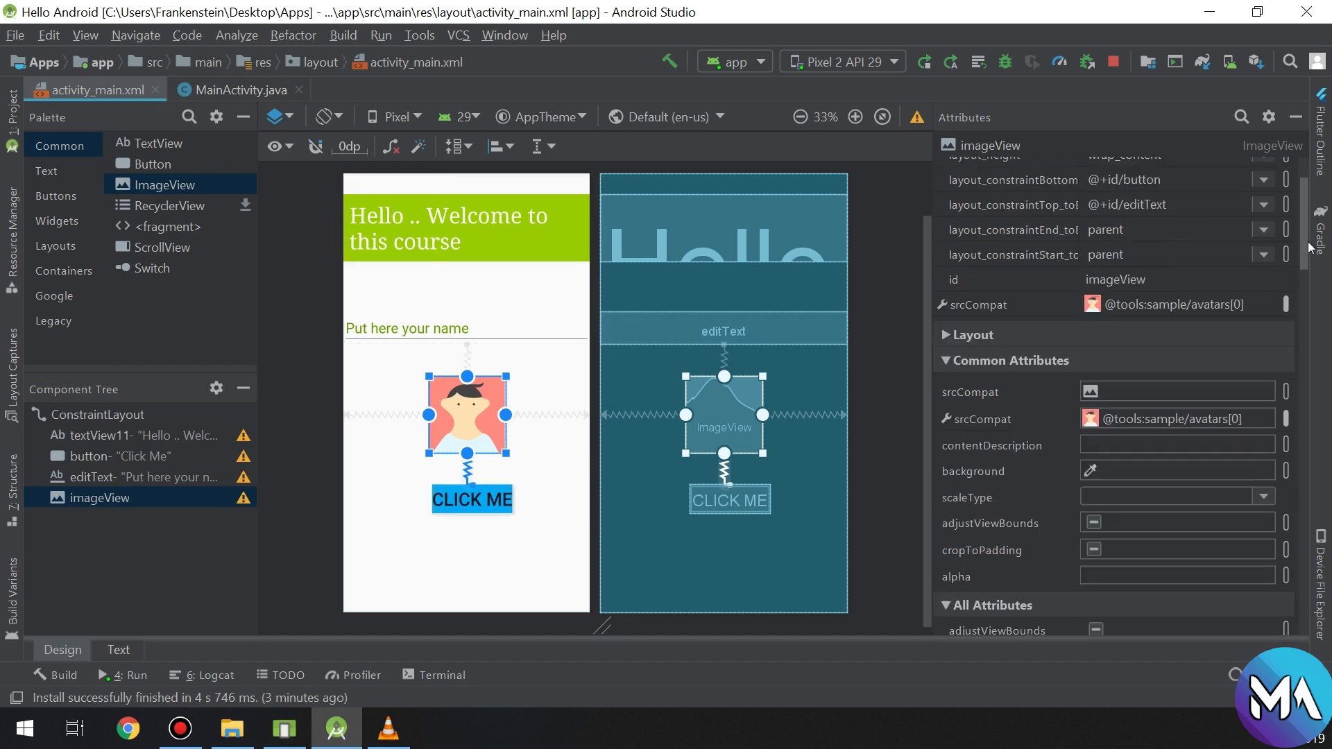
scroll("down", 3)
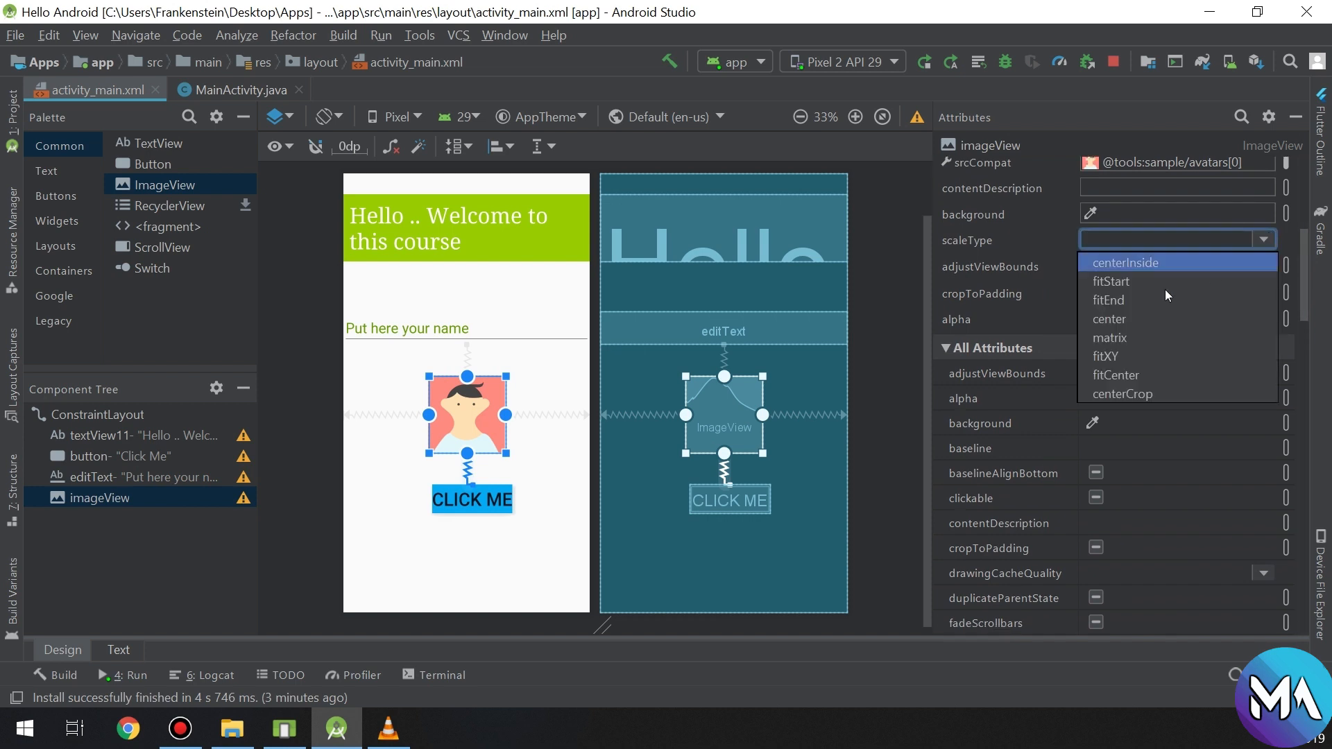
left_click(1109, 300)
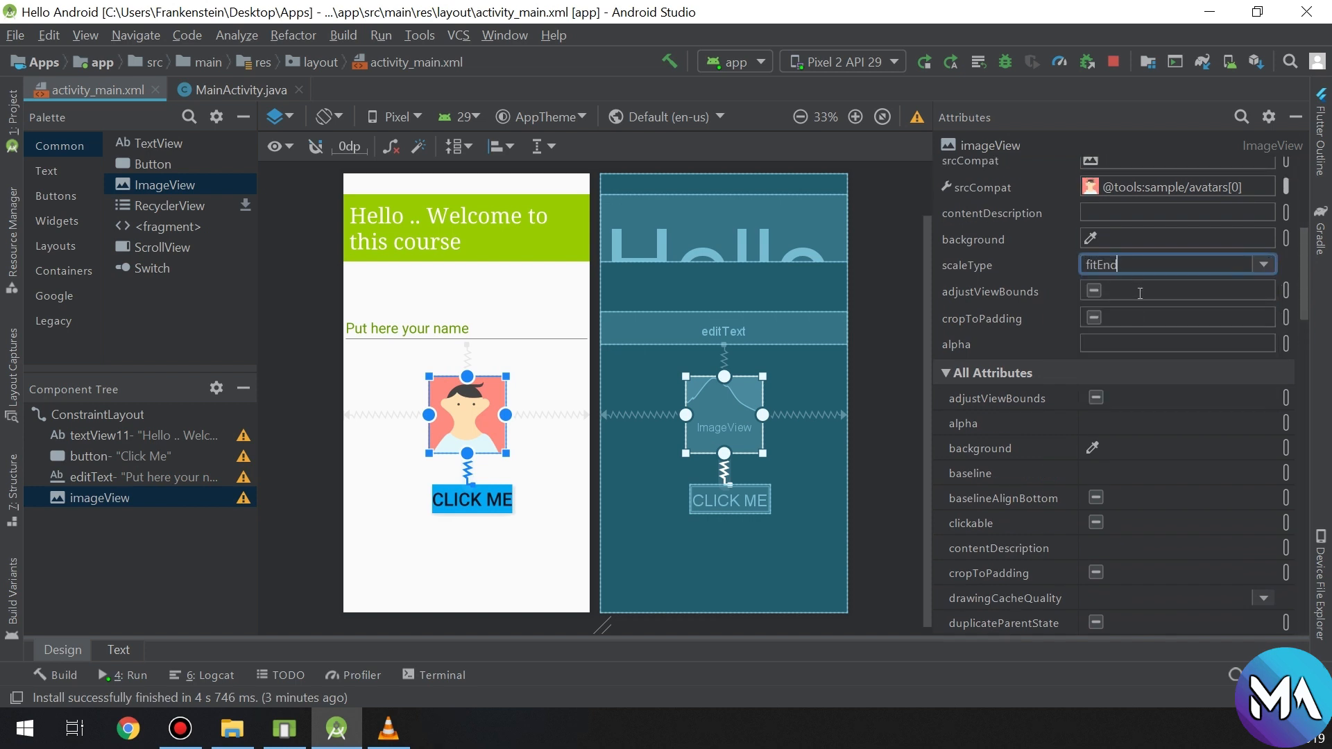
left_click(1264, 264)
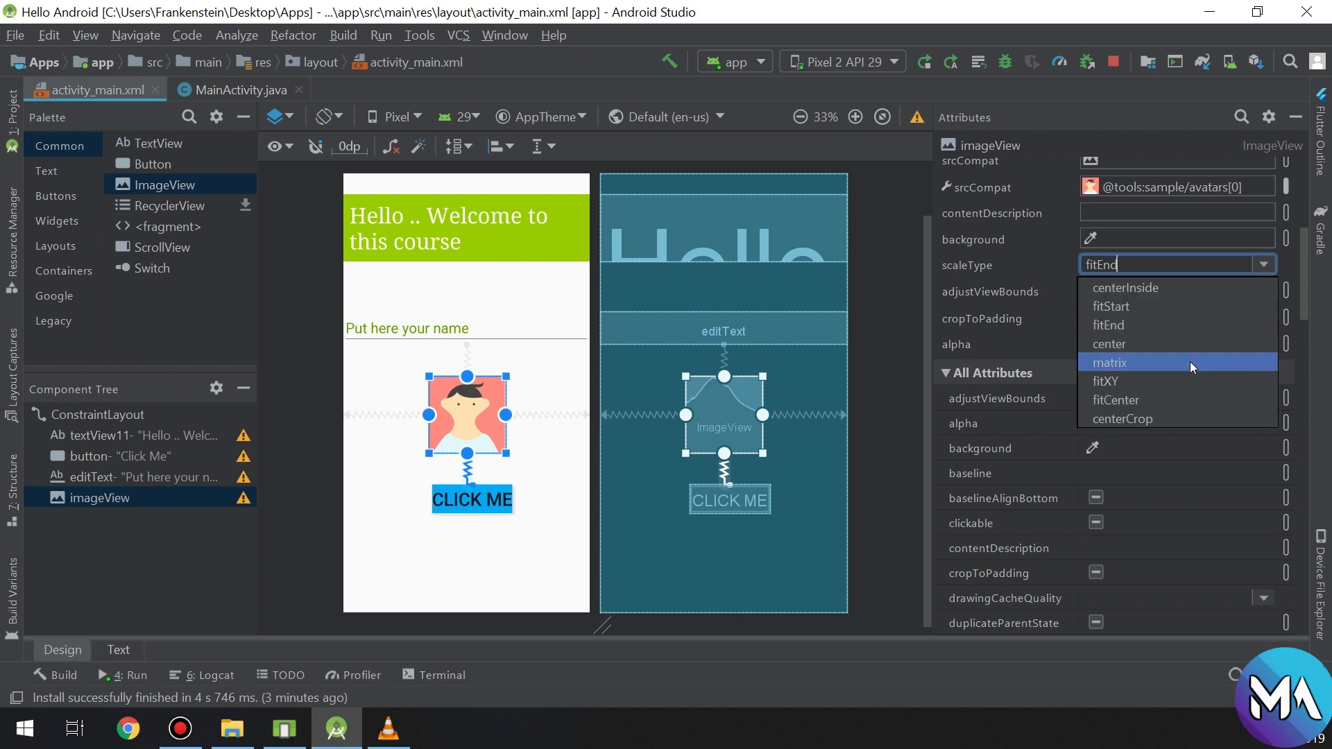
left_click(1107, 381)
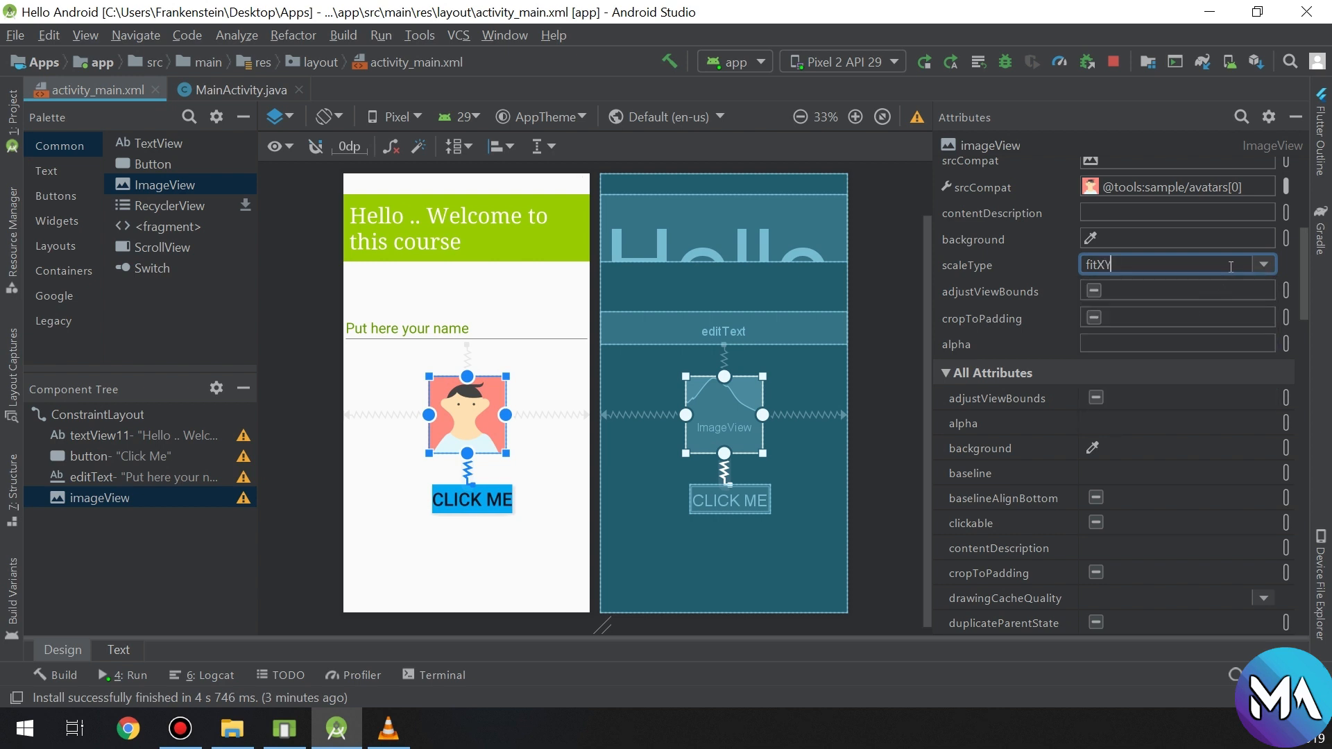
left_click(1264, 265)
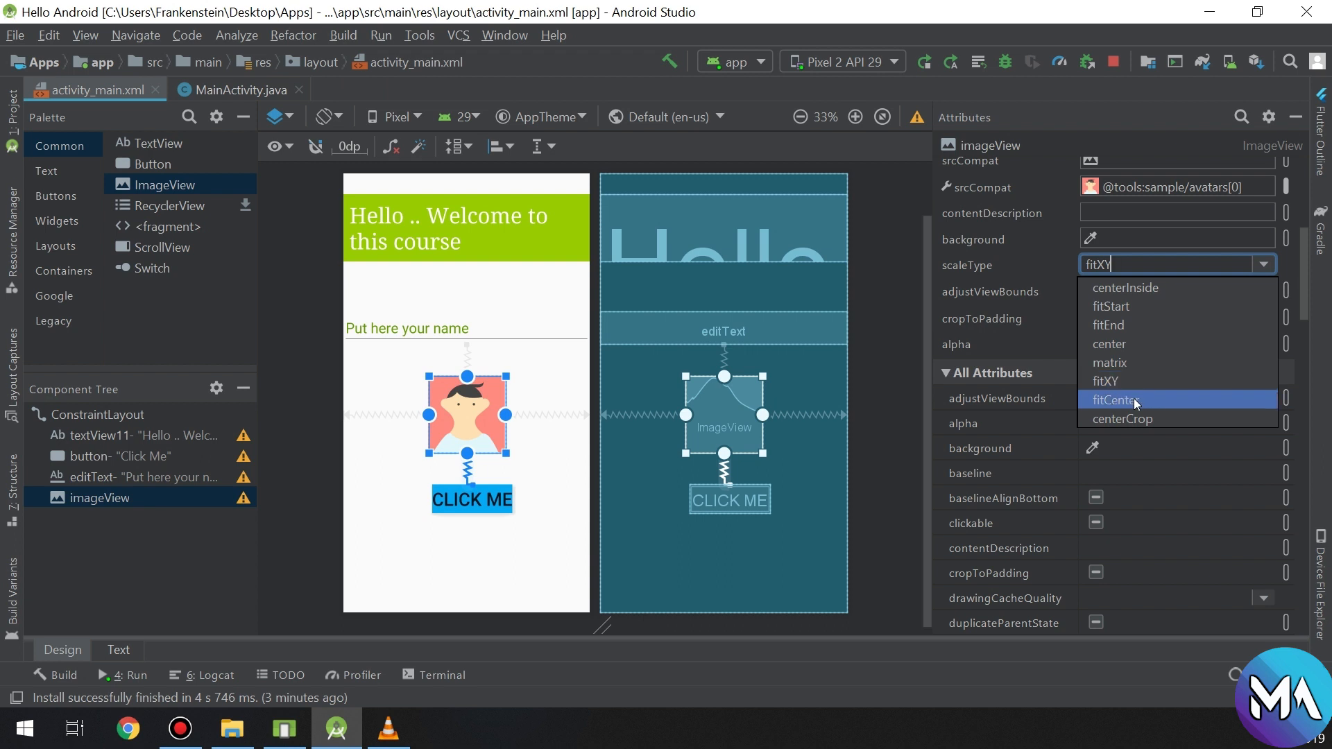
left_click(1113, 400)
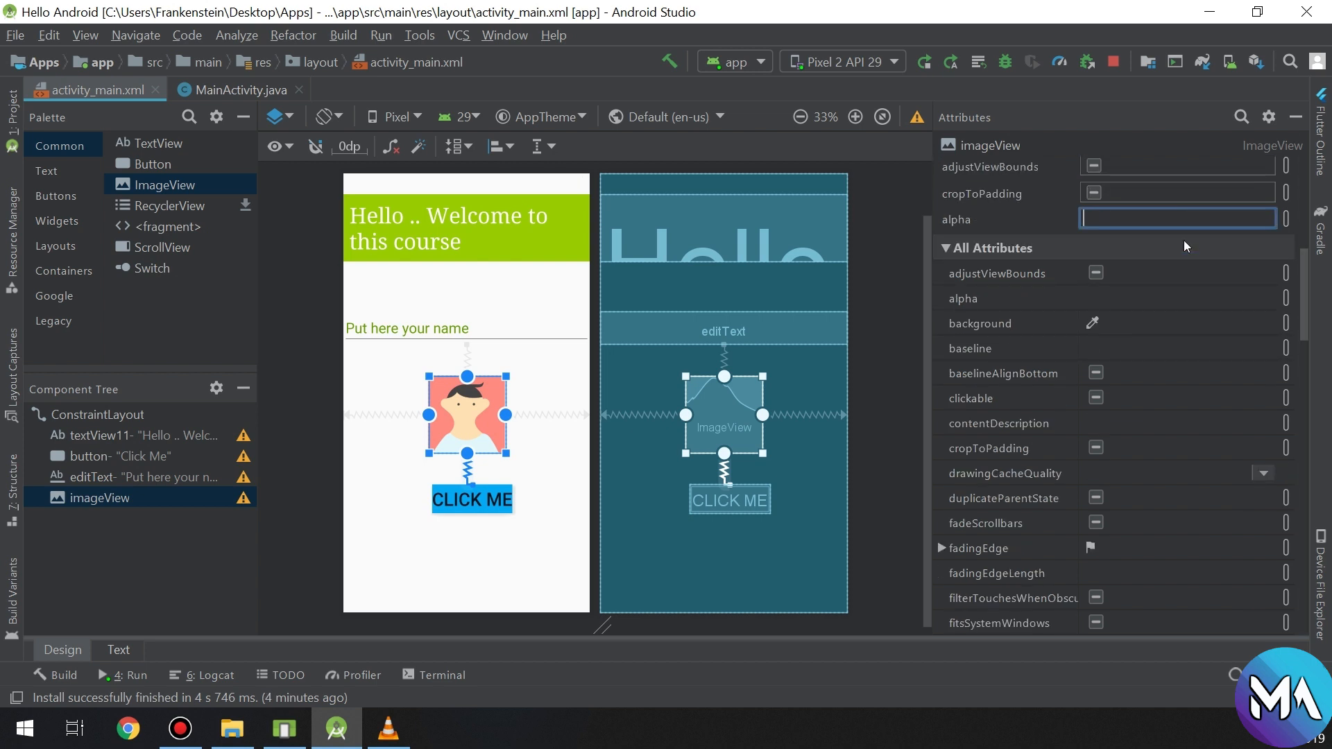
type("10")
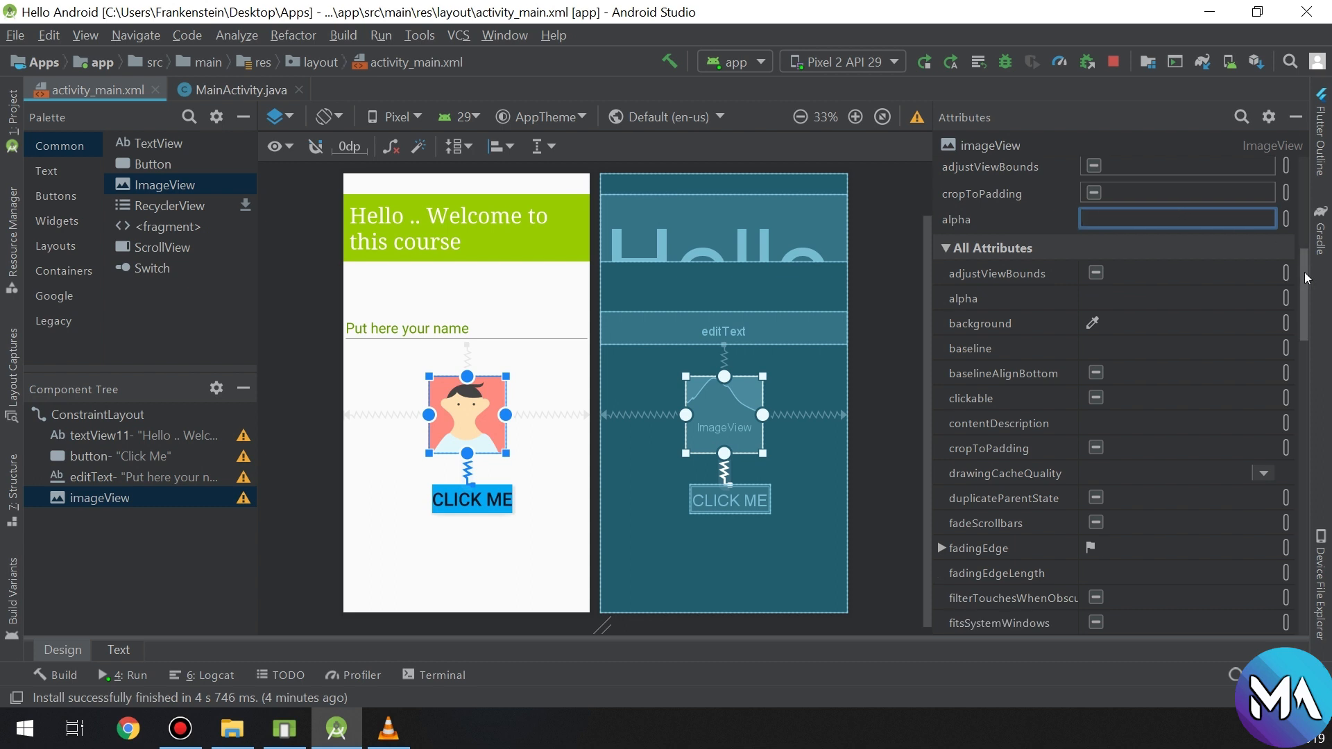
scroll("down", 3)
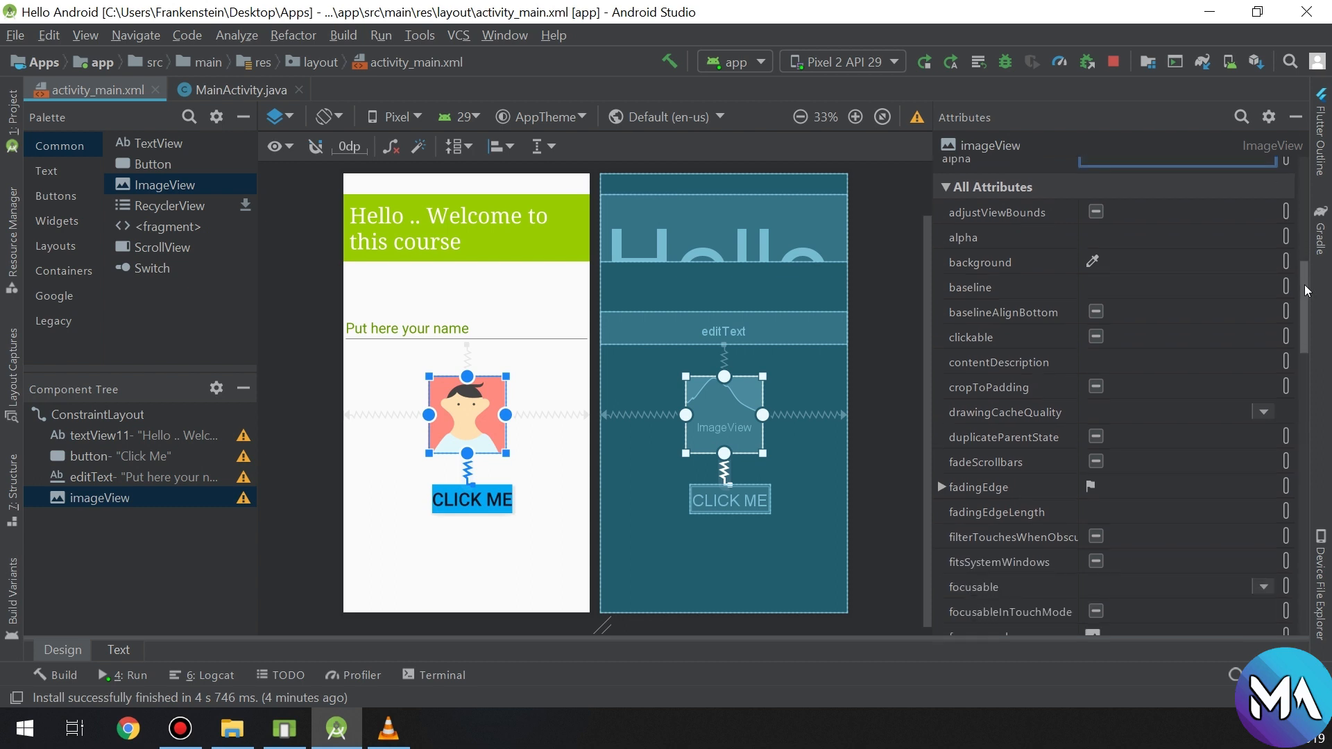
scroll("down", 3)
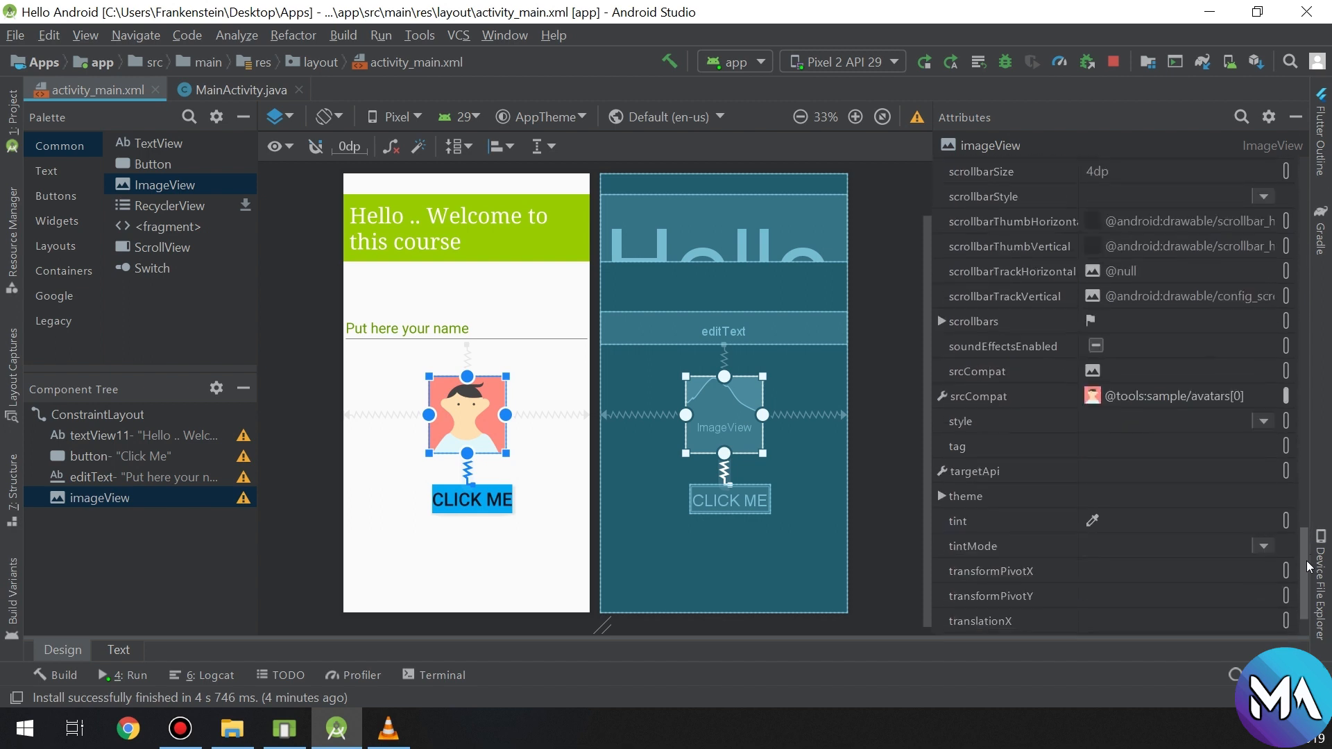
scroll("down", 3)
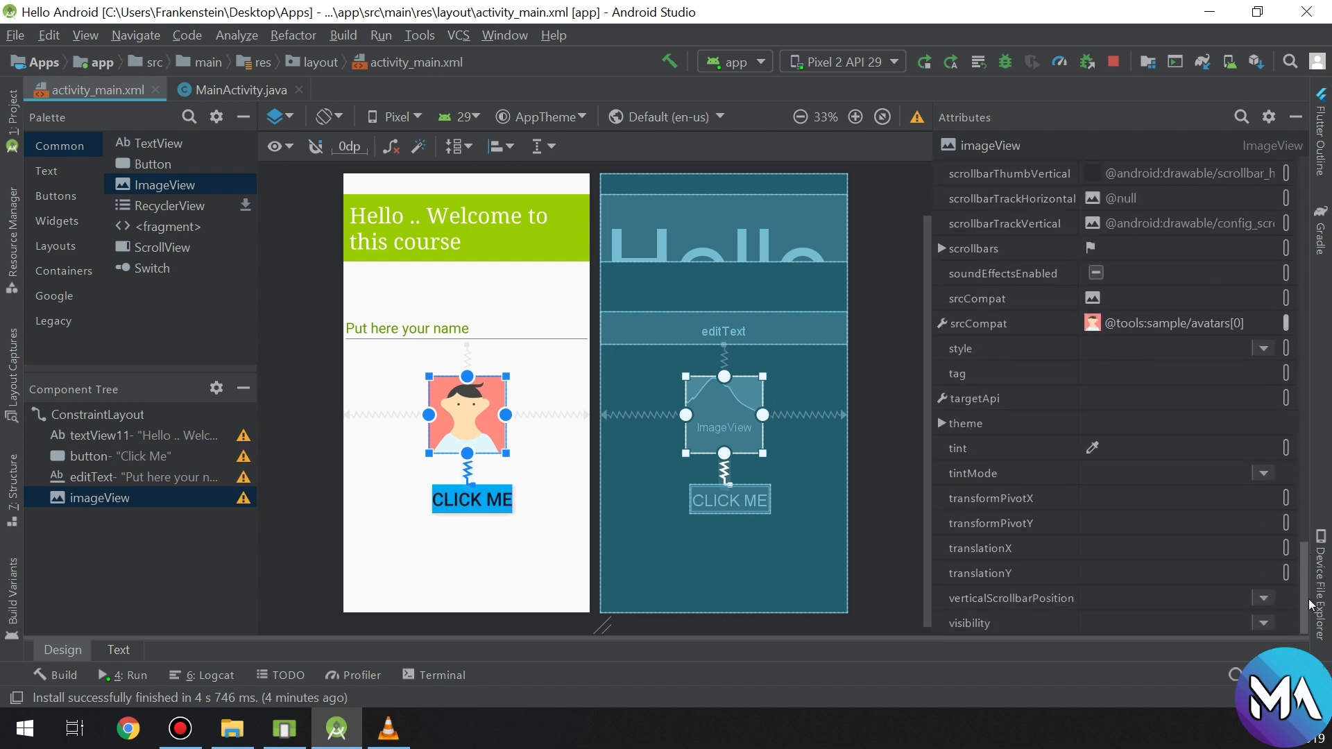
mouse_move(1290, 582)
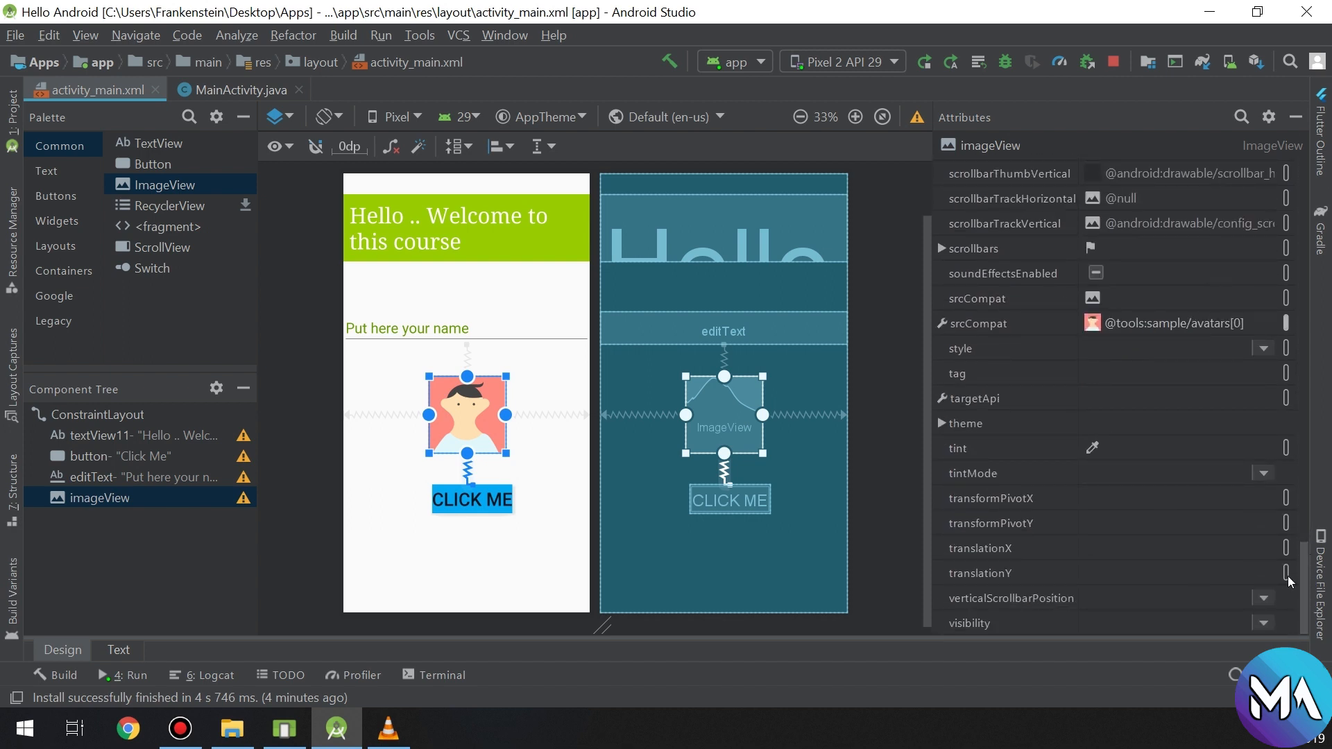
left_click(1180, 323)
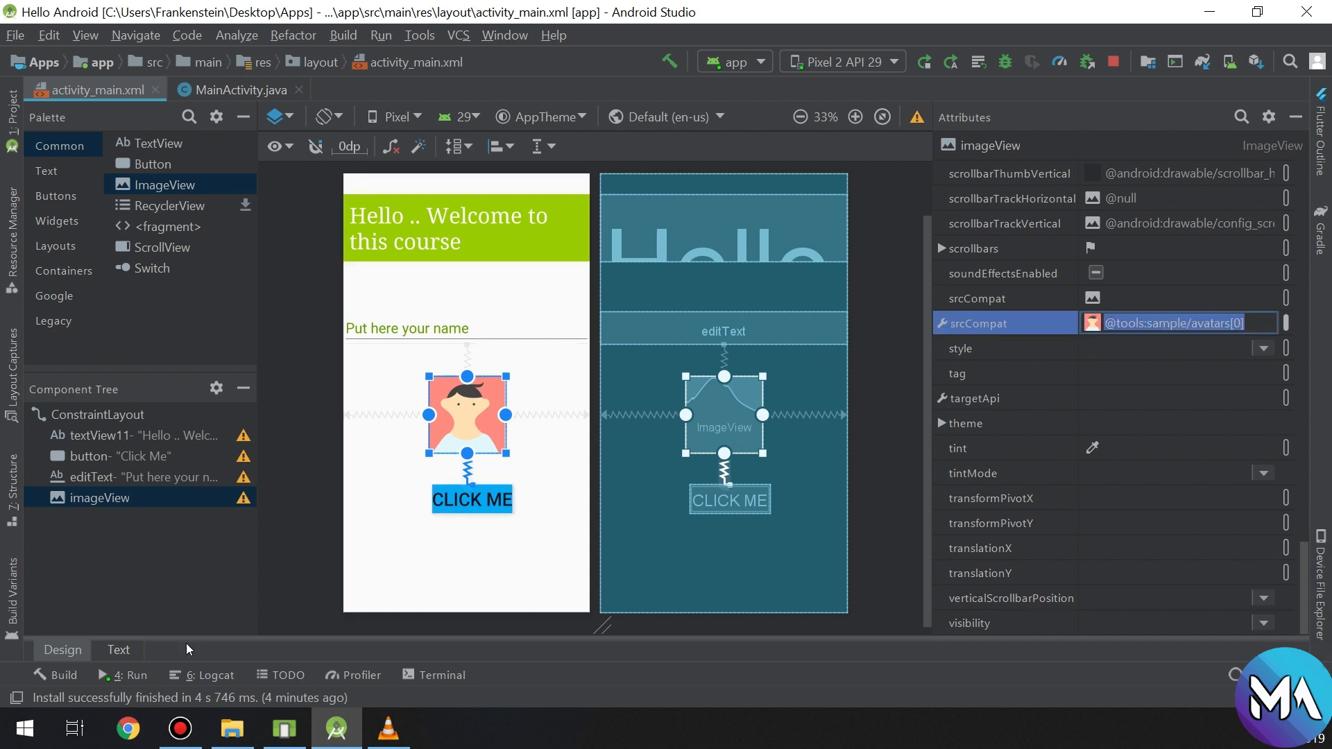
mouse_move(222, 321)
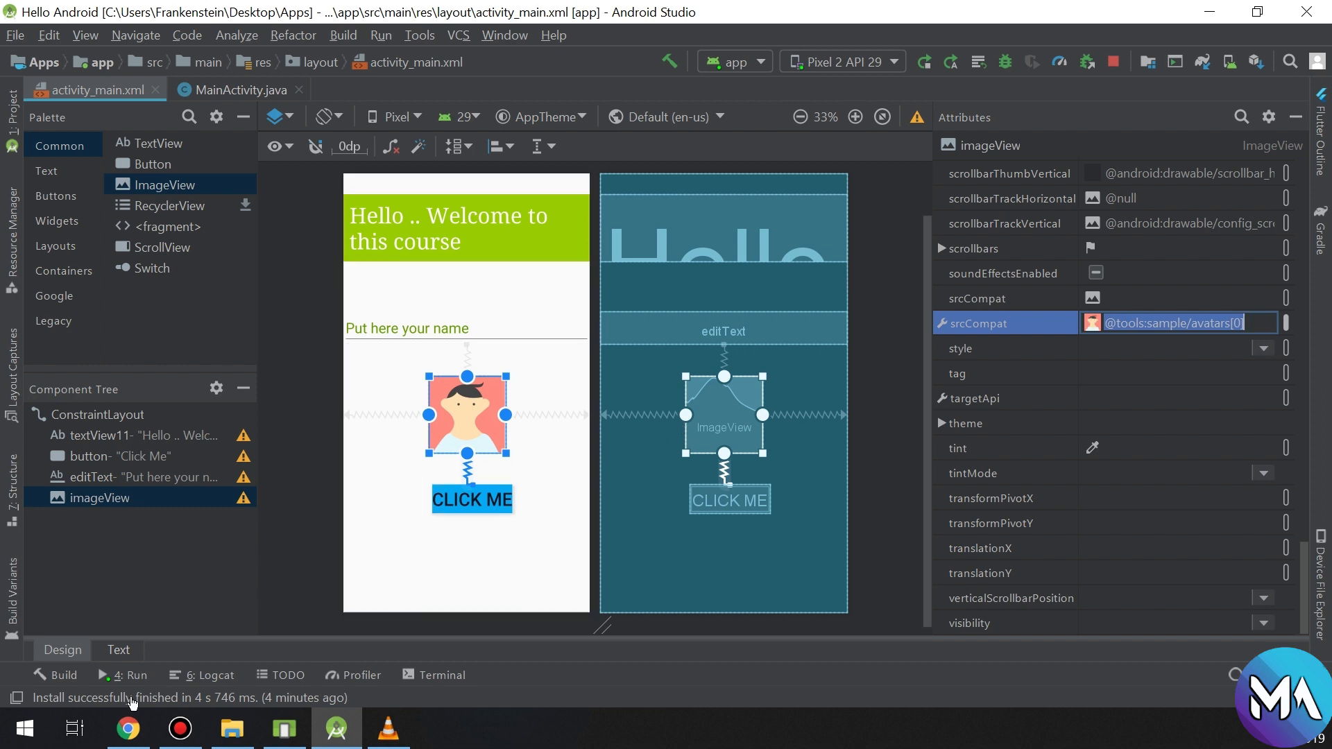
- Search Google Images for the Android logo in the web browser
left_click(126, 727)
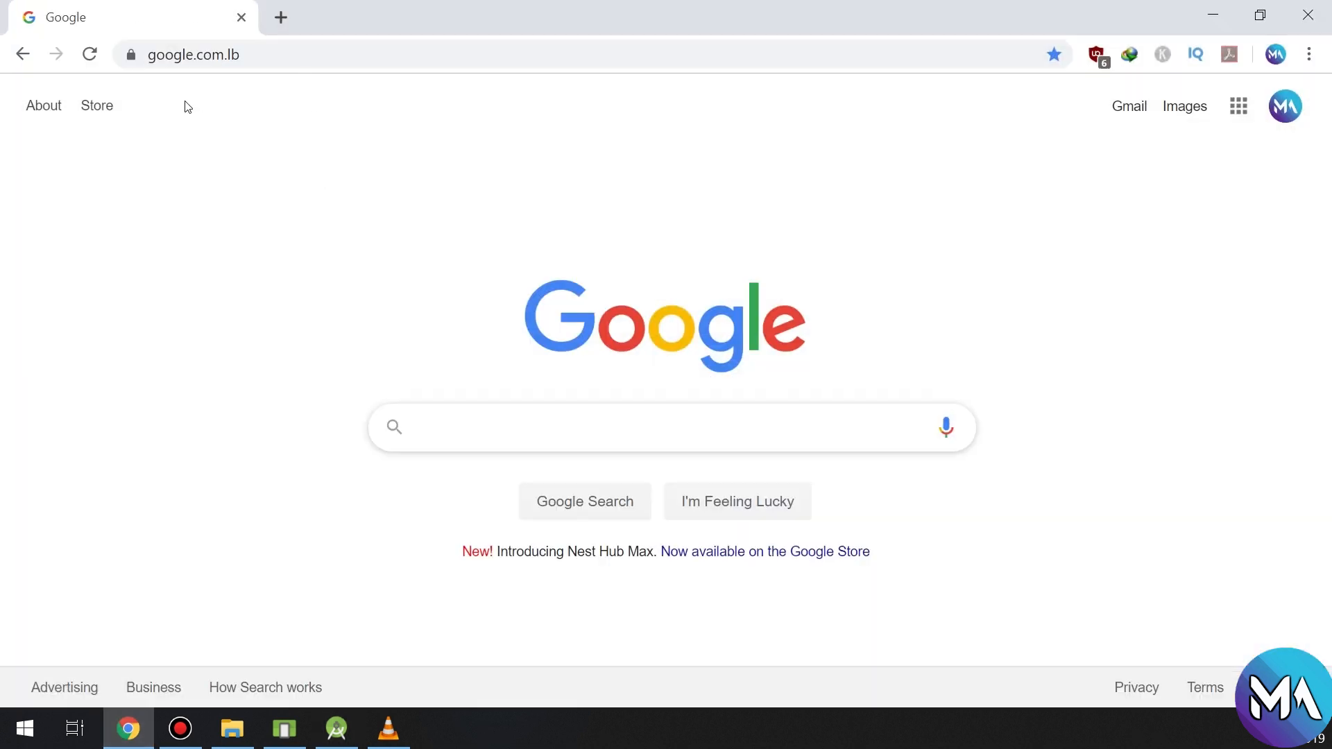
left_click(1184, 107)
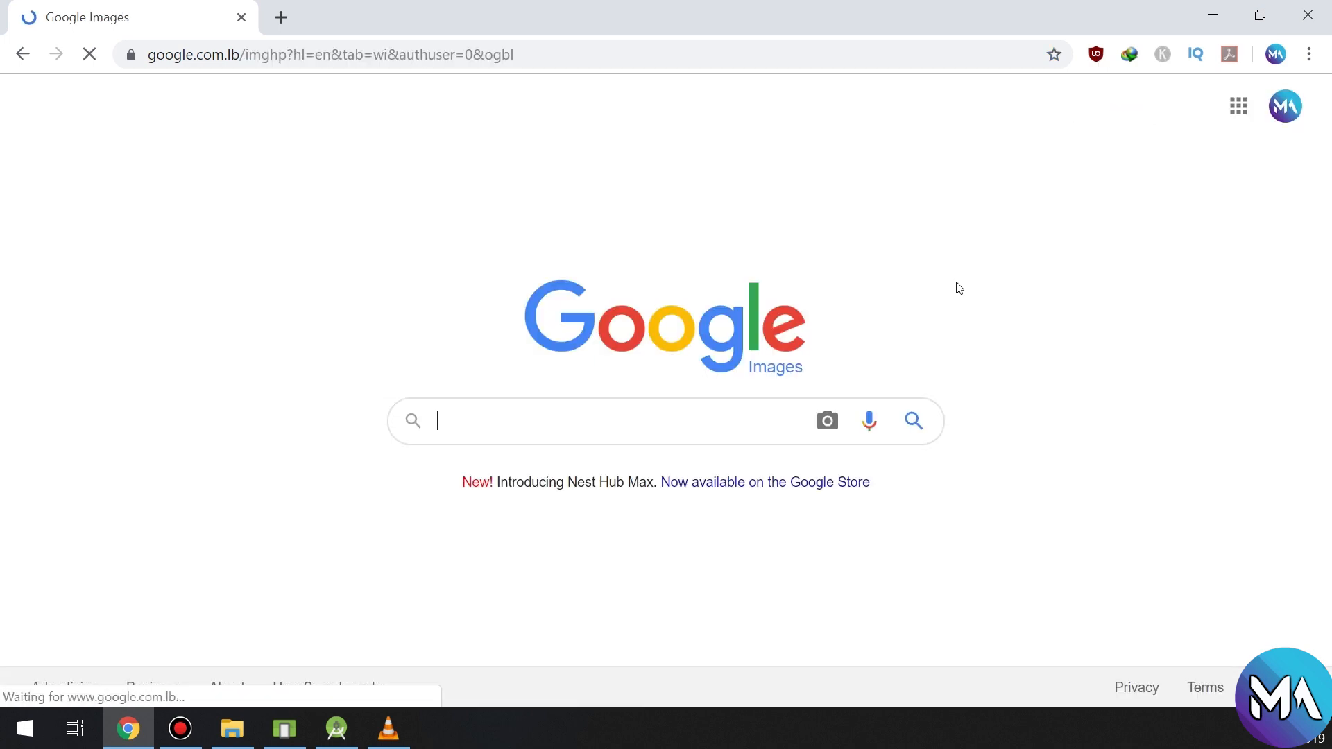
type("android")
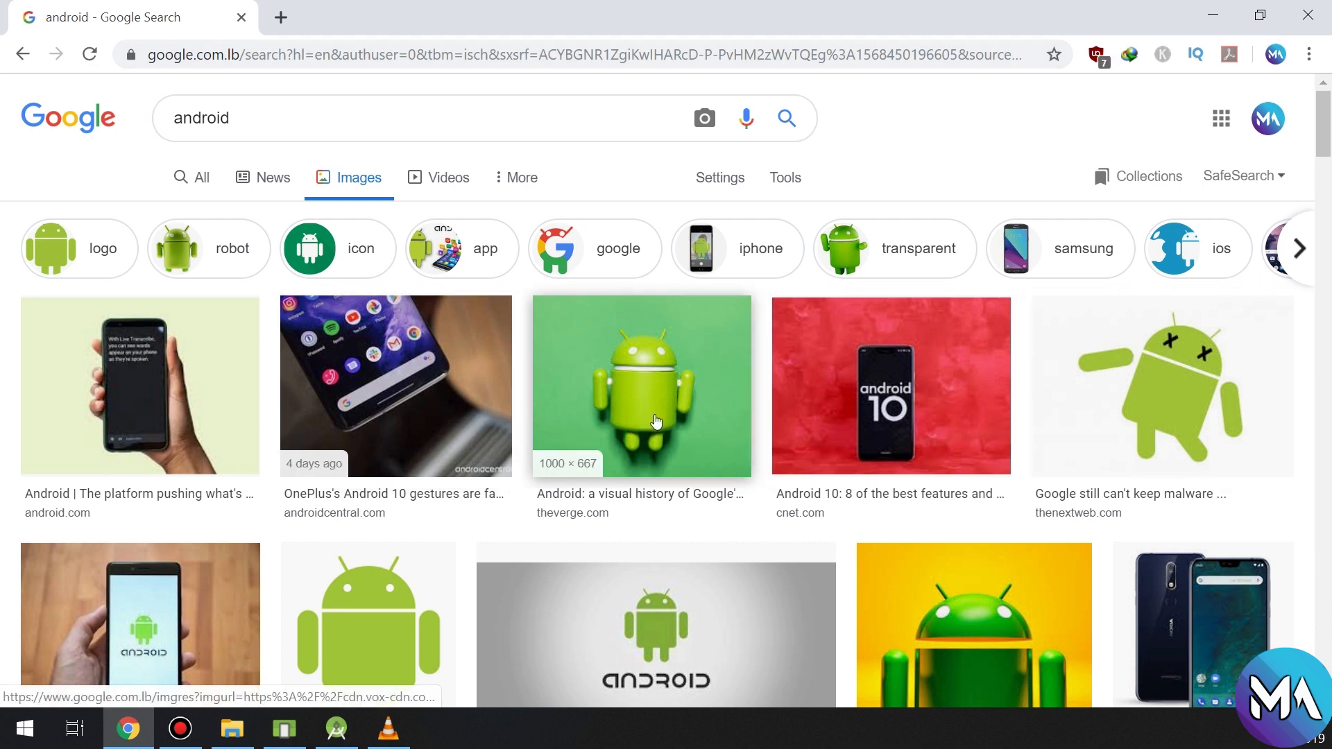
- Browse the android logo png results looking for a transparent logo
scroll("down", 3)
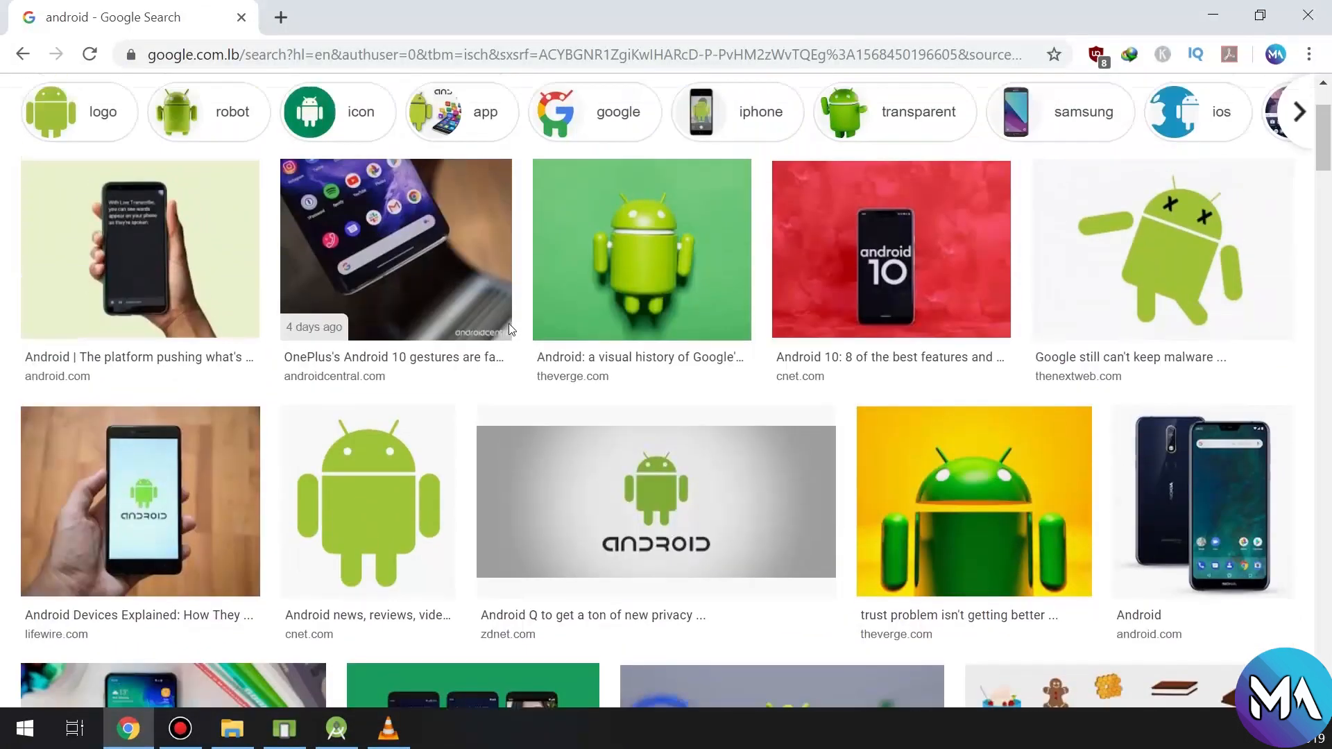
scroll("down", 3)
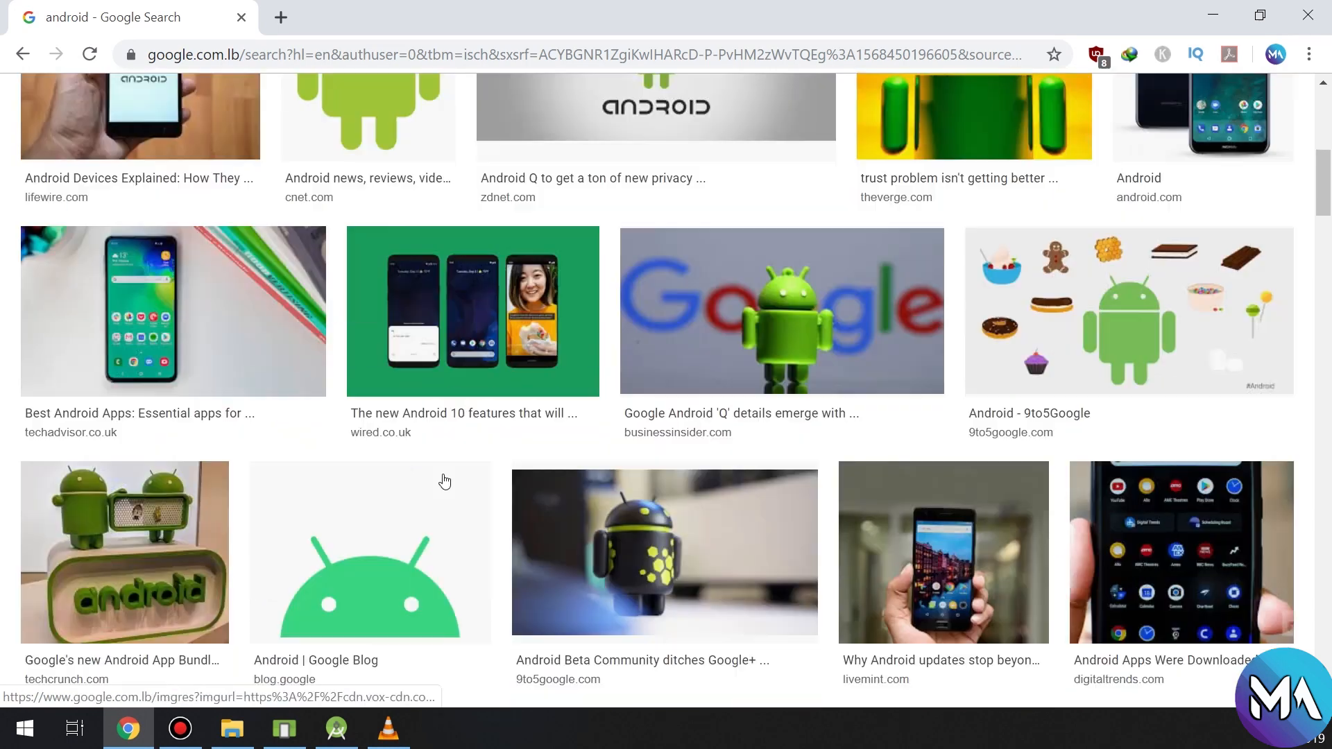
scroll("down", 3)
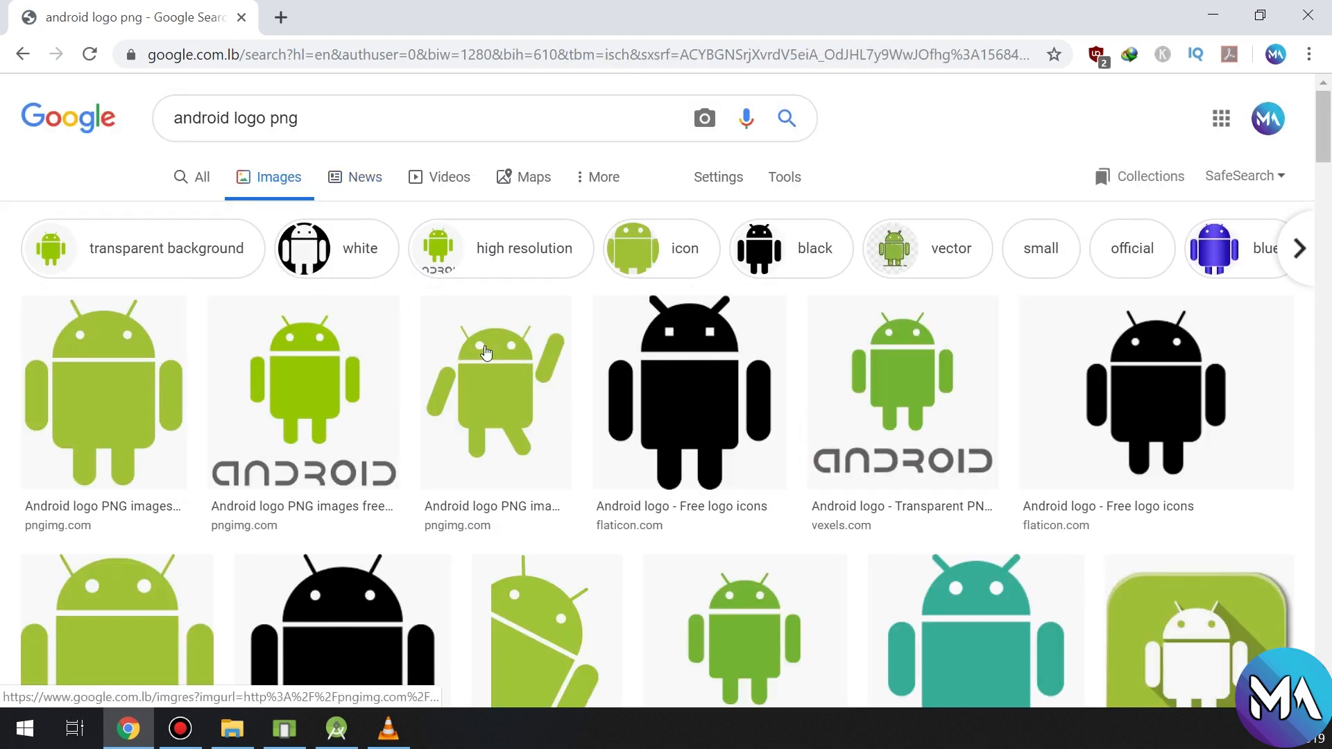
scroll("down", 3)
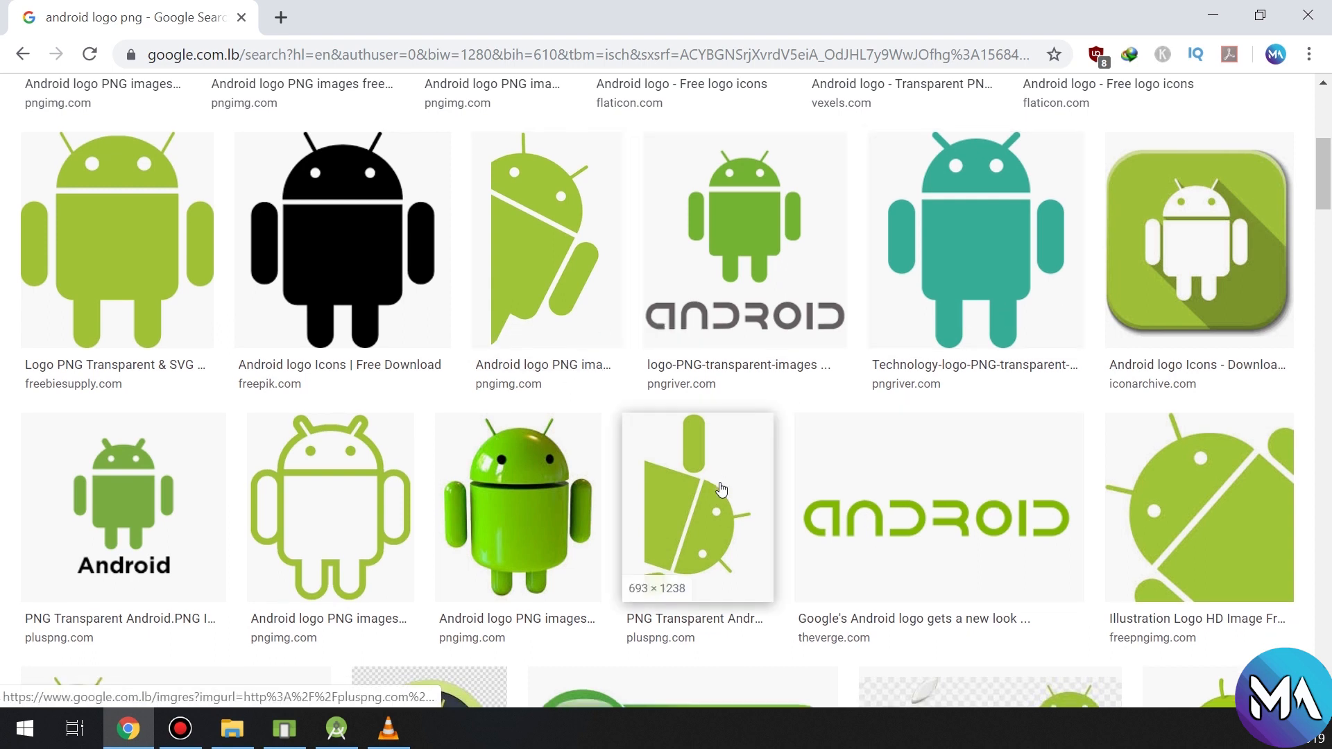
scroll("down", 3)
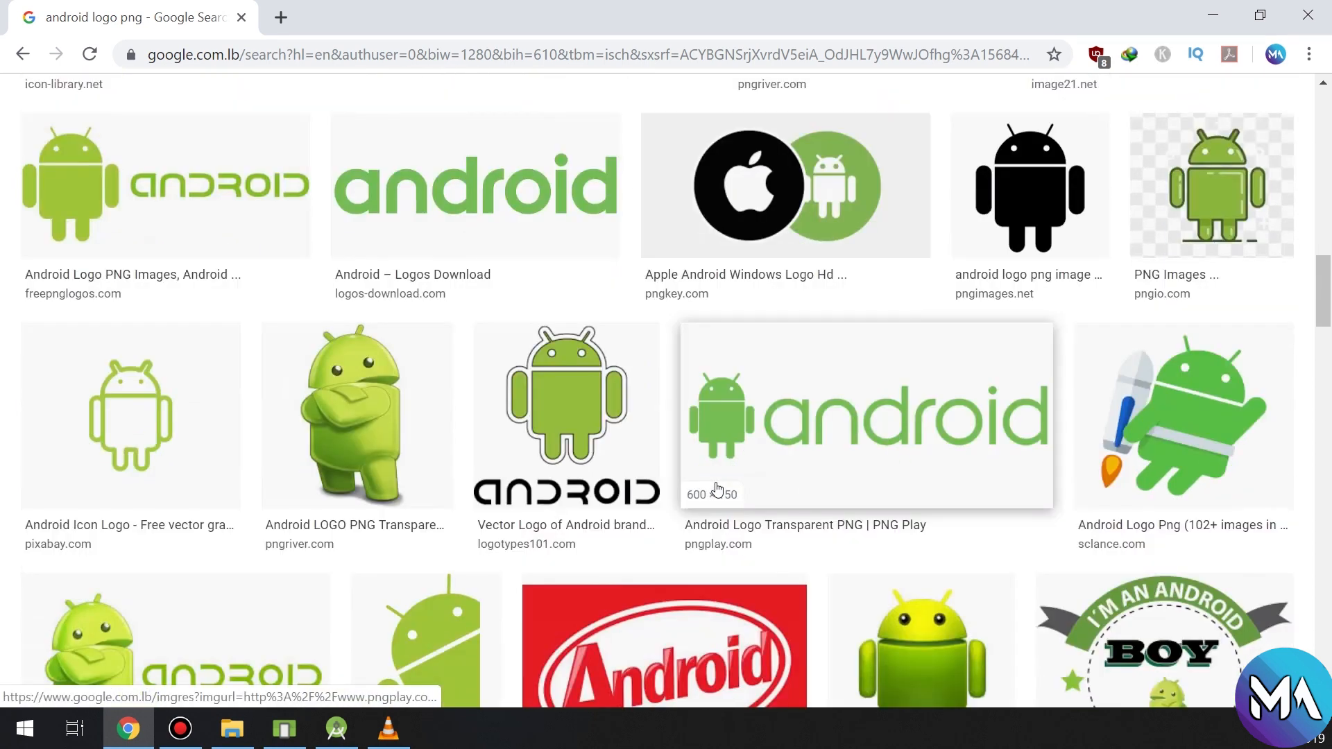
scroll("down", 3)
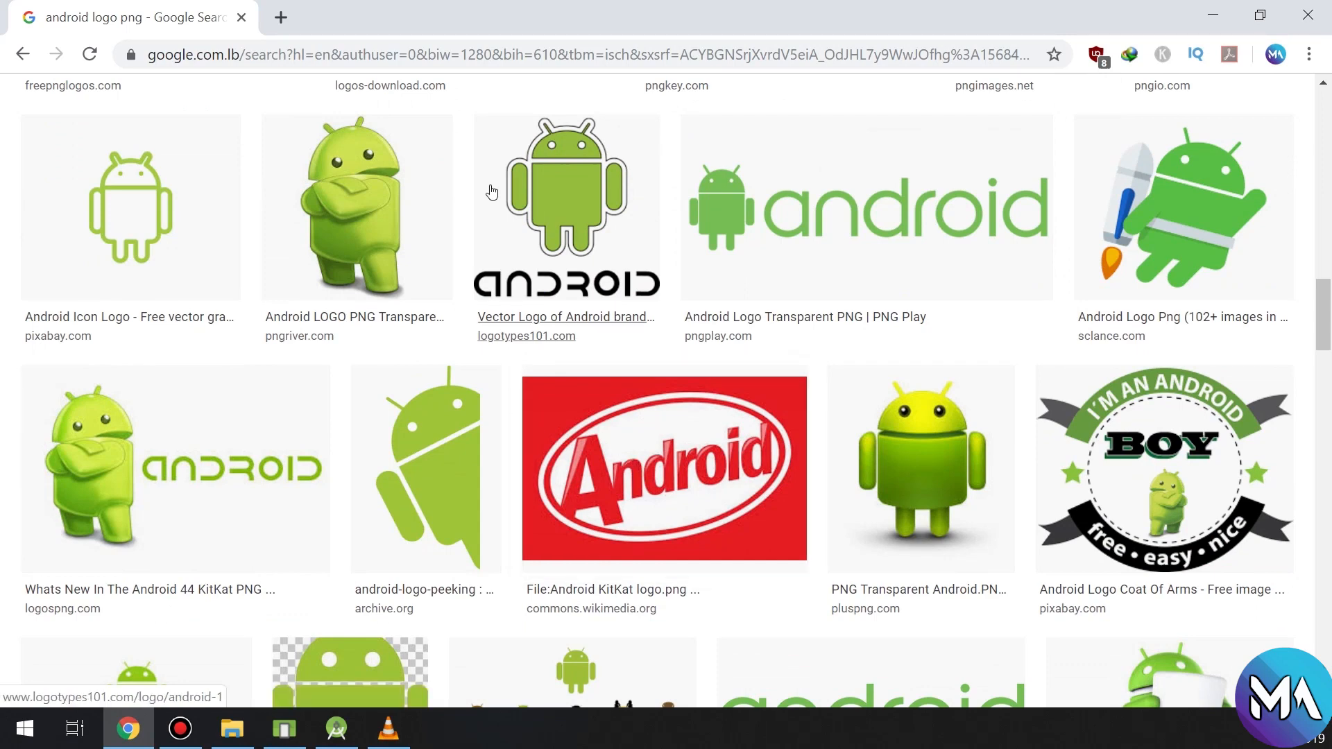
scroll("down", 3)
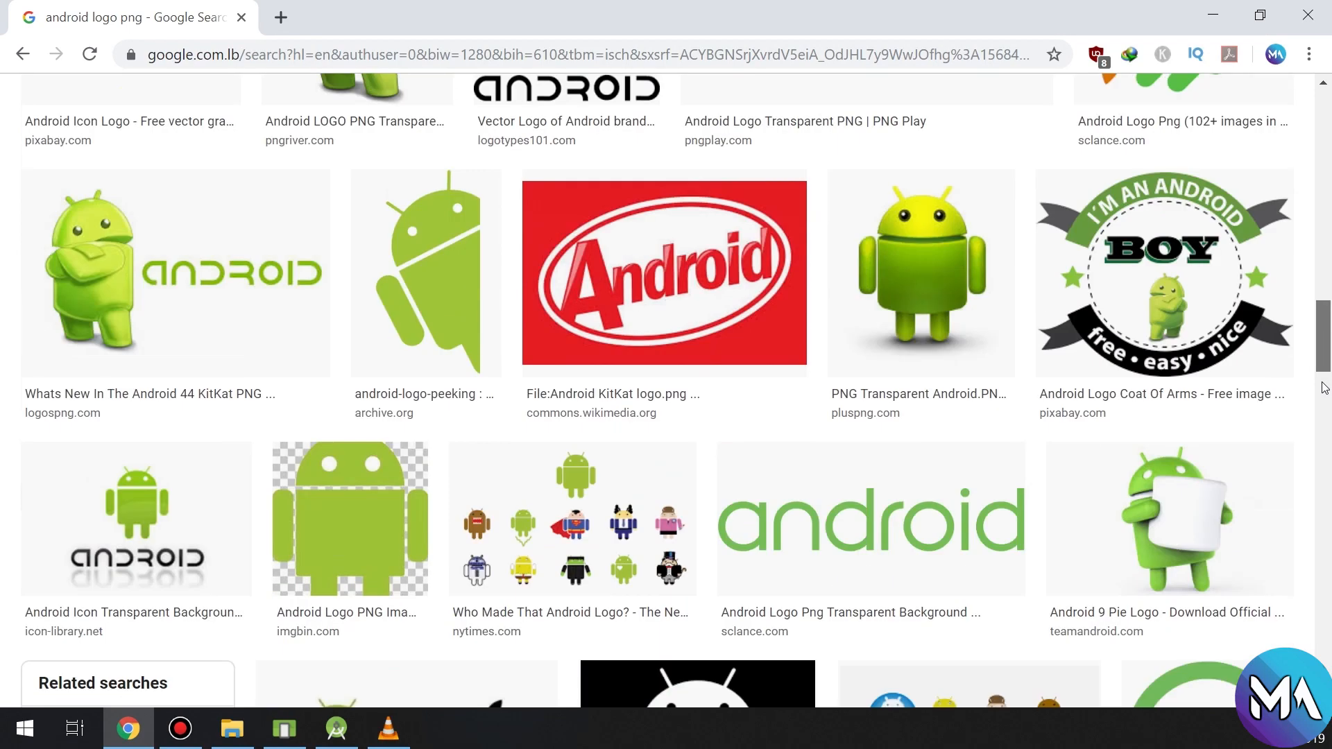
scroll("up", 3)
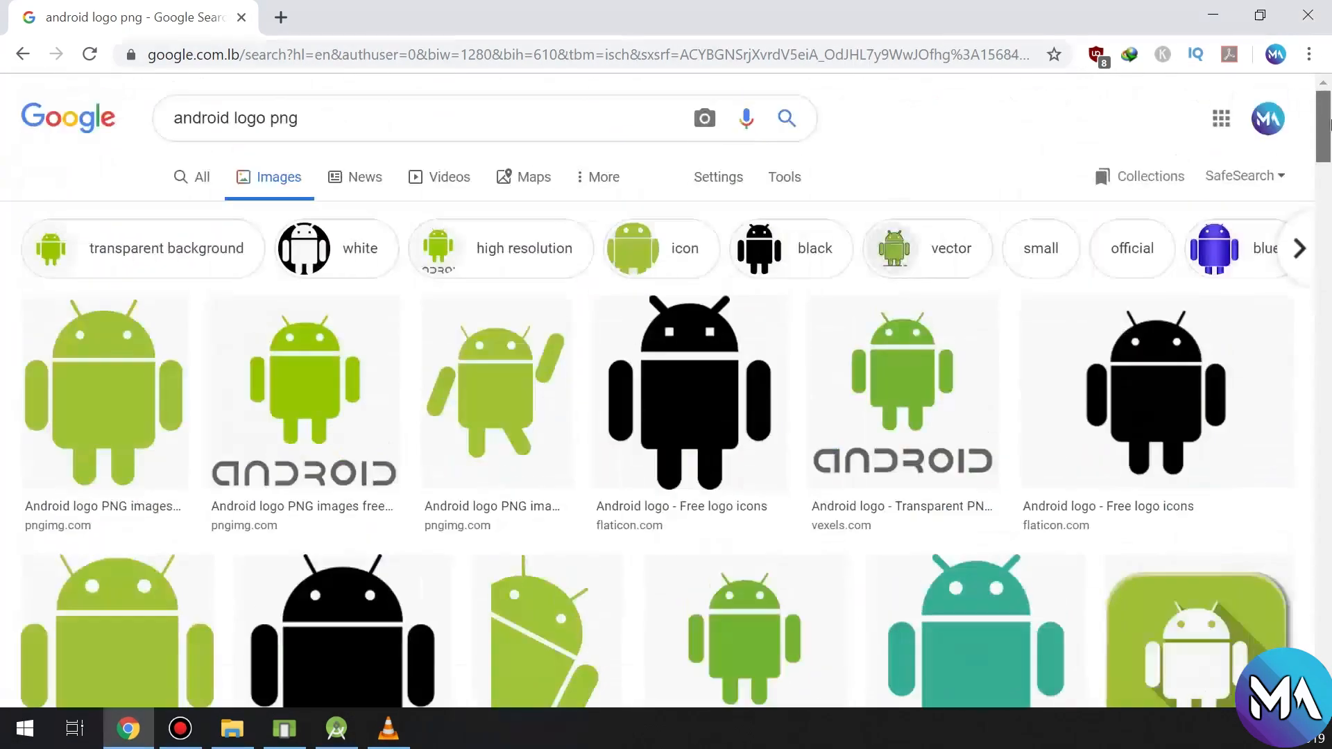
mouse_move(302, 391)
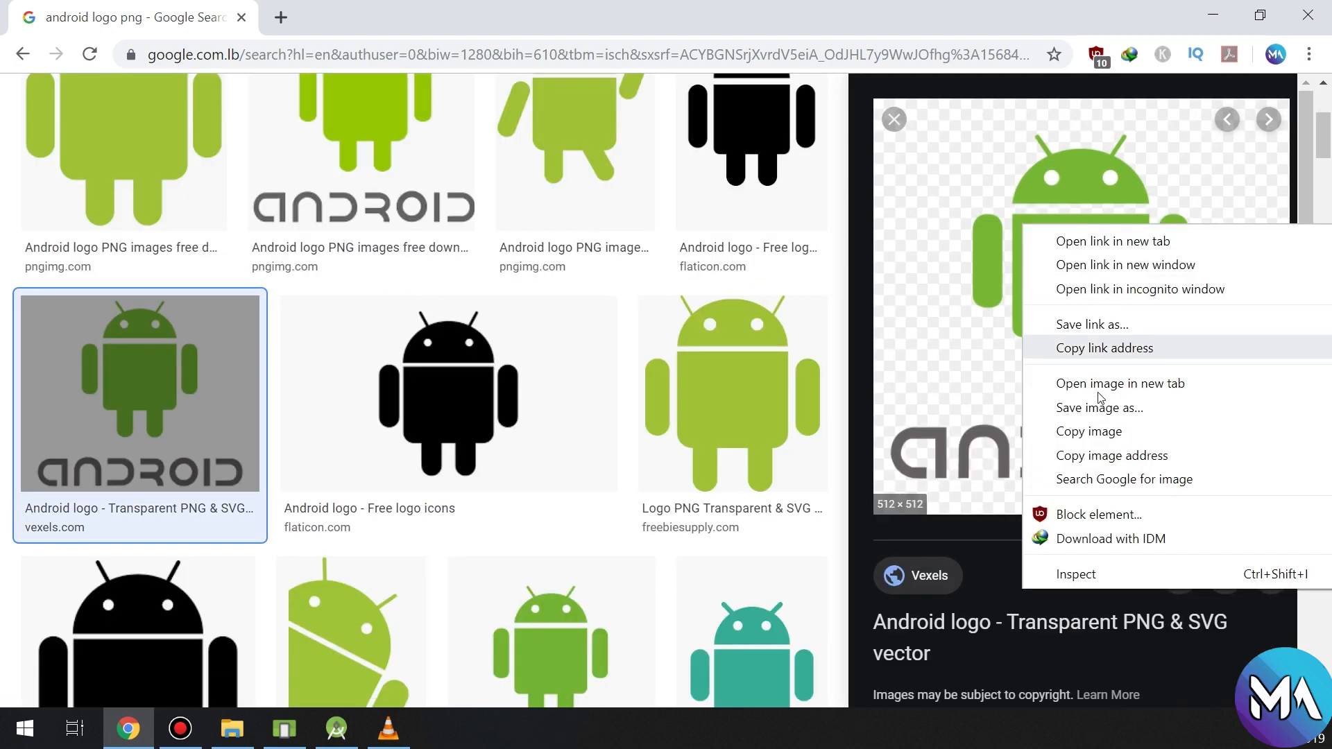
- Save the transparent Android logo PNG into the Apps project folder
left_click(1098, 407)
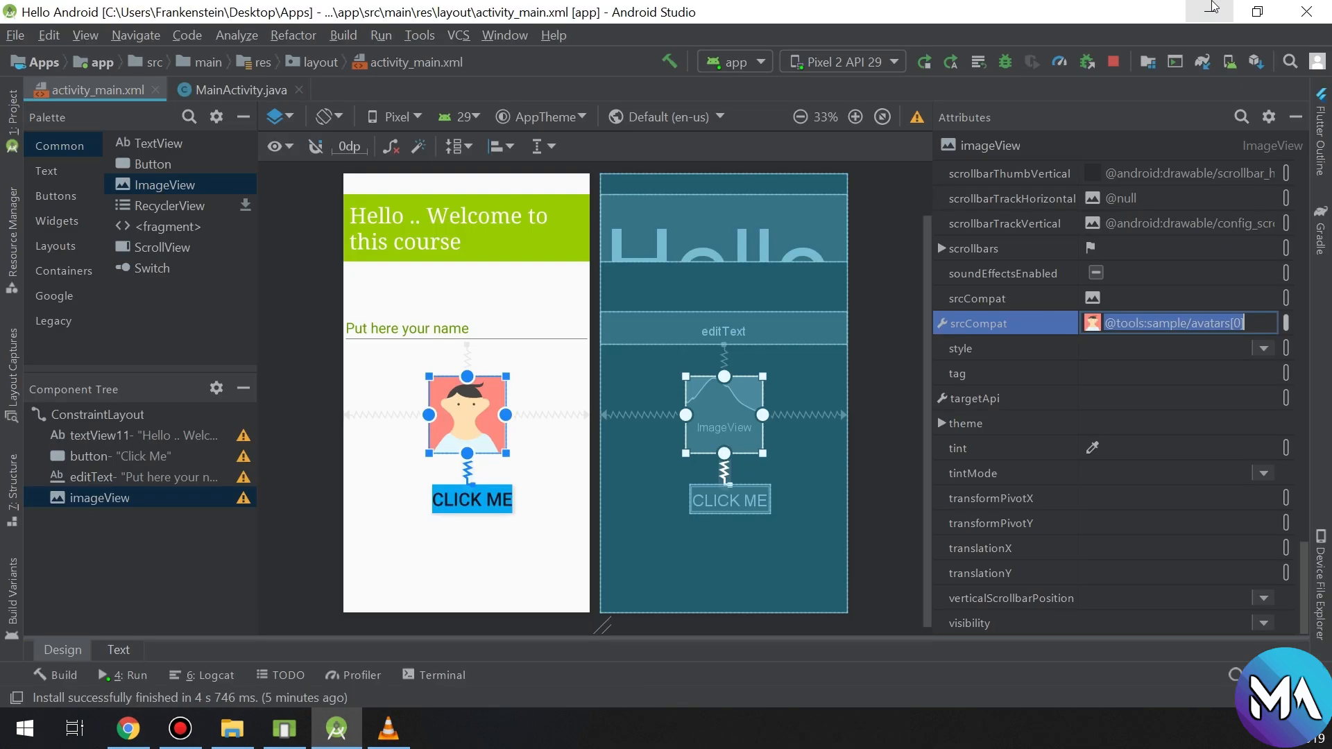
mouse_move(1202, 9)
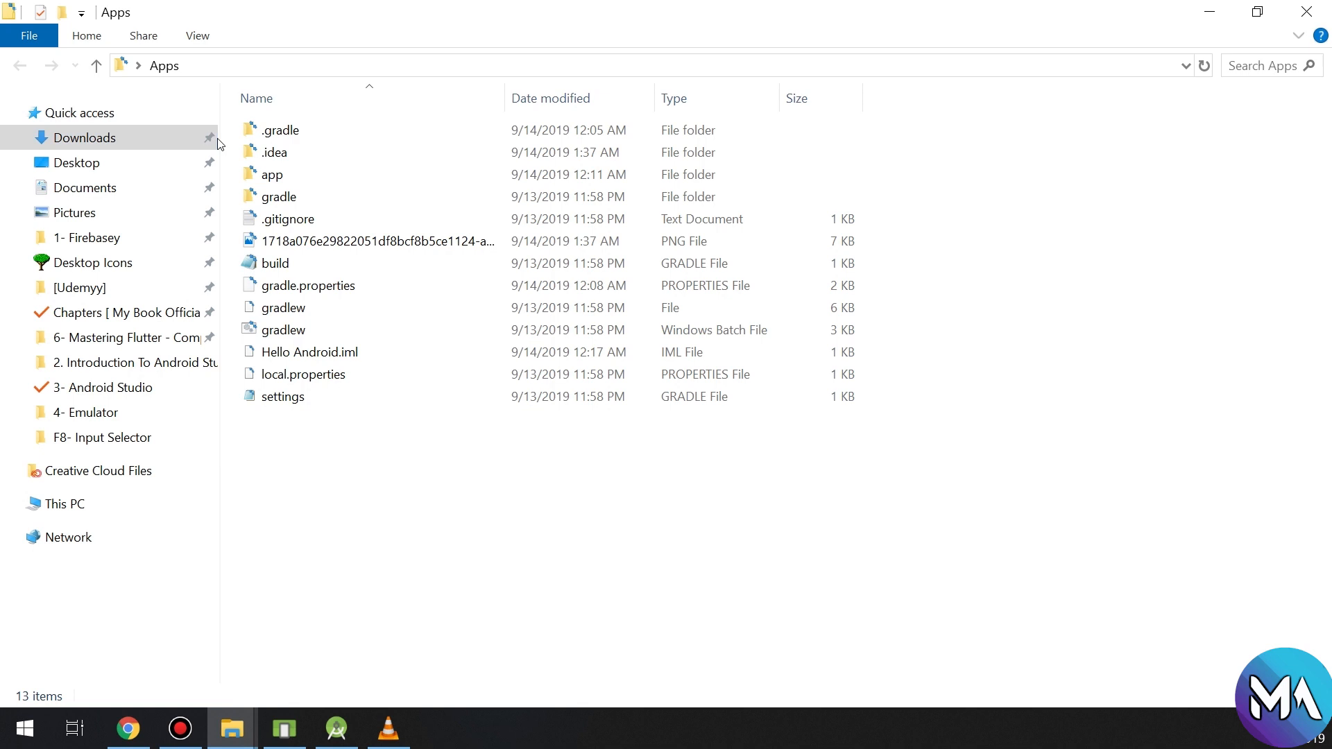
- Rename the downloaded logo PNG to androidpic and bring up its copy action
left_click(85, 137)
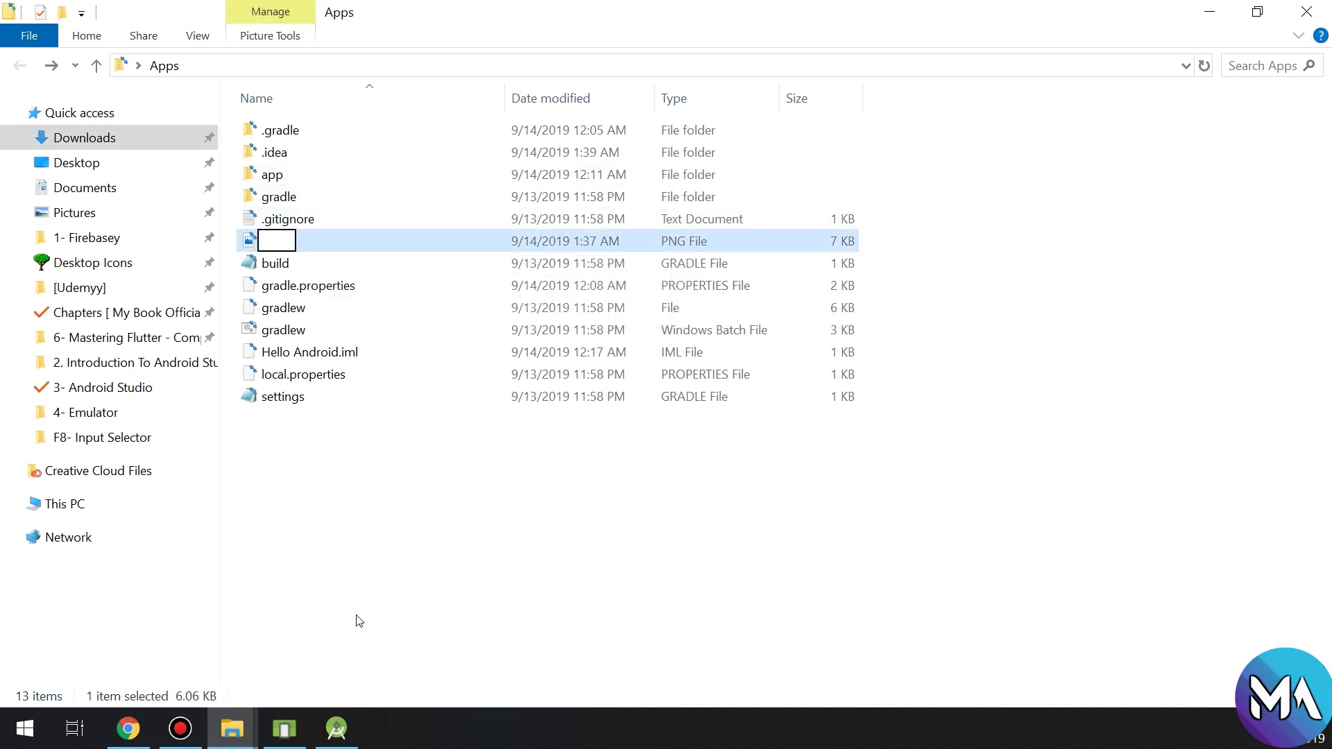
type("android")
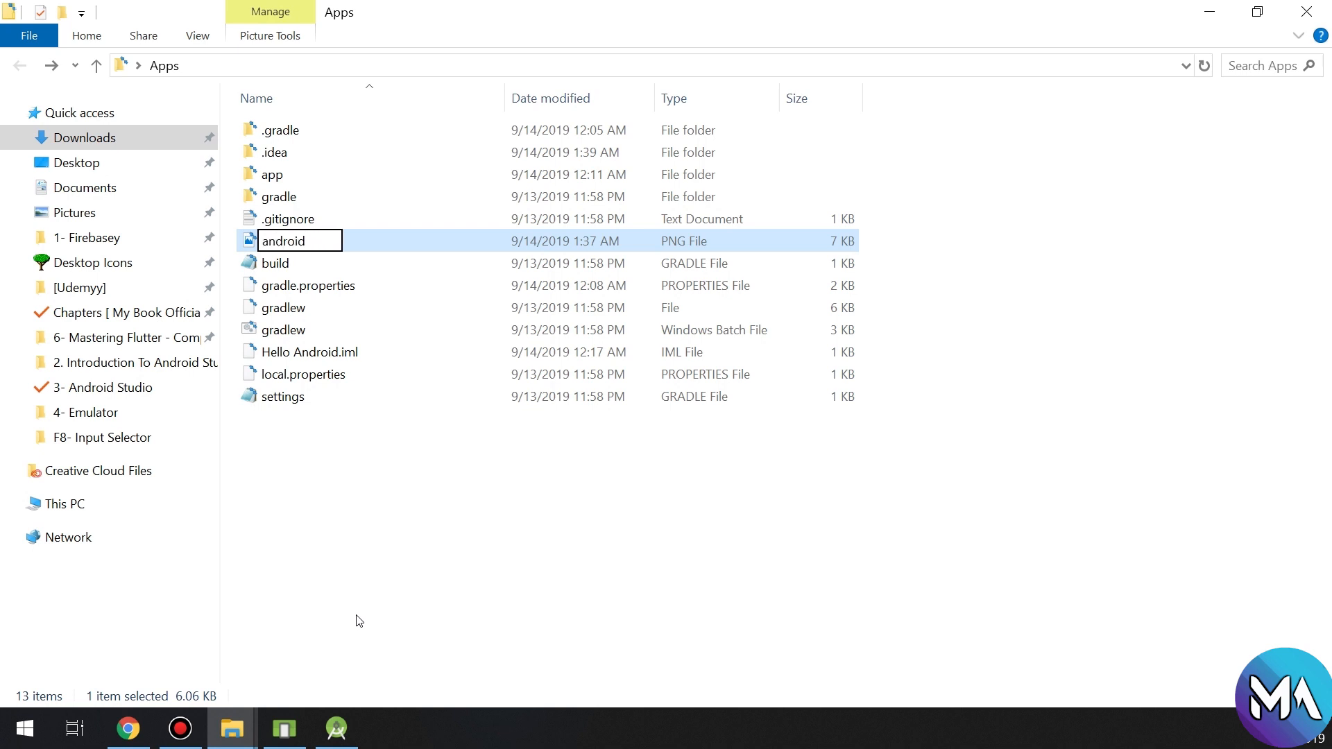
type("pic")
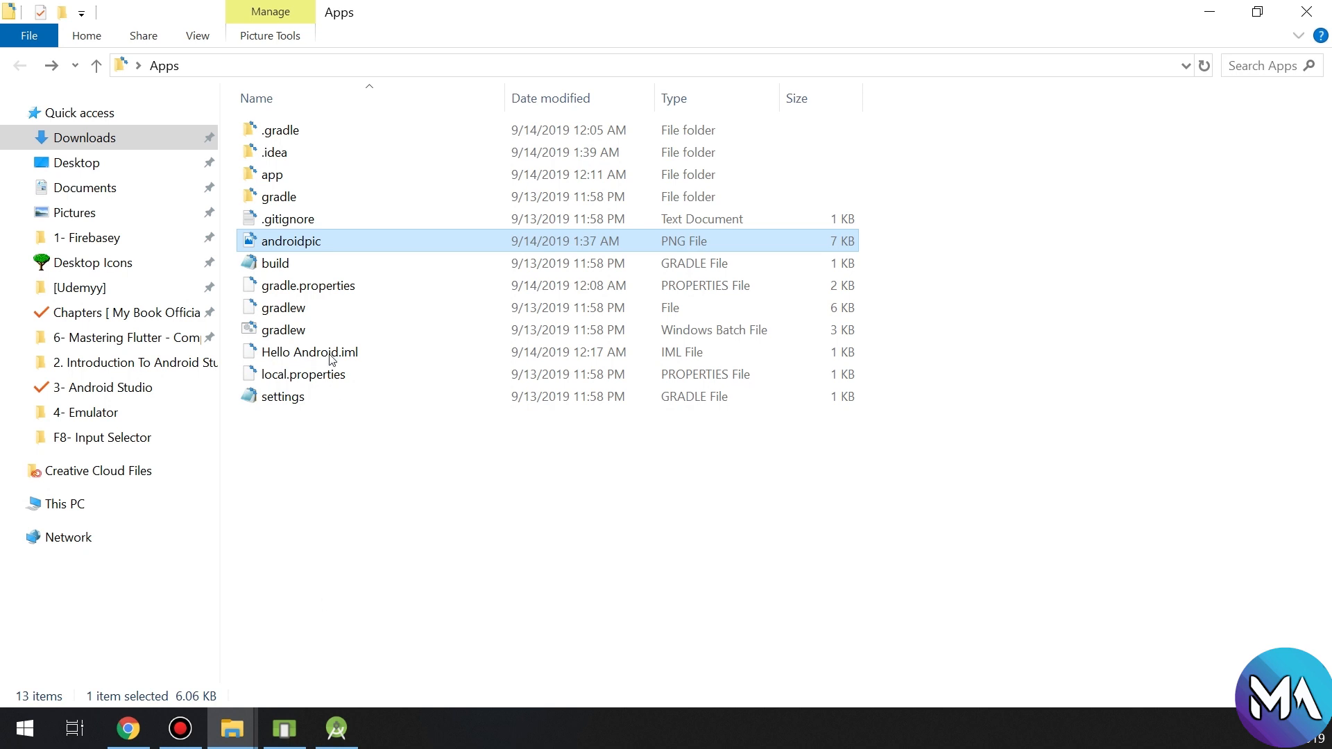
right_click(291, 240)
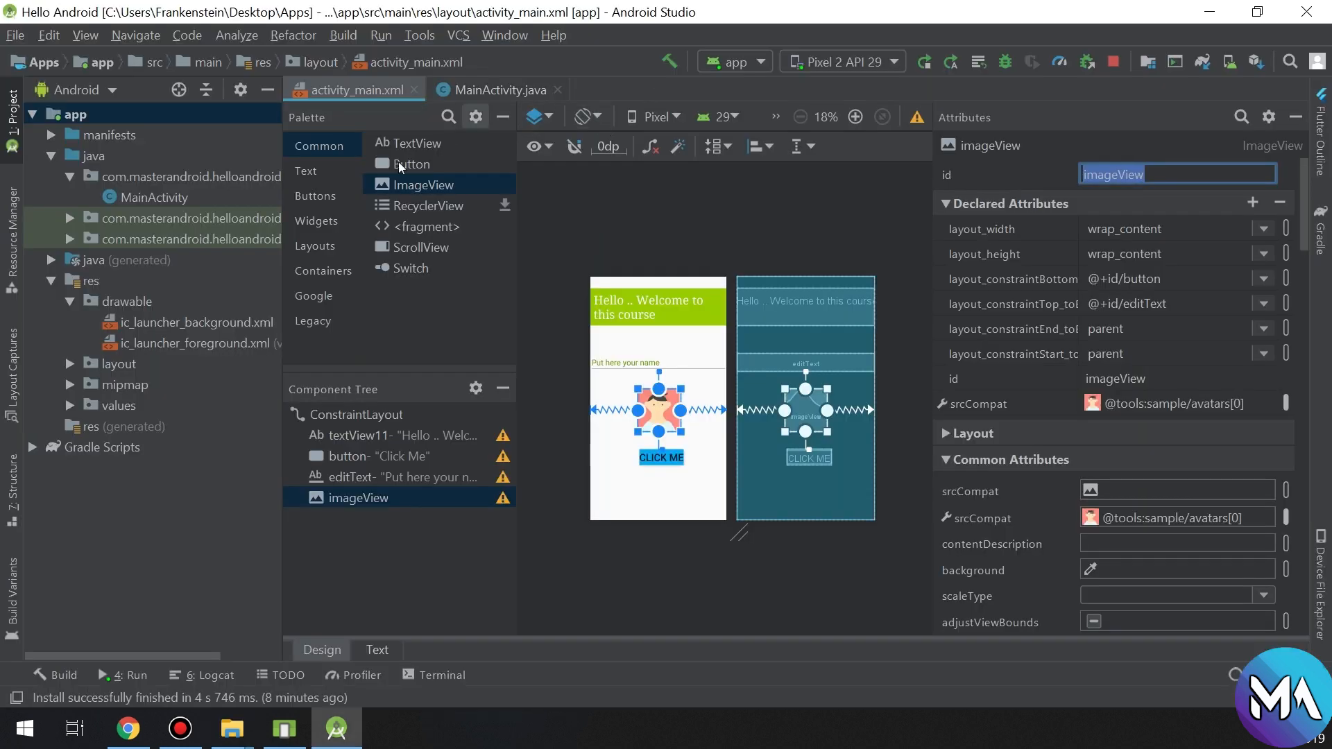
- Paste androidpic.png into the project's res/drawable folder and confirm the copy
left_click(92, 155)
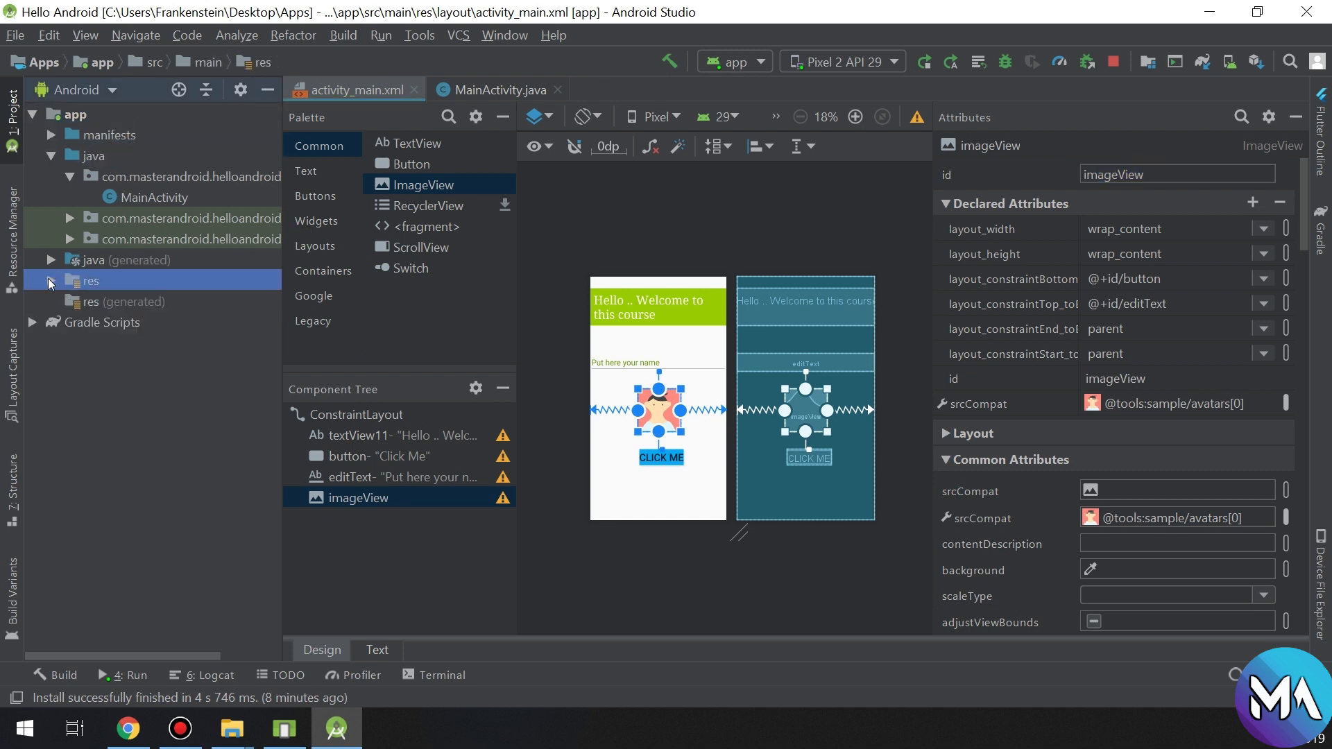
left_click(50, 281)
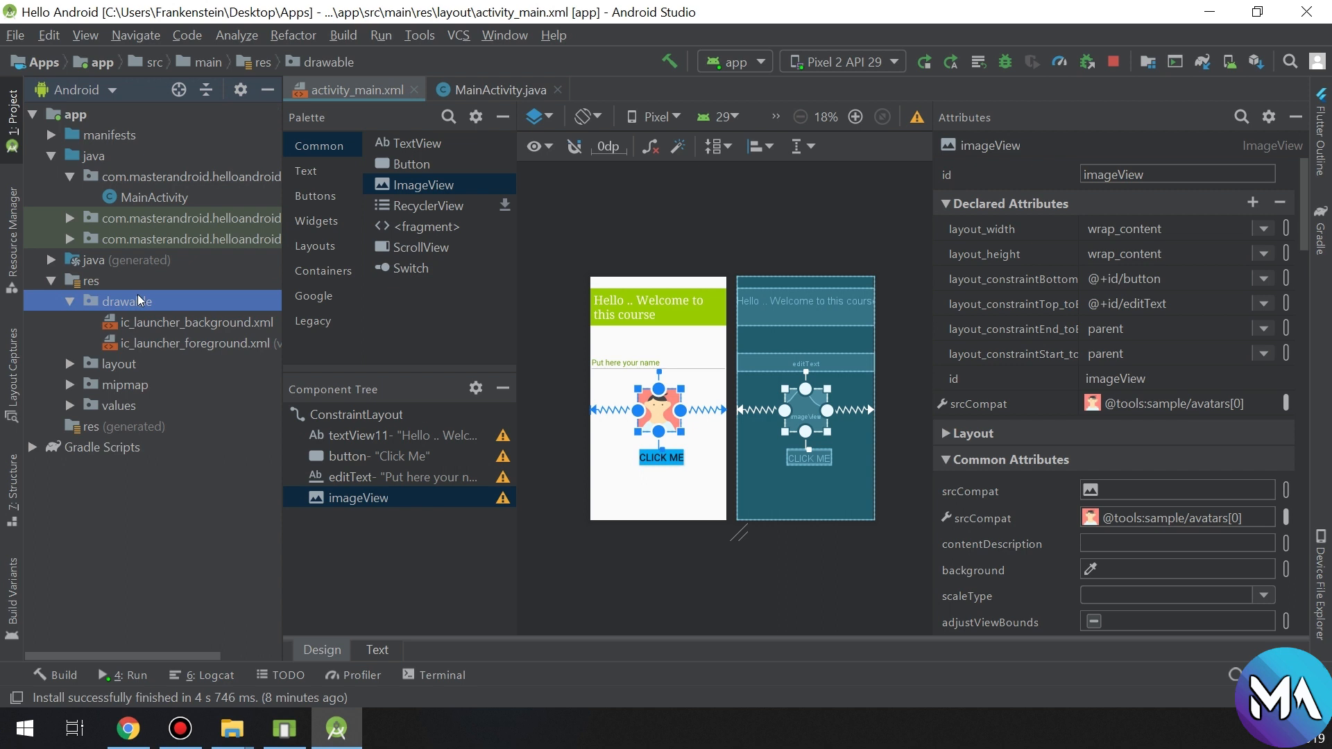
right_click(128, 299)
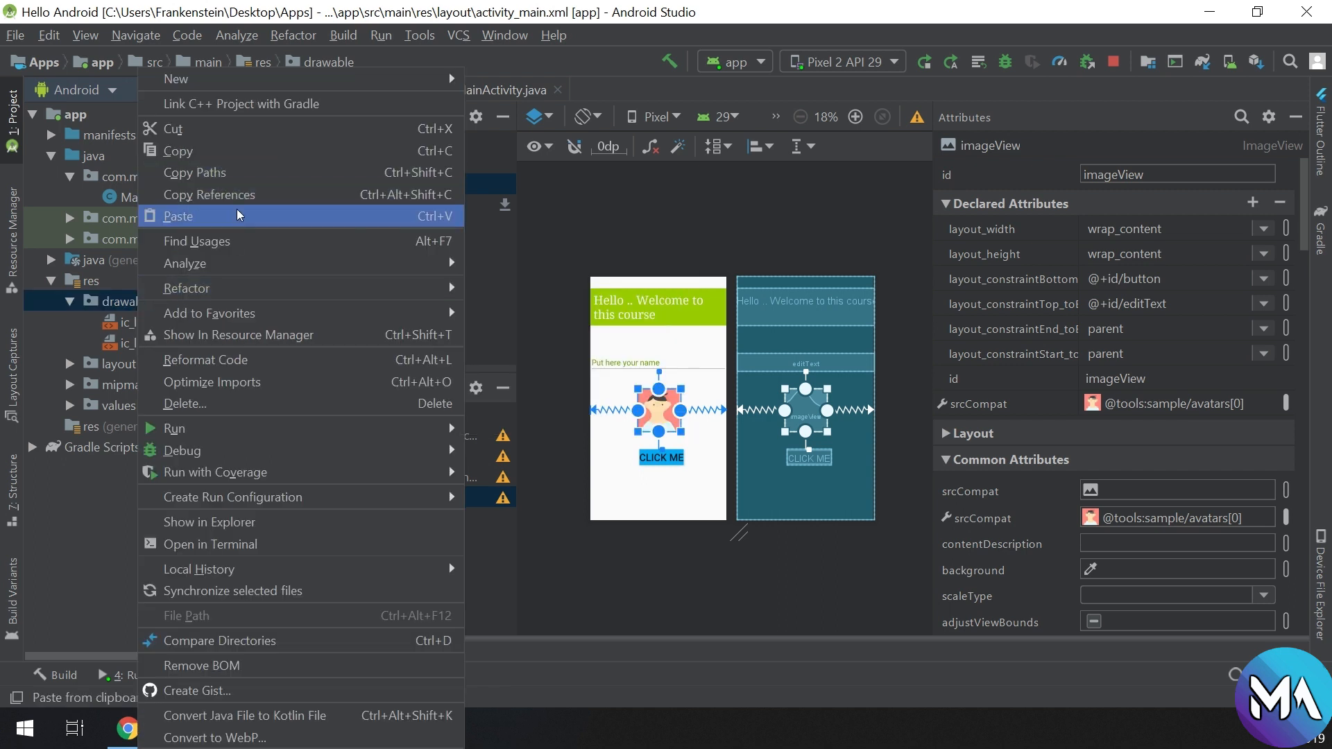
left_click(178, 216)
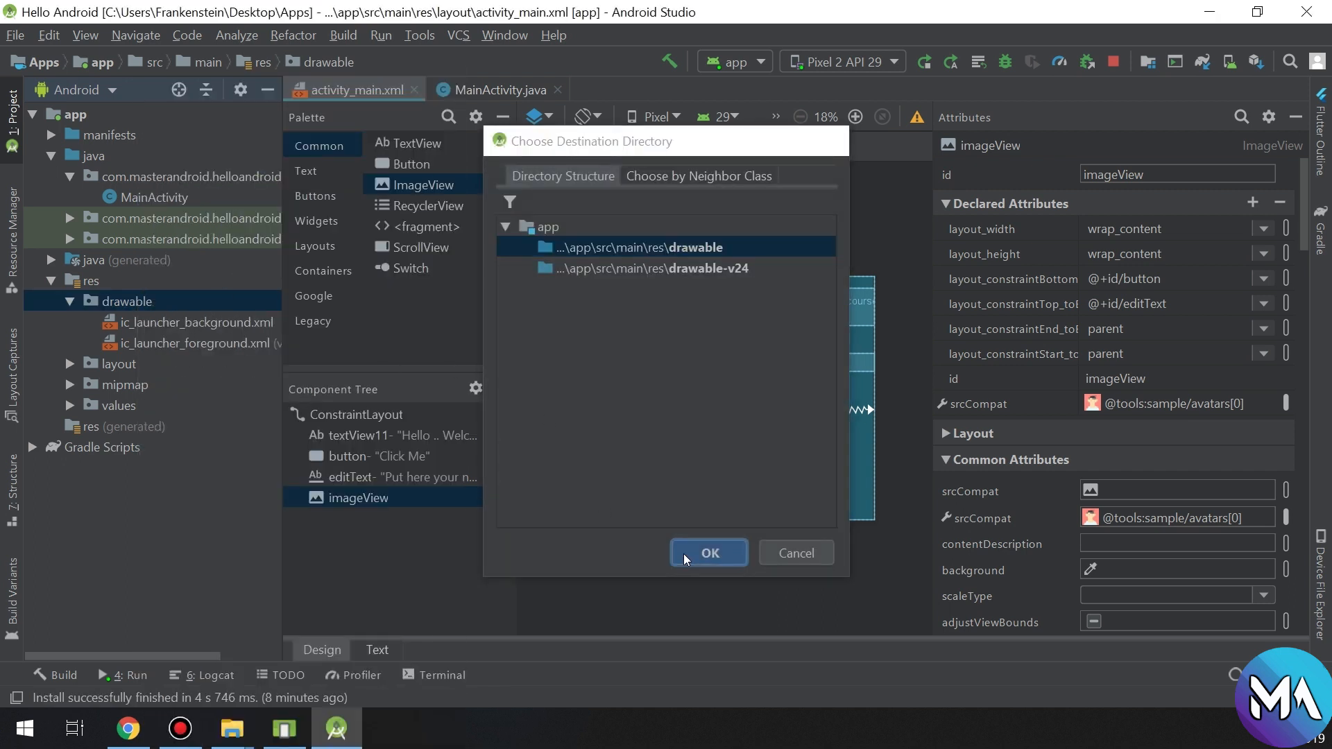
left_click(708, 552)
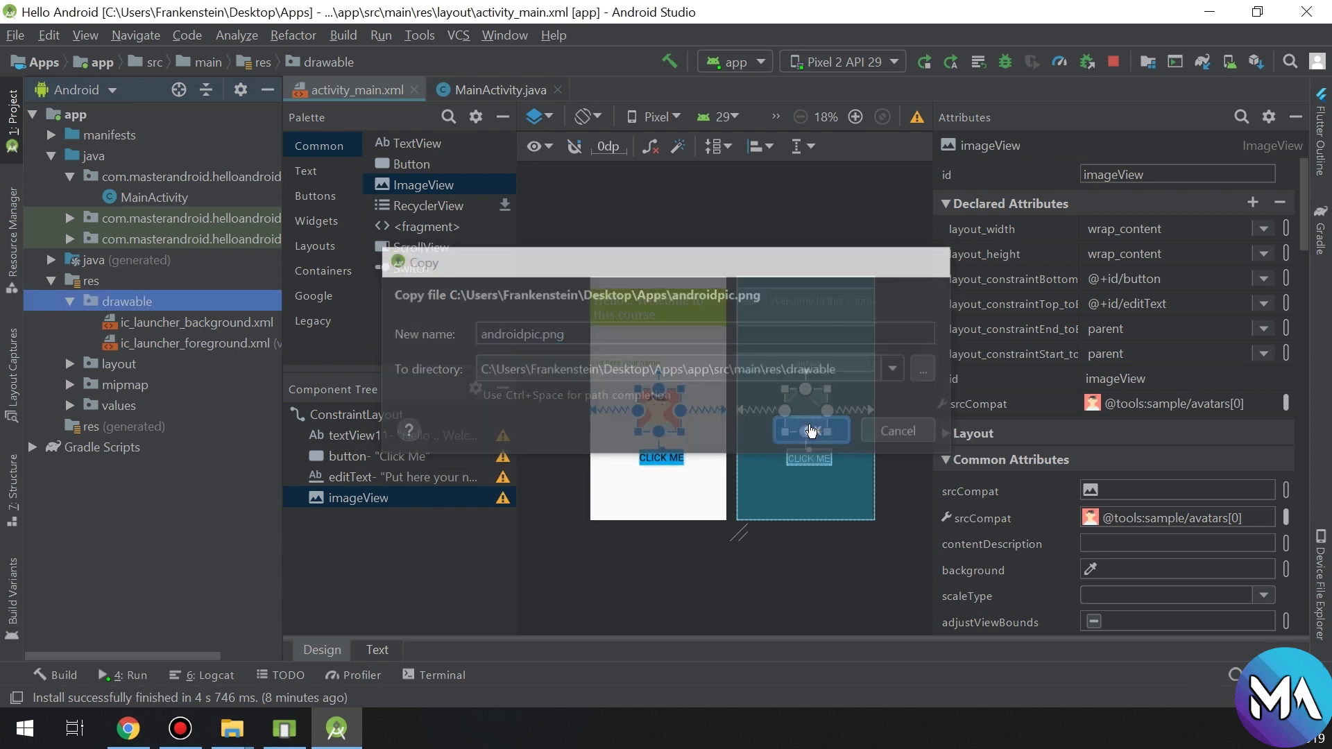
left_click(805, 431)
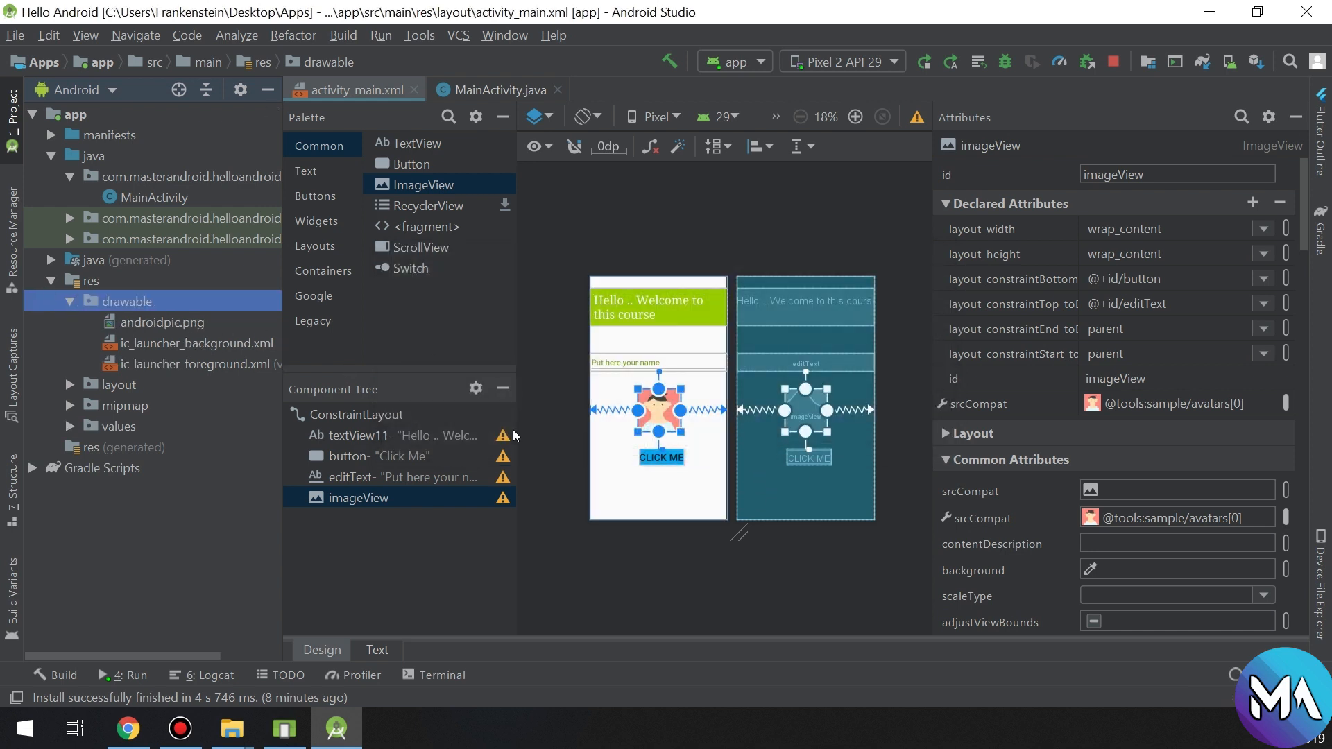
left_click(166, 322)
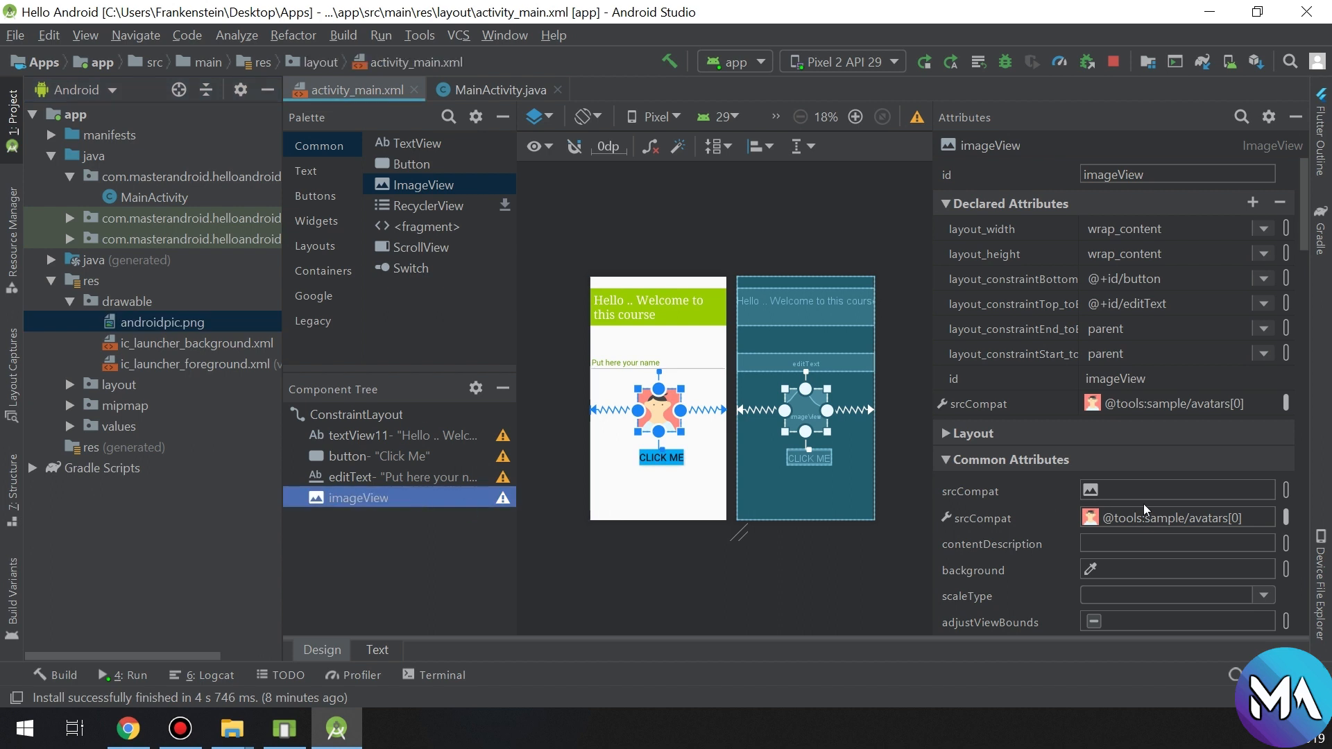
mouse_move(1287, 524)
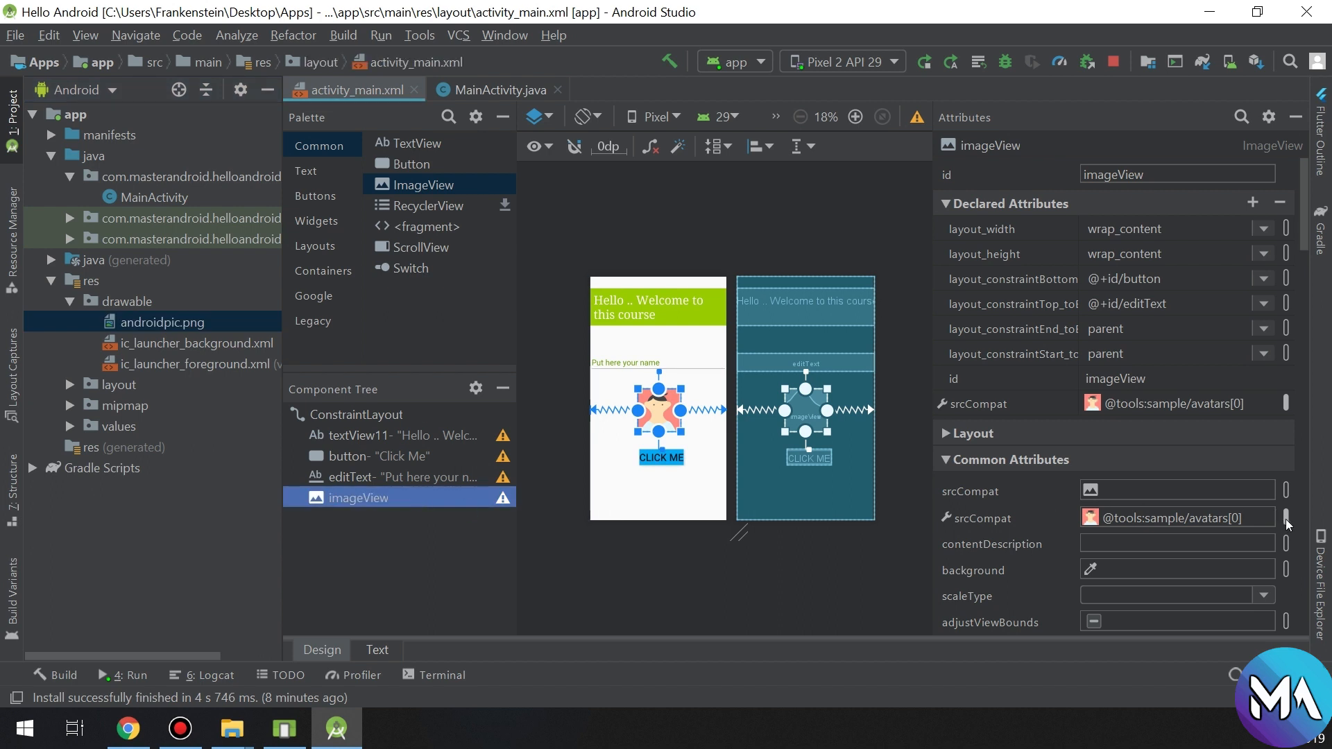
left_click(1286, 518)
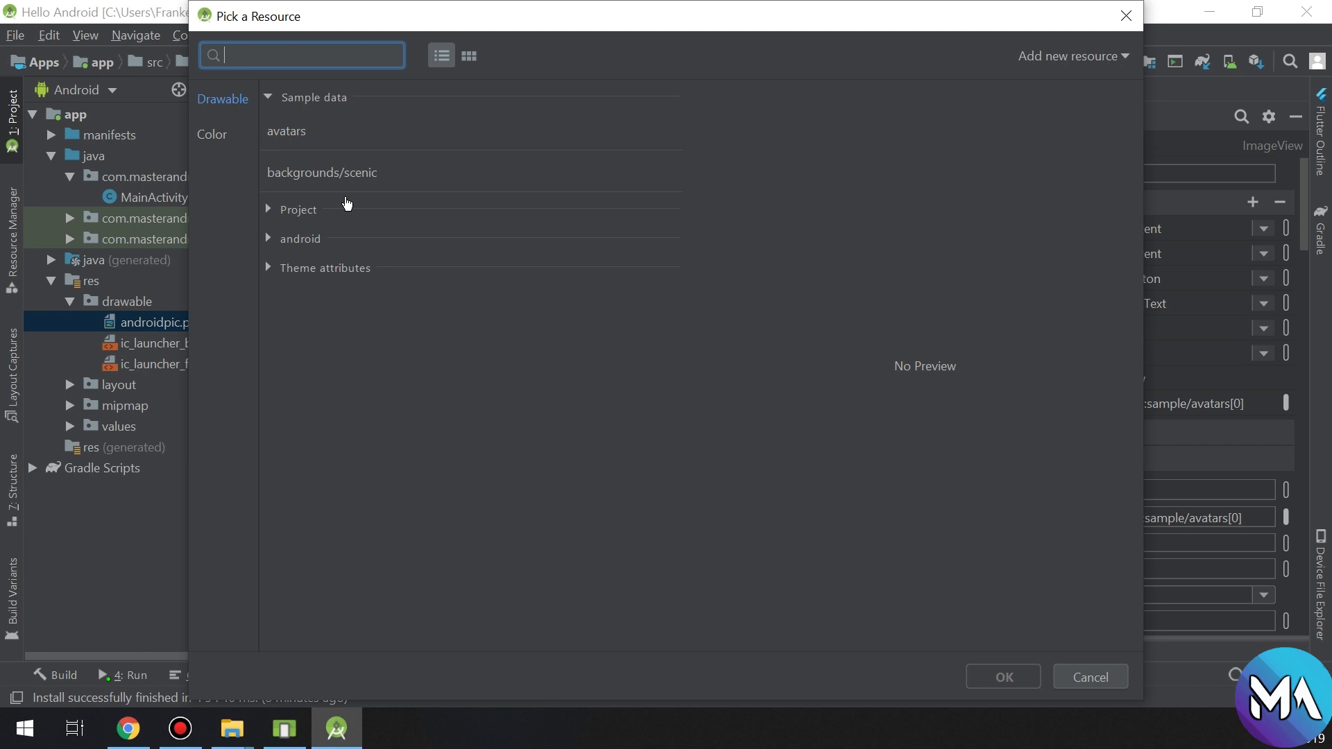
left_click(268, 209)
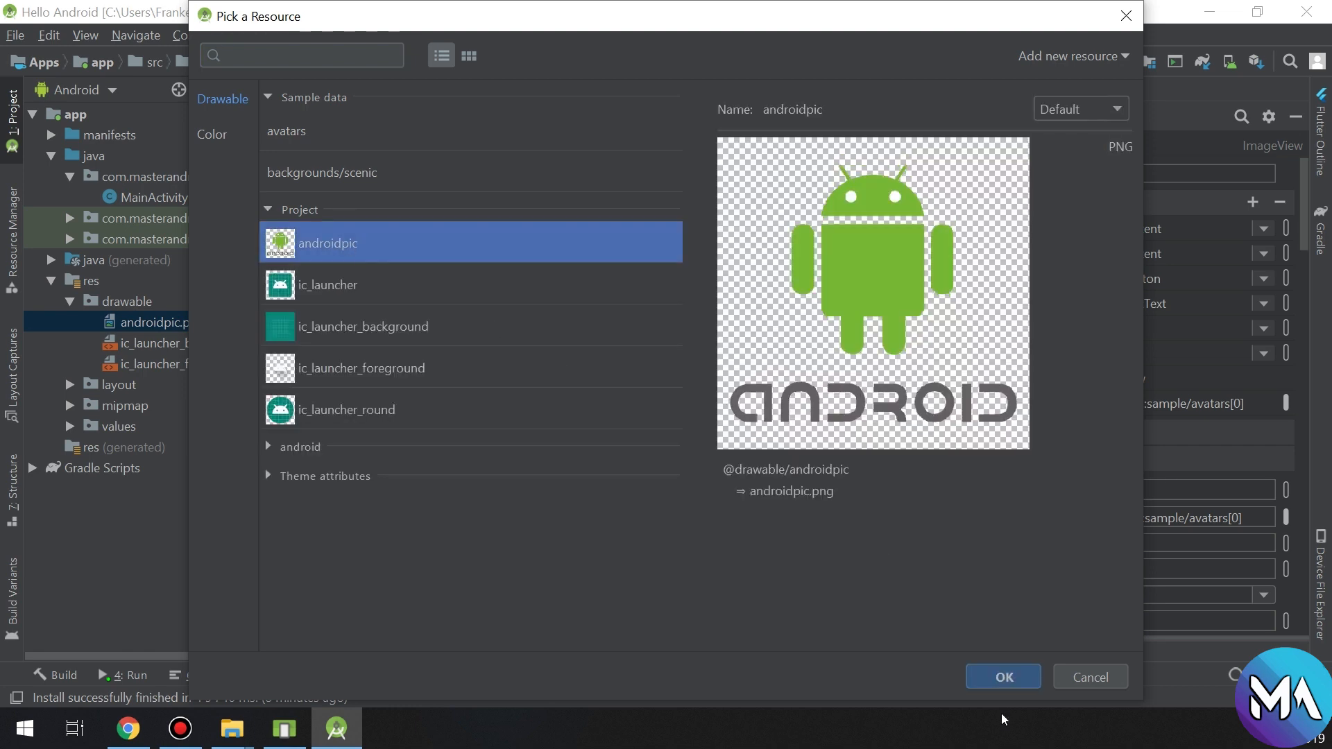
left_click(1003, 677)
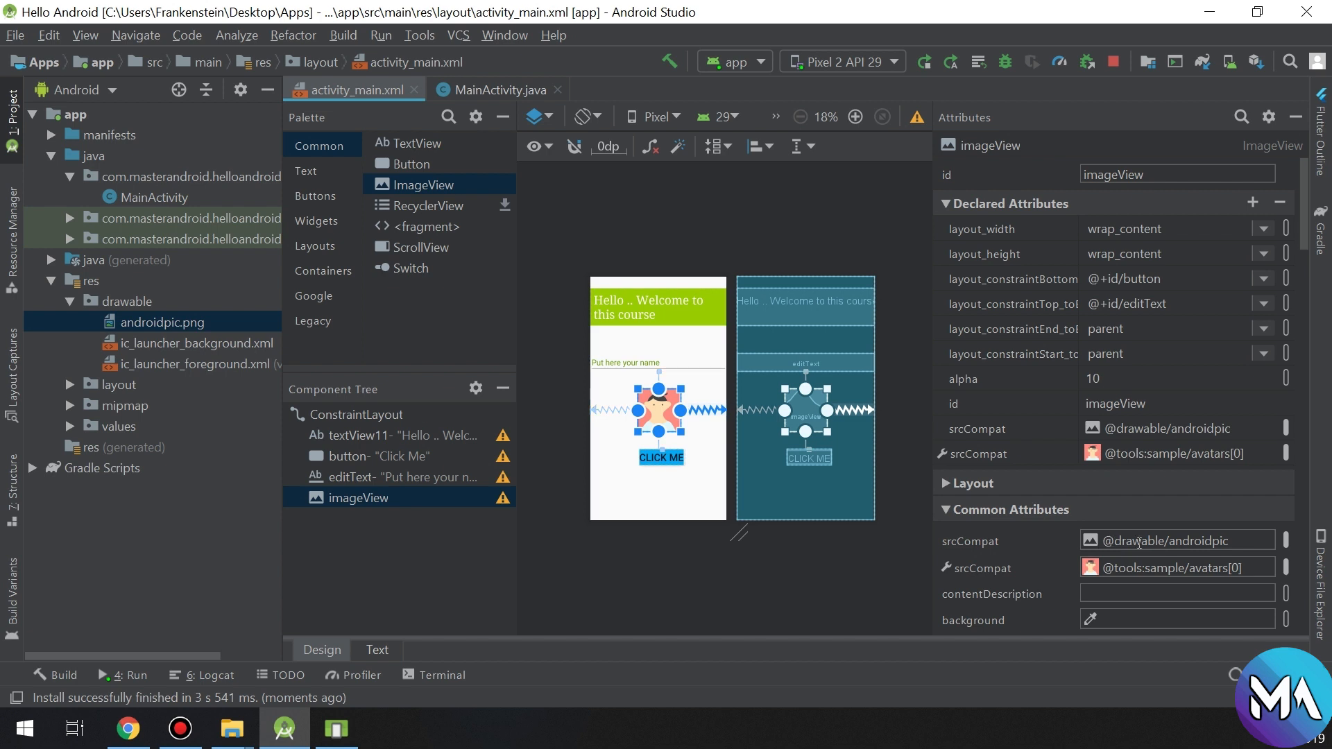
- Run the app on the Pixel 2 emulator, test CLICK ME, and go to MainActivity.java
left_click(1176, 540)
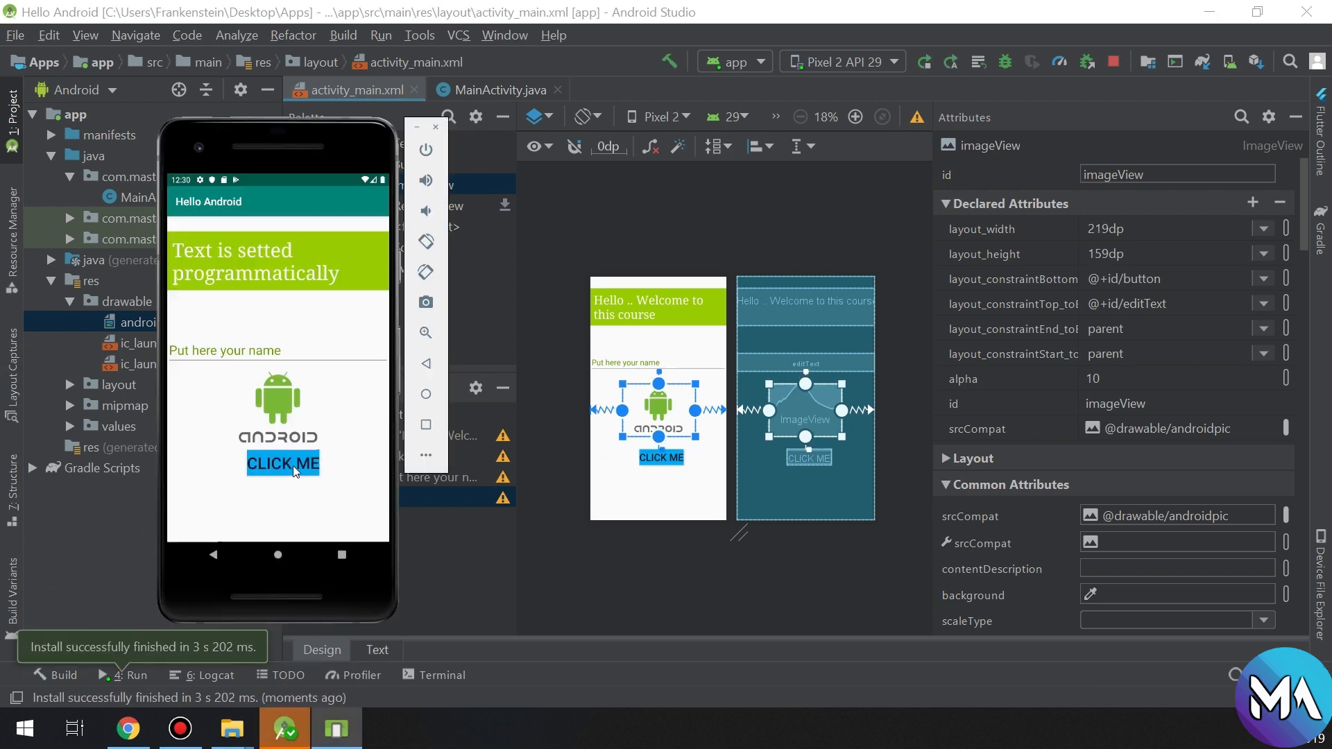
left_click(281, 463)
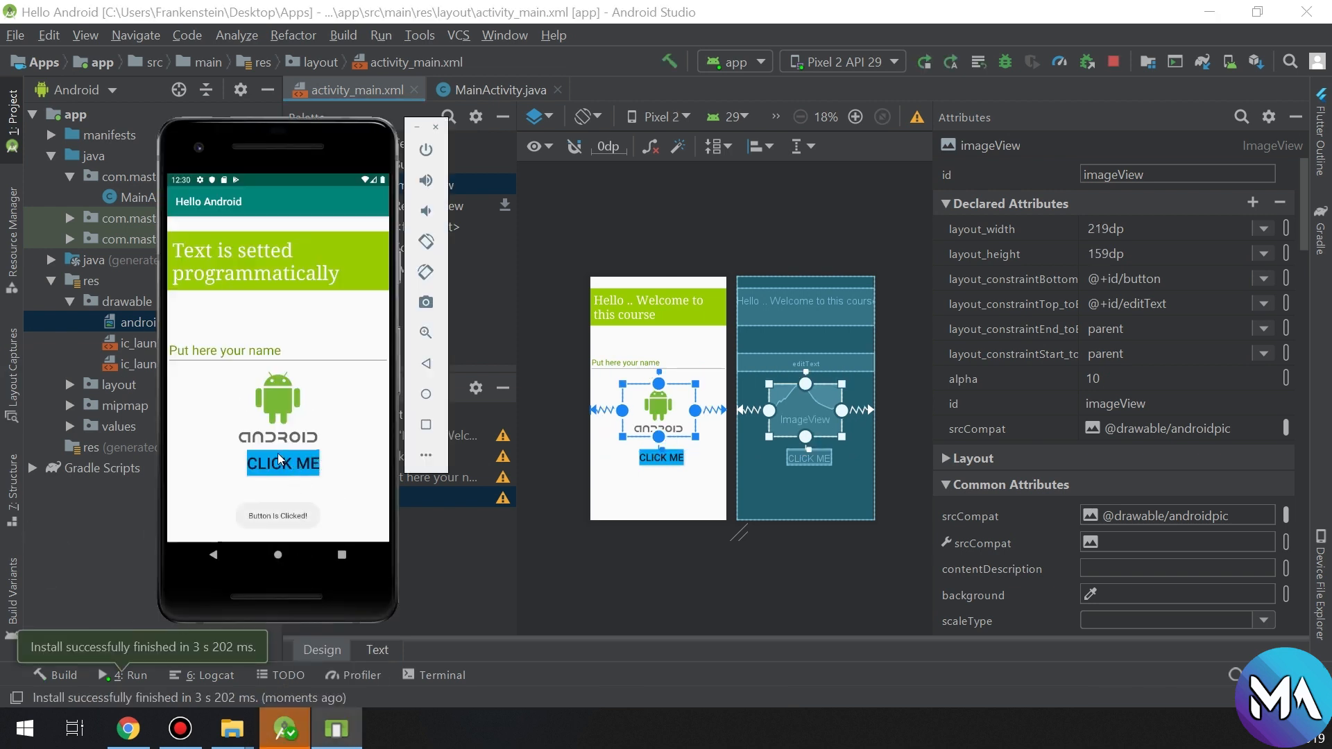
mouse_move(243, 408)
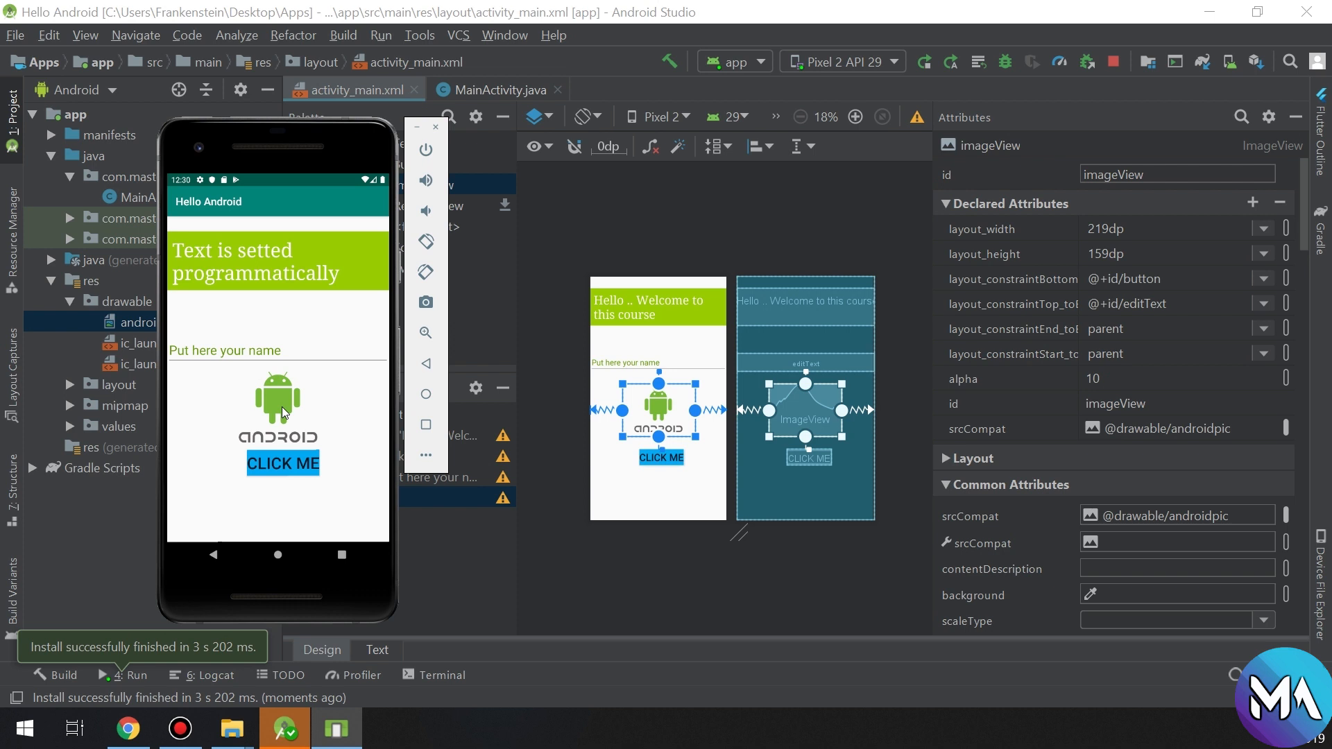
left_click(496, 89)
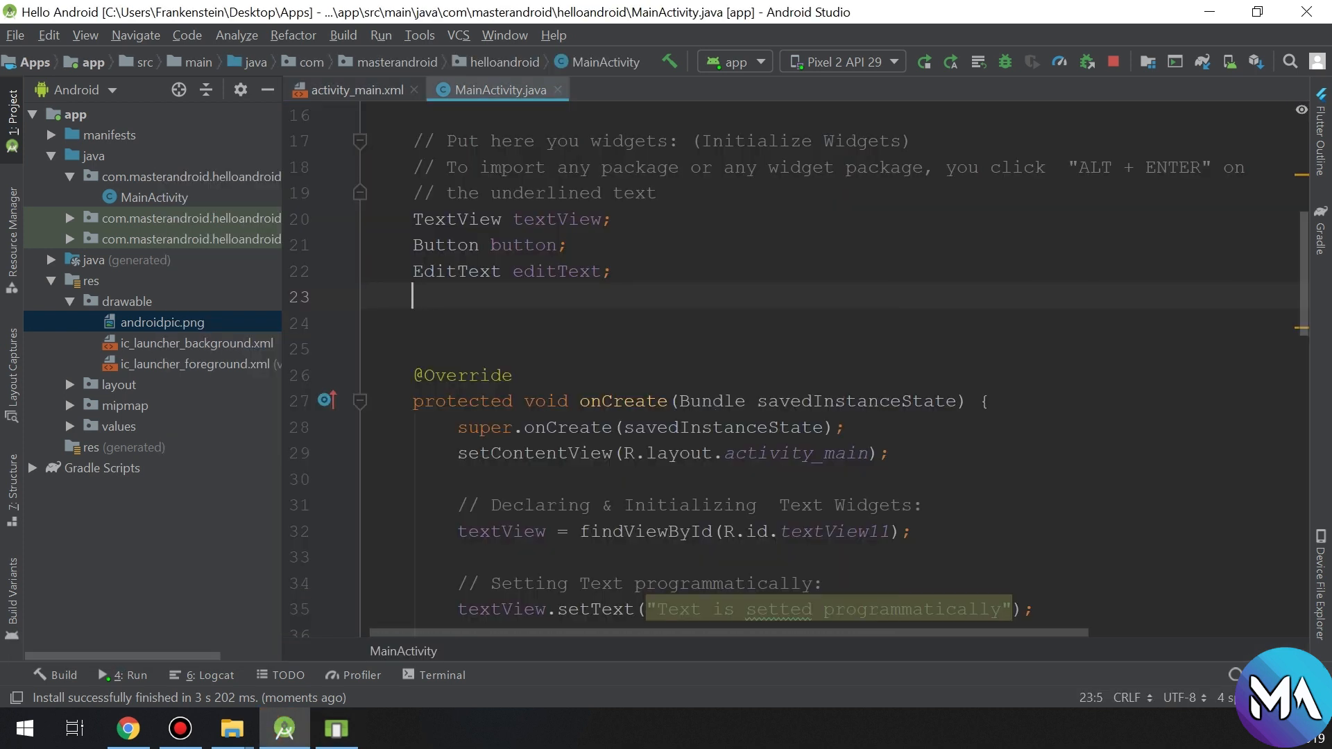
- Declare an ImageView imageView field and add an //ImageView Widget comment in onCreate
type("ImageView")
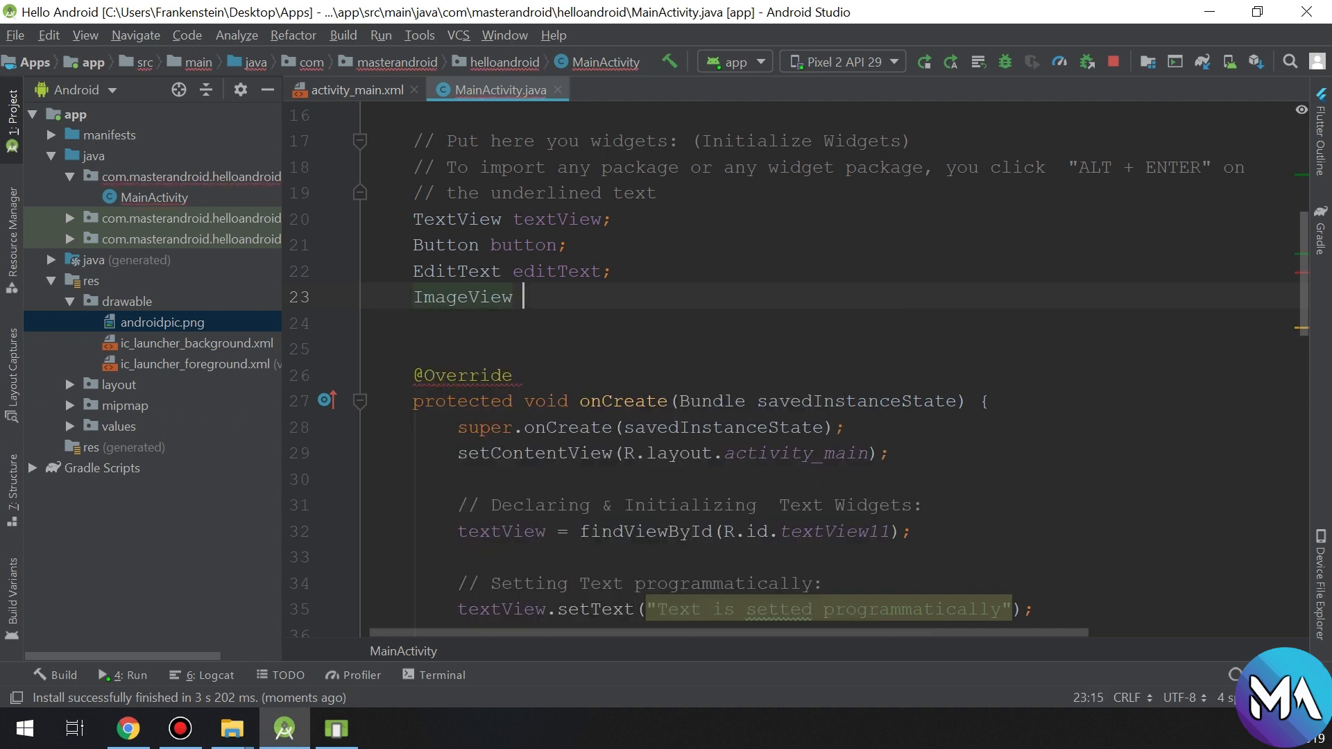
type("image")
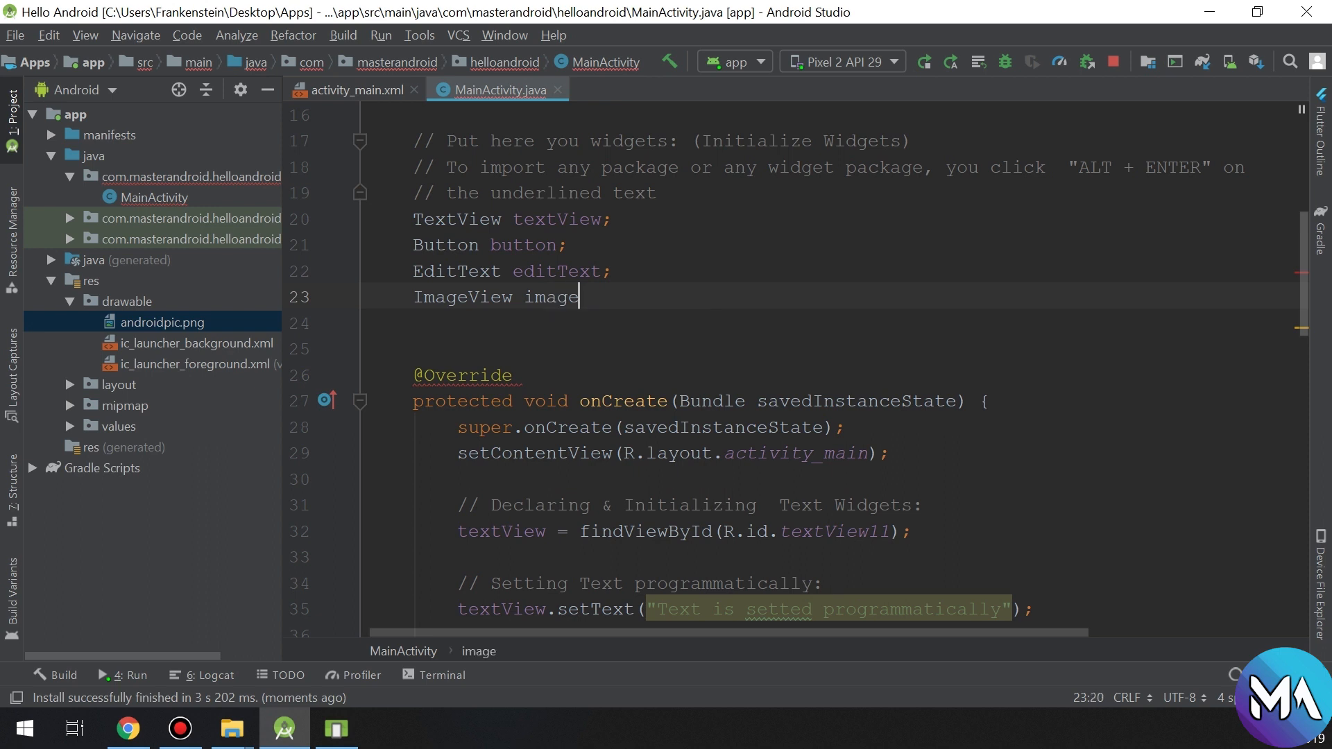
type("View;")
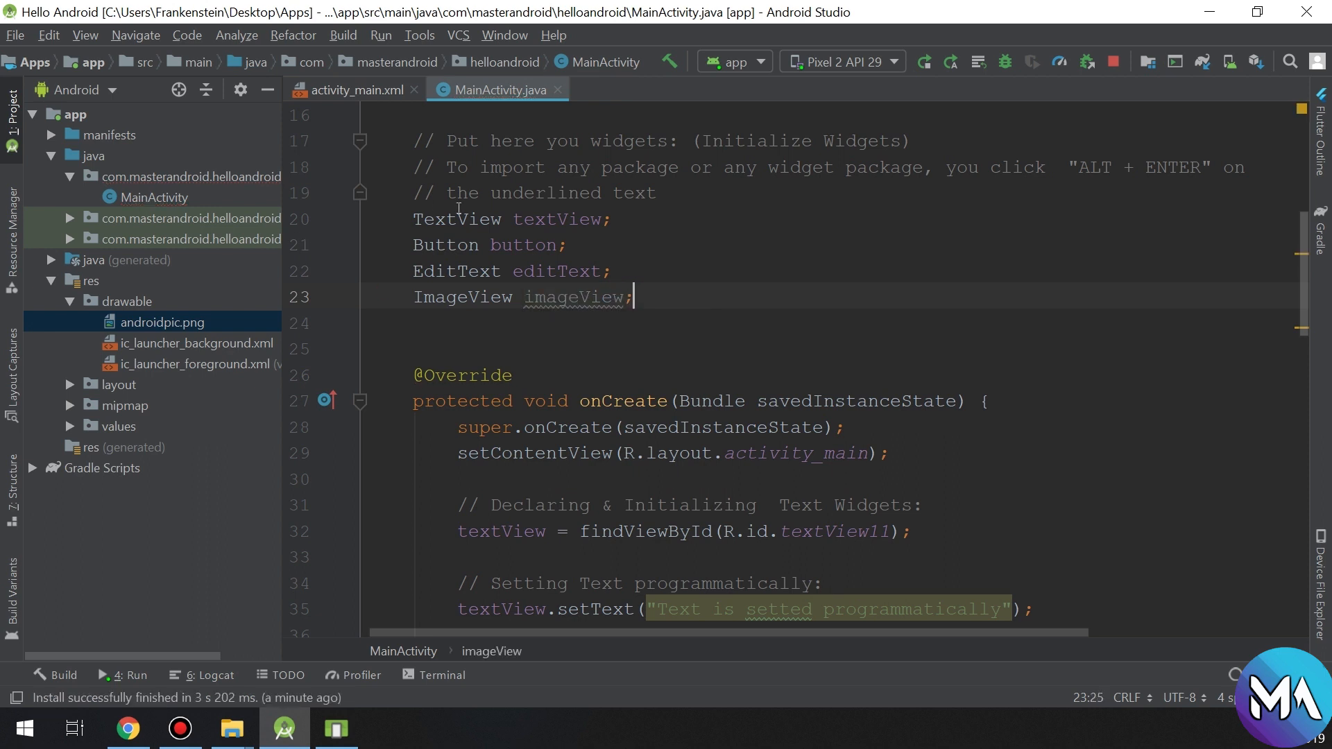
scroll("down", 3)
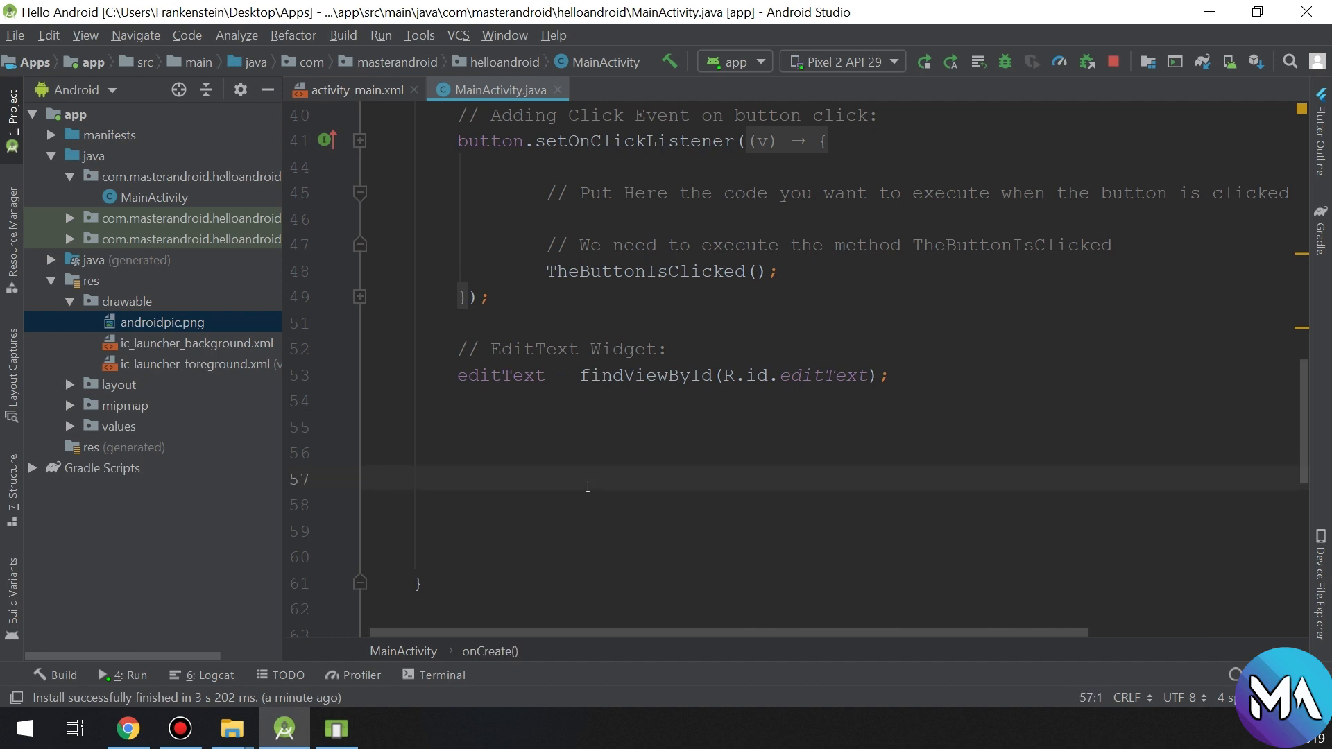
type("//")
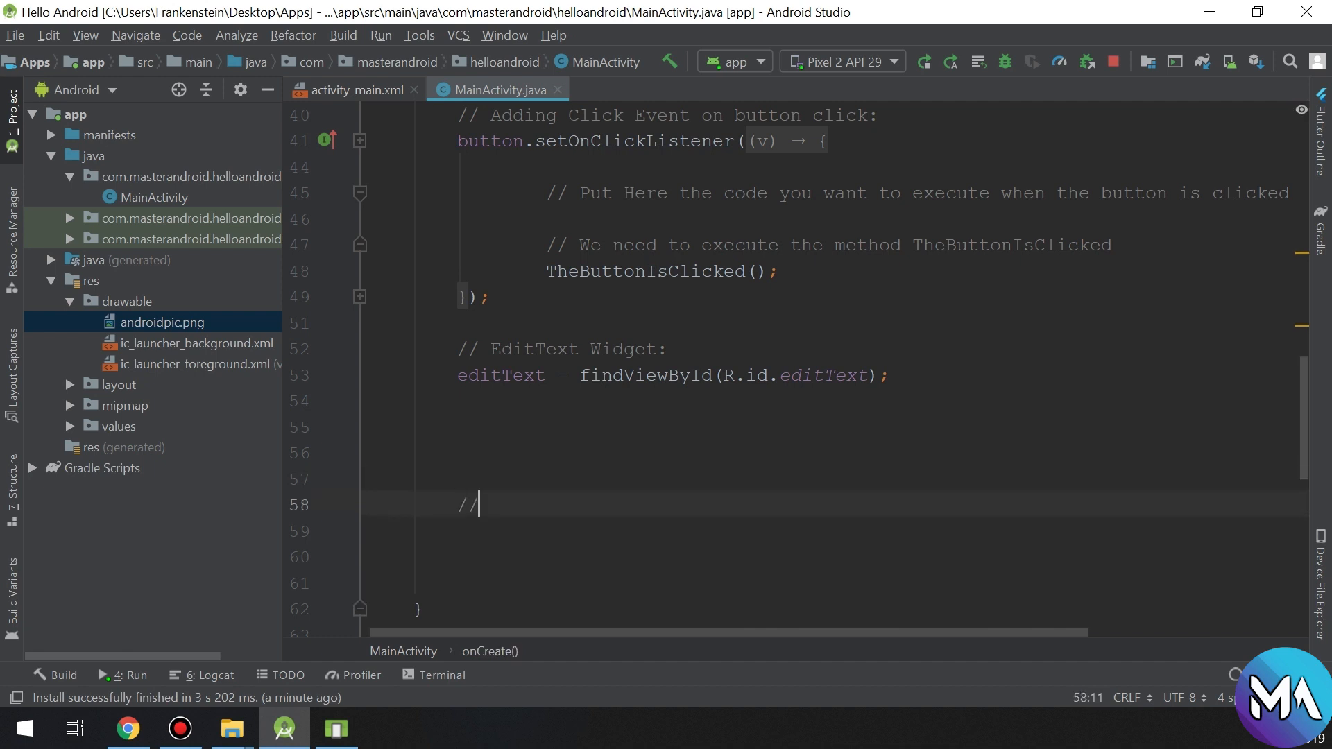
scroll("down", 3)
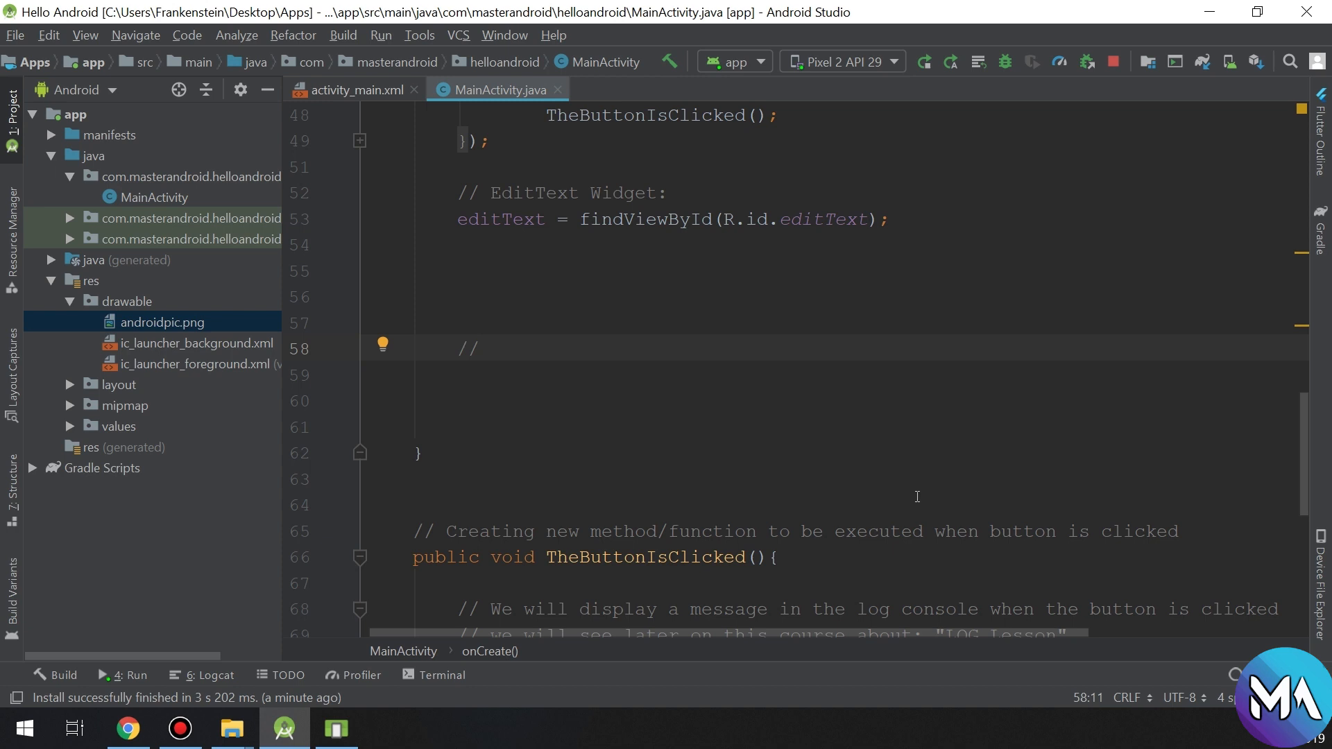
type("ImageVie")
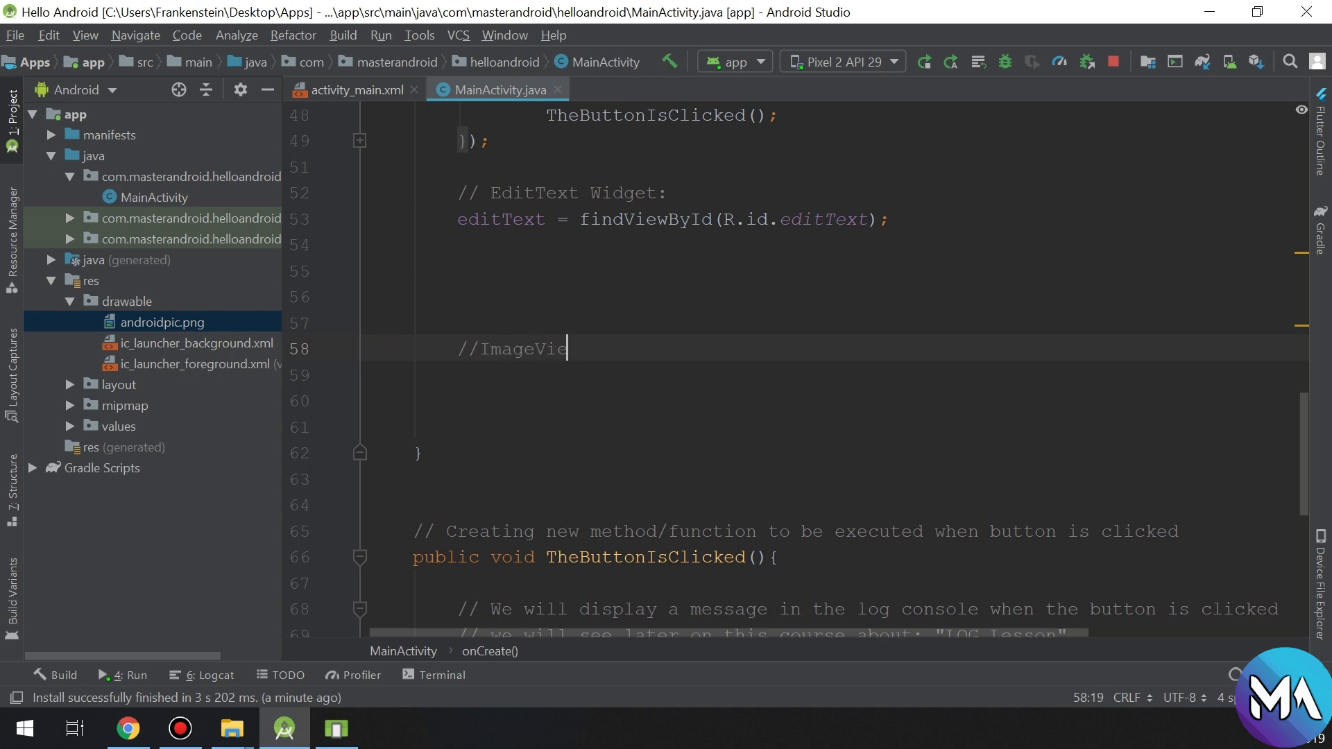
type("w WIdget")
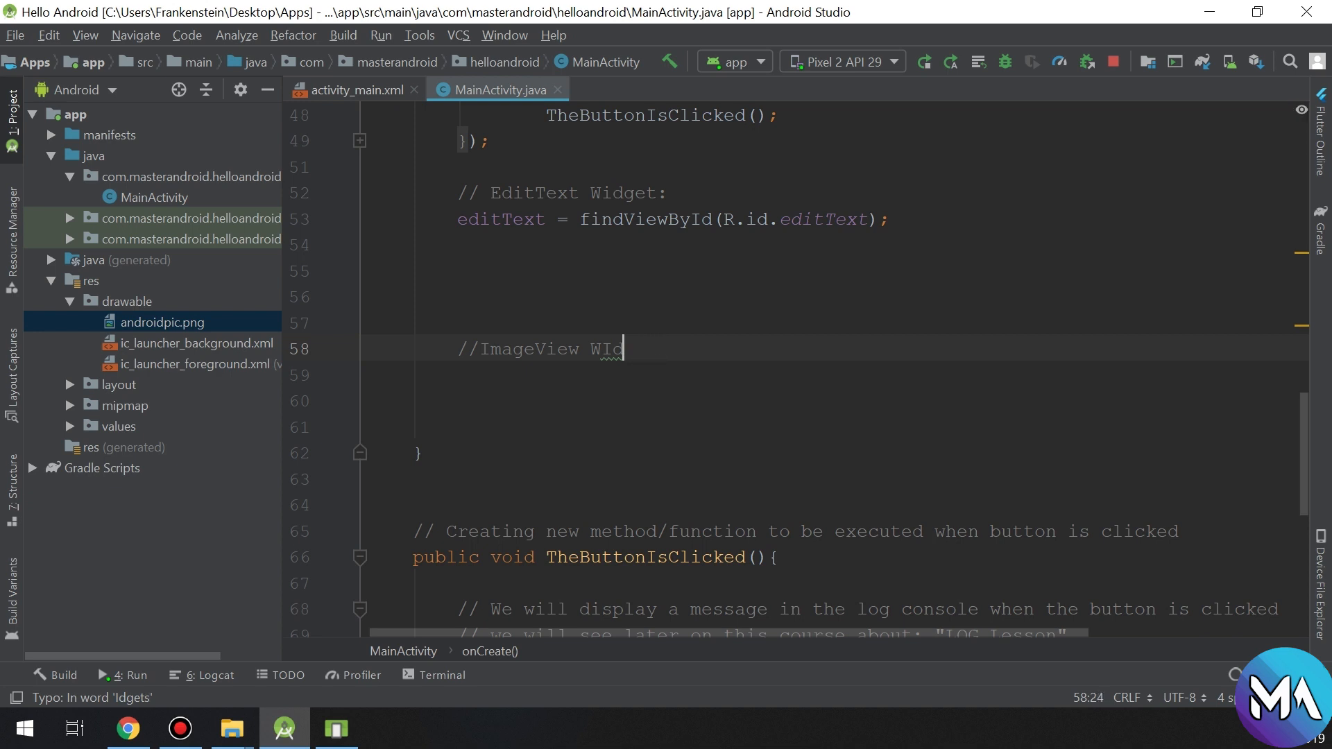
type("dget;")
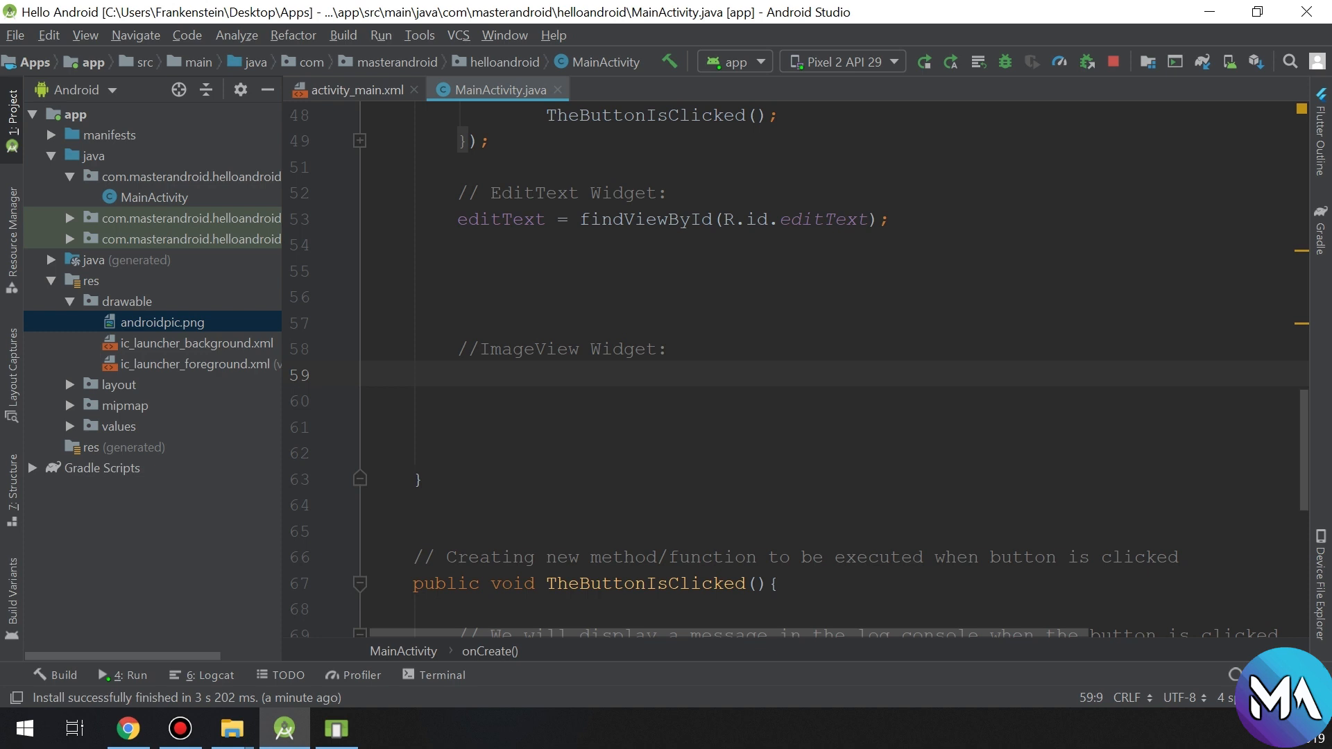
- Write imageView = findViewById(R.id.imageView); under the comment
type("imageView")
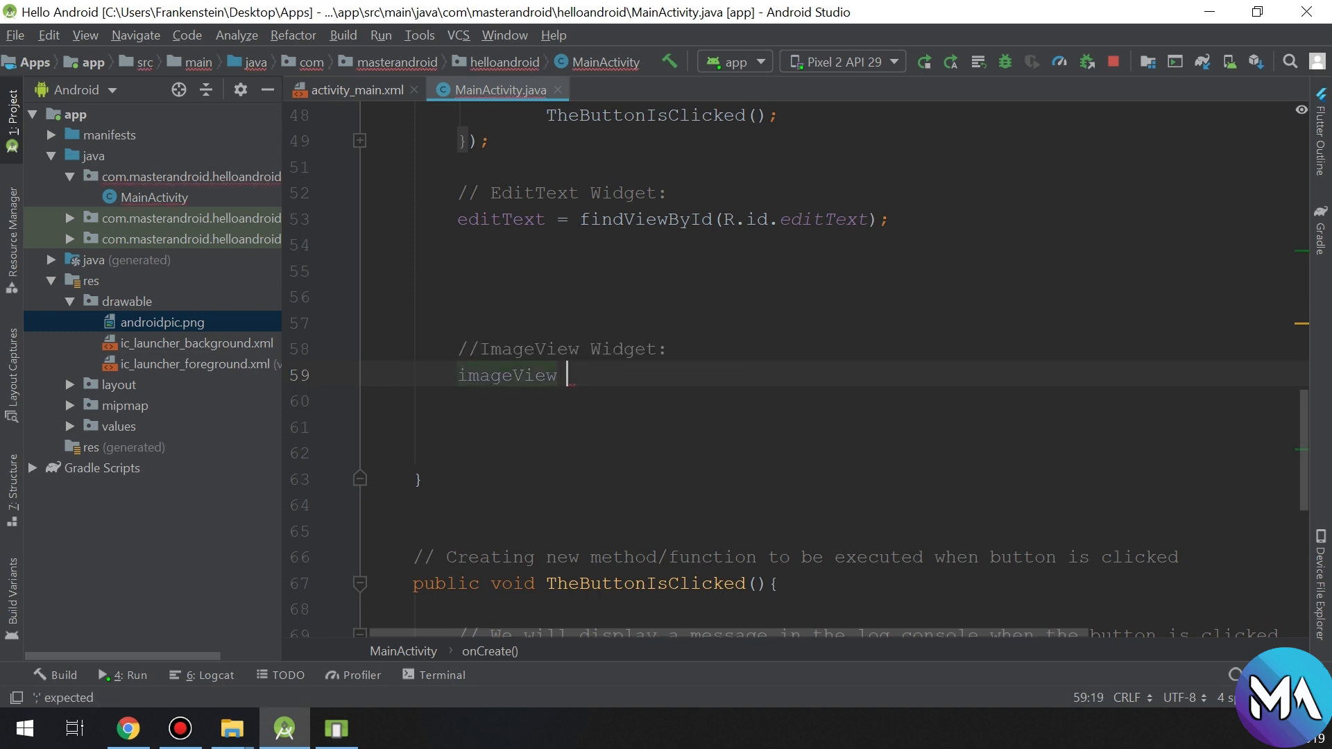
type("= find")
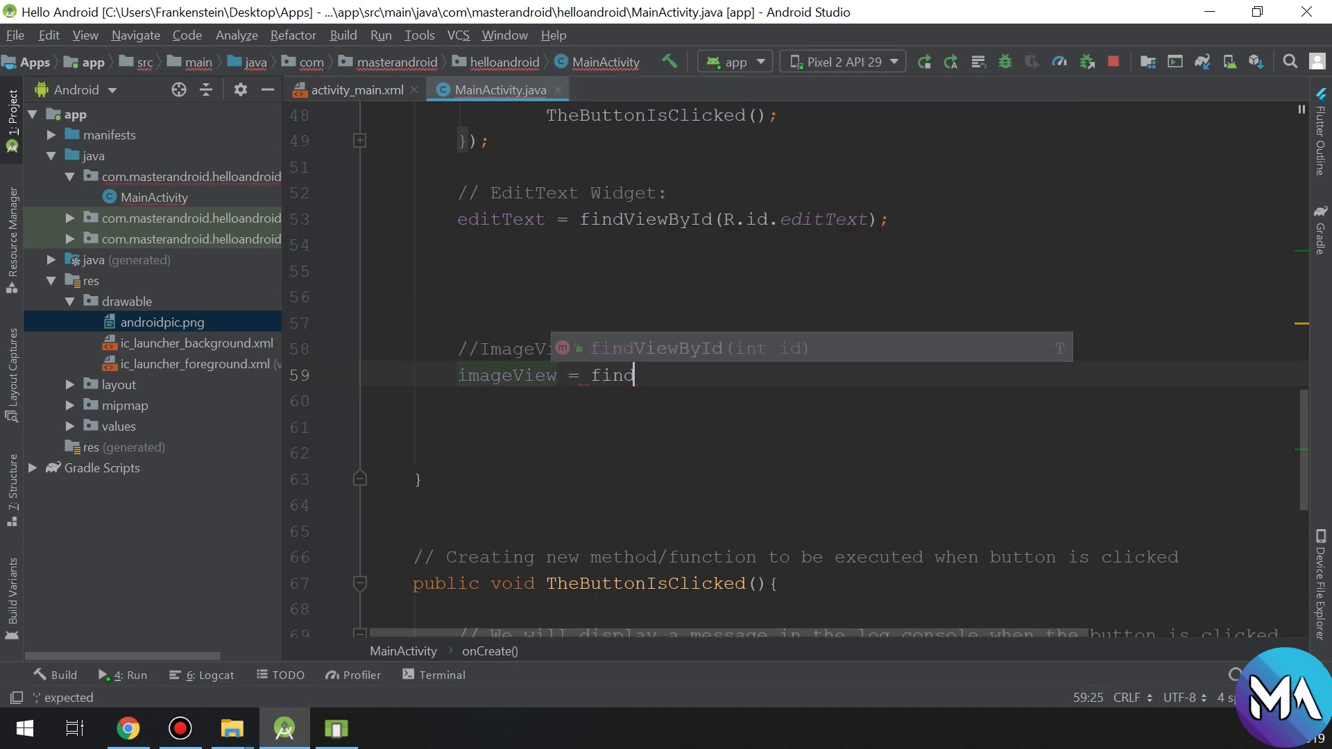
type("ViewById(R.id.imageView")
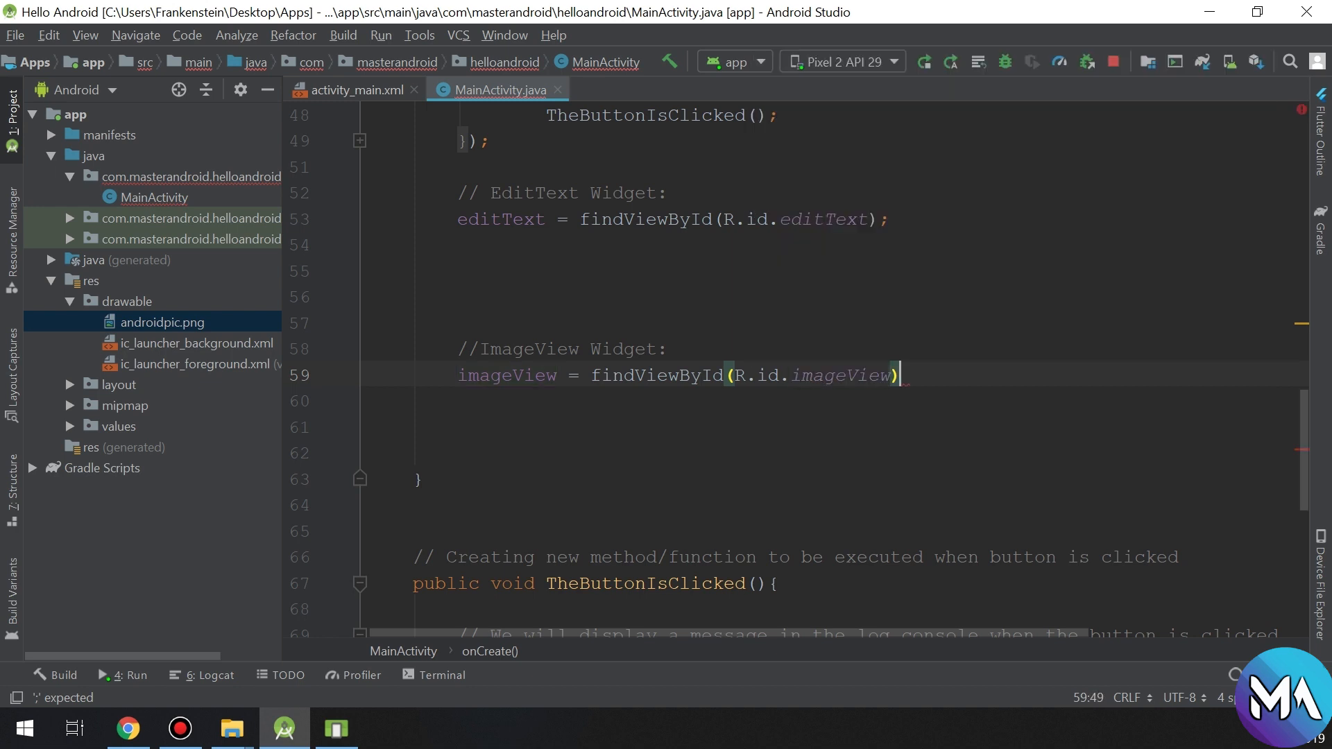
type(";")
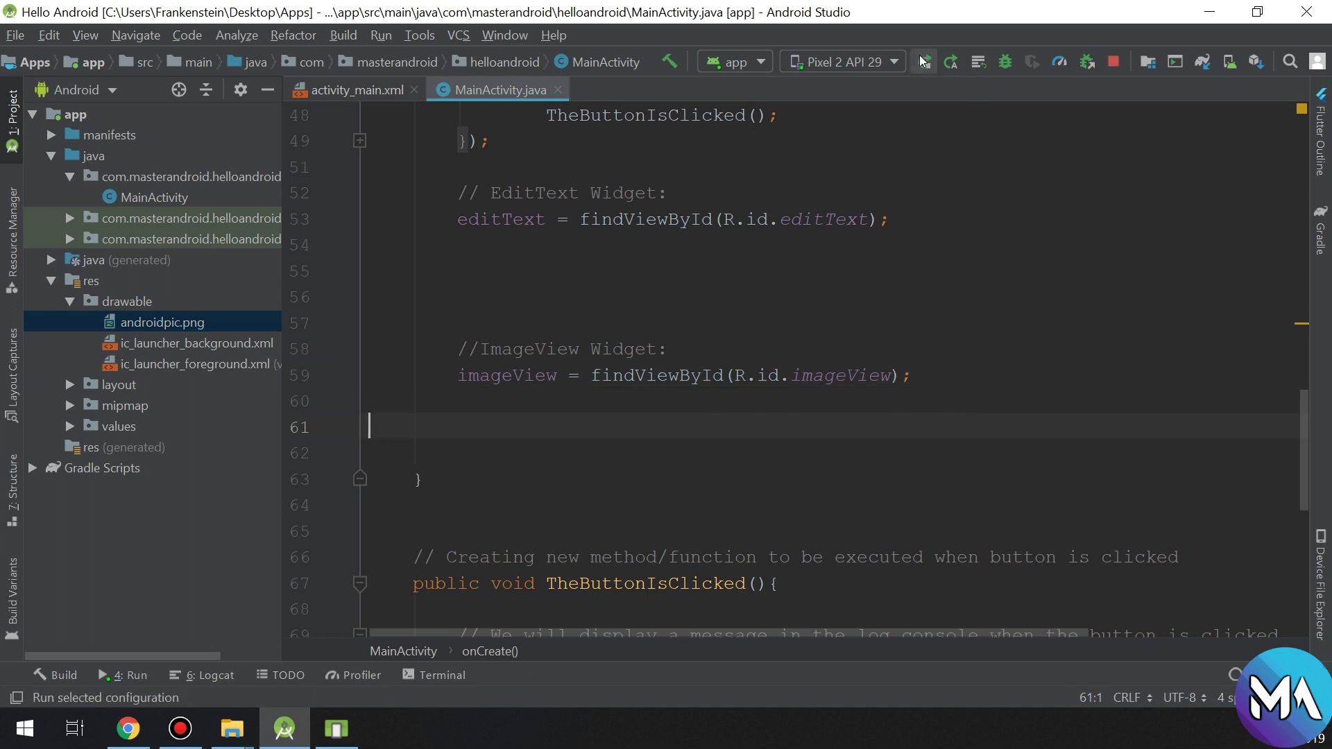
- Save the waving Android logo result as androidpic2.png into the Desktop\Apps folder
left_click(924, 61)
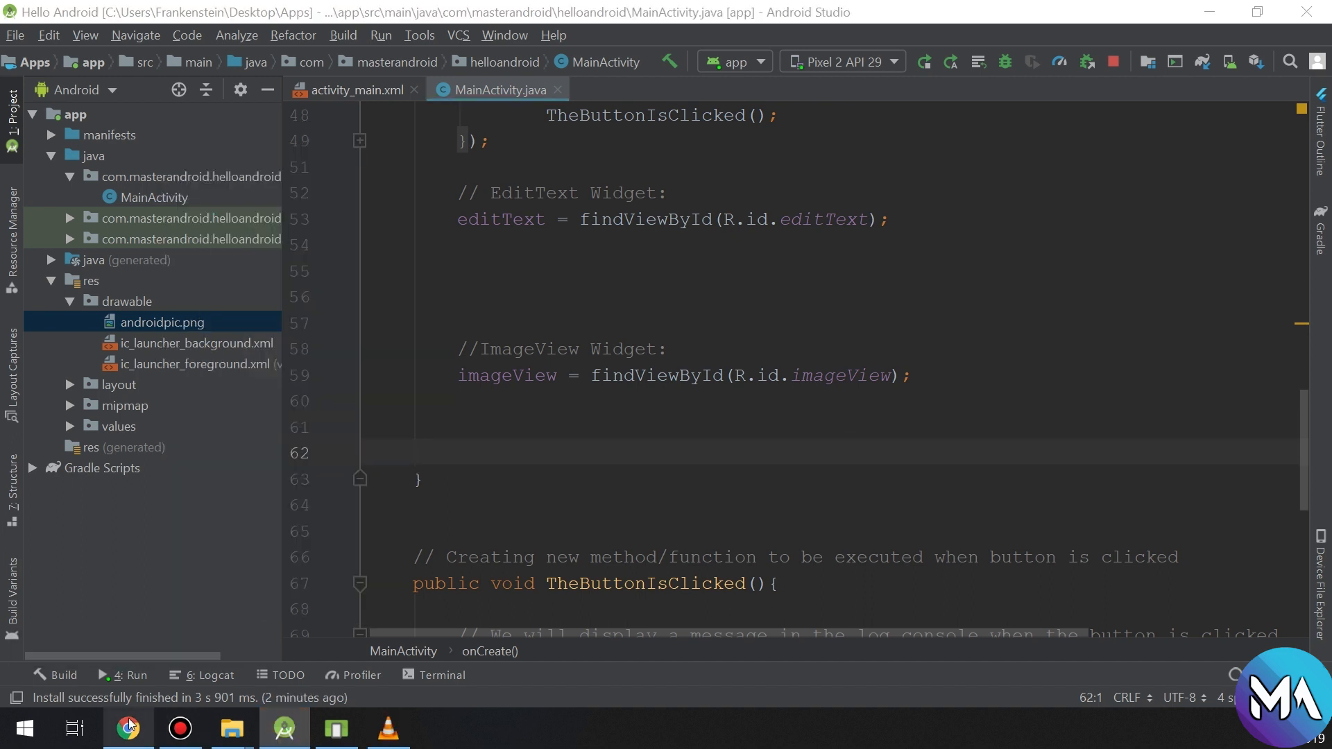
left_click(128, 728)
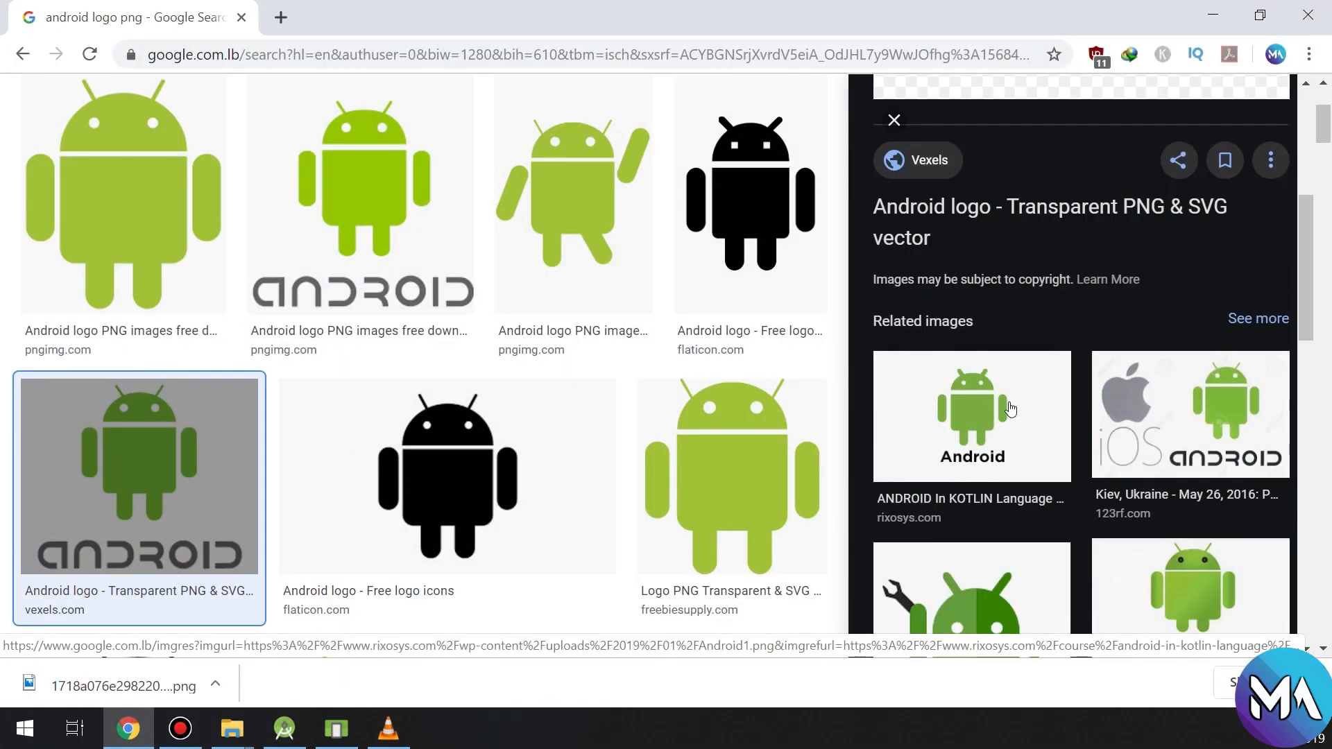
left_click(447, 474)
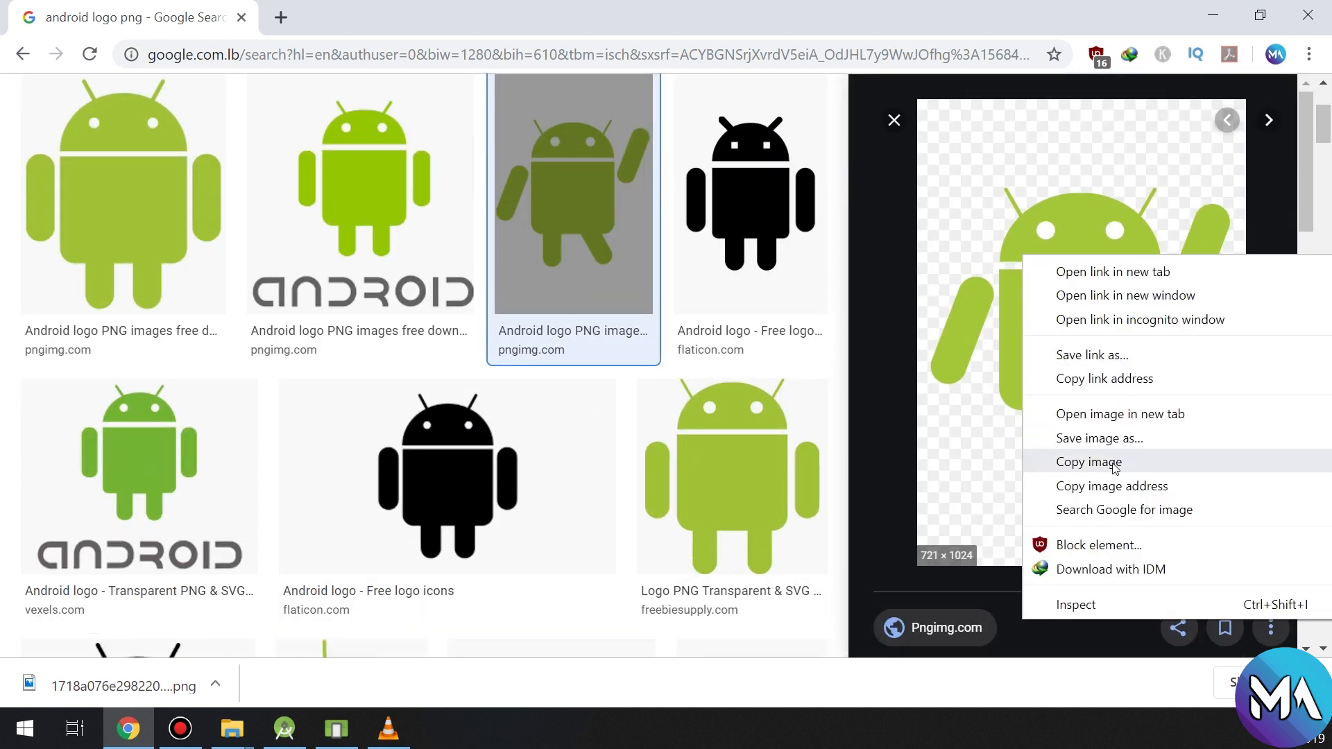
left_click(1088, 462)
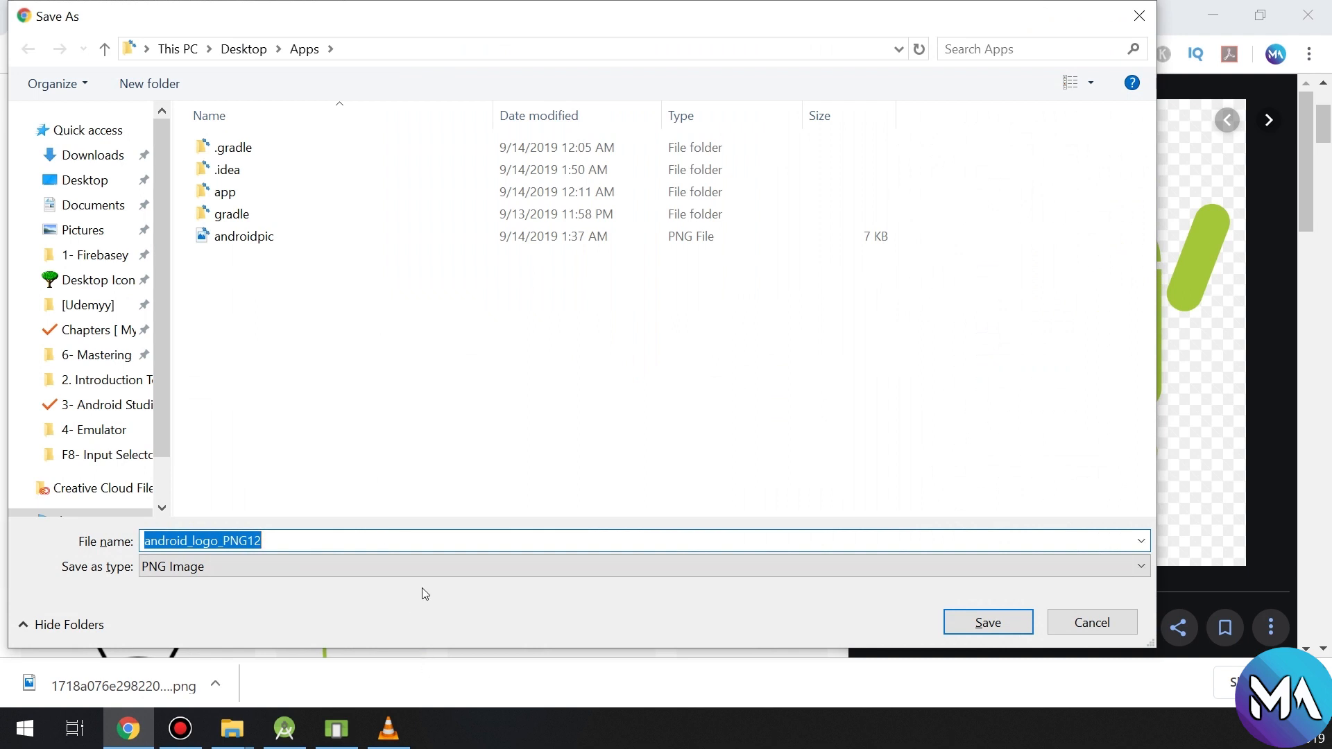
type("androidpic")
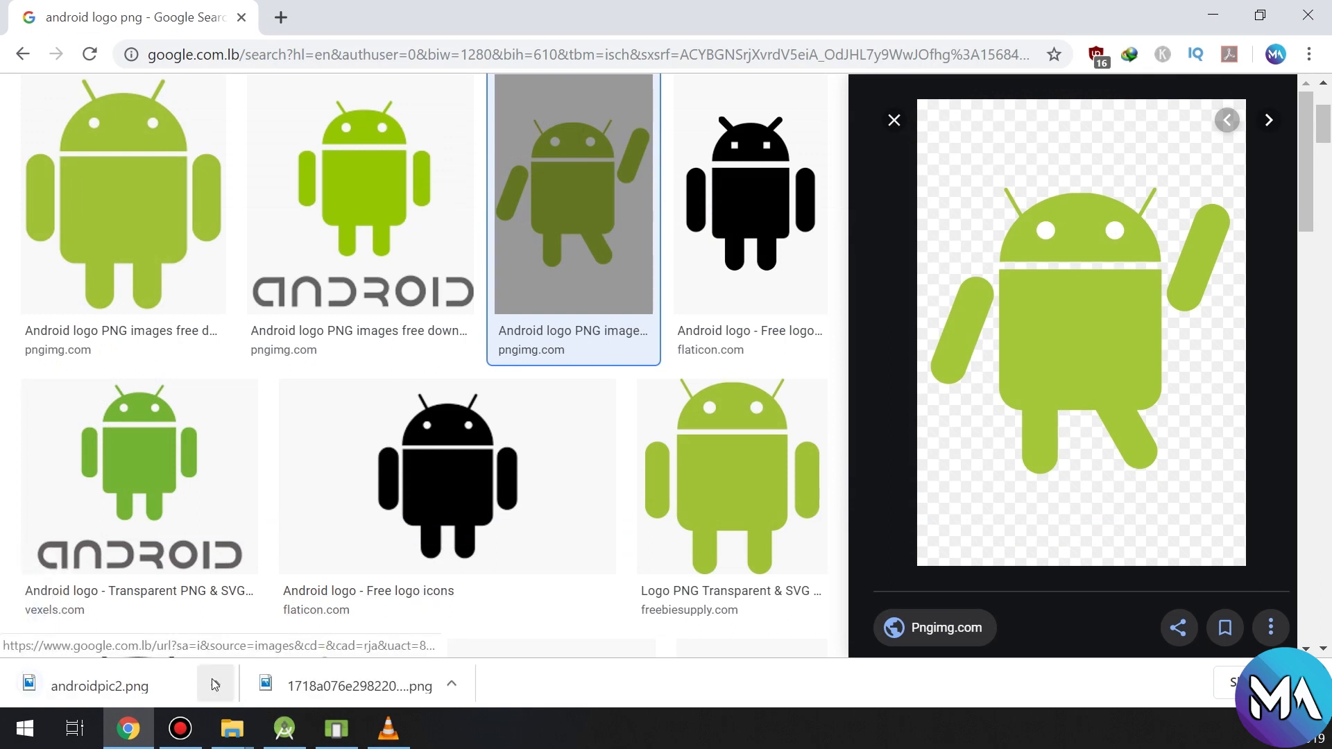
mouse_move(524, 451)
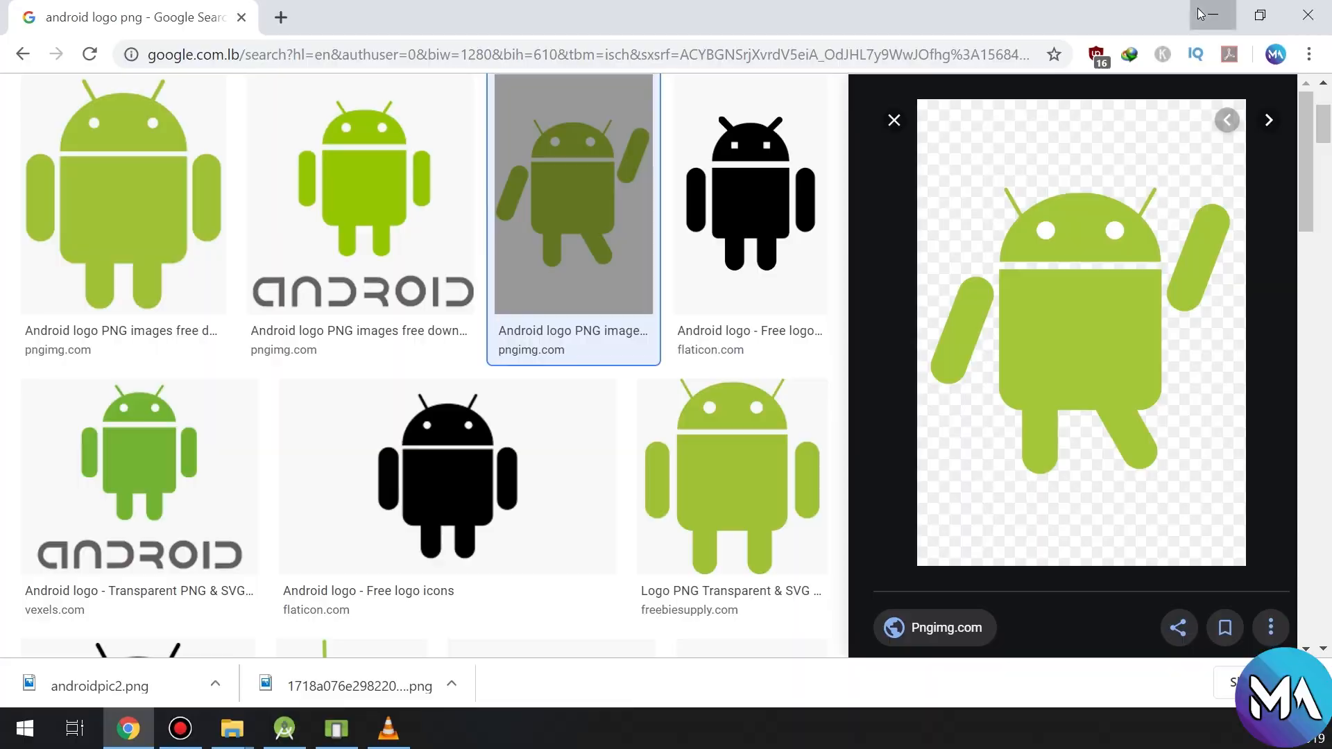
- Paste androidpic2.png into res/drawable and move to the TheButtonIsClicked method in MainActivity.java
left_click(285, 727)
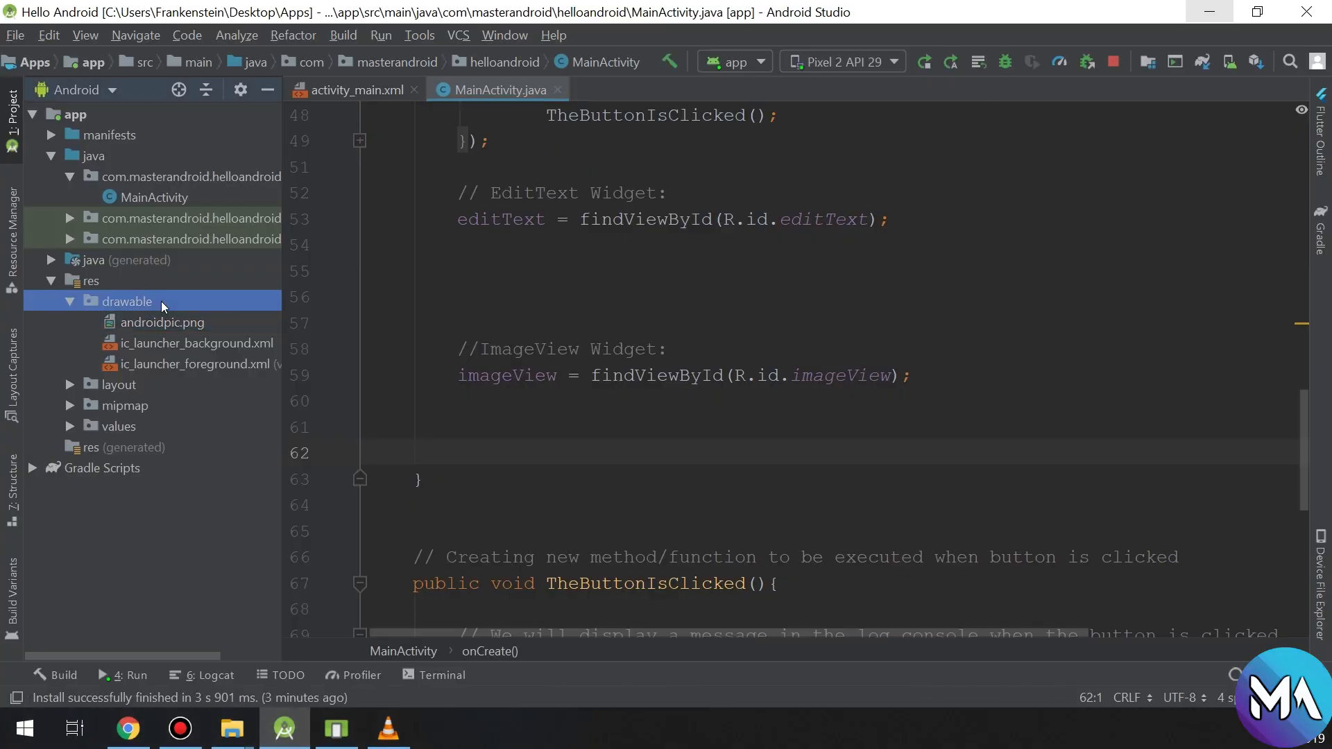
right_click(126, 300)
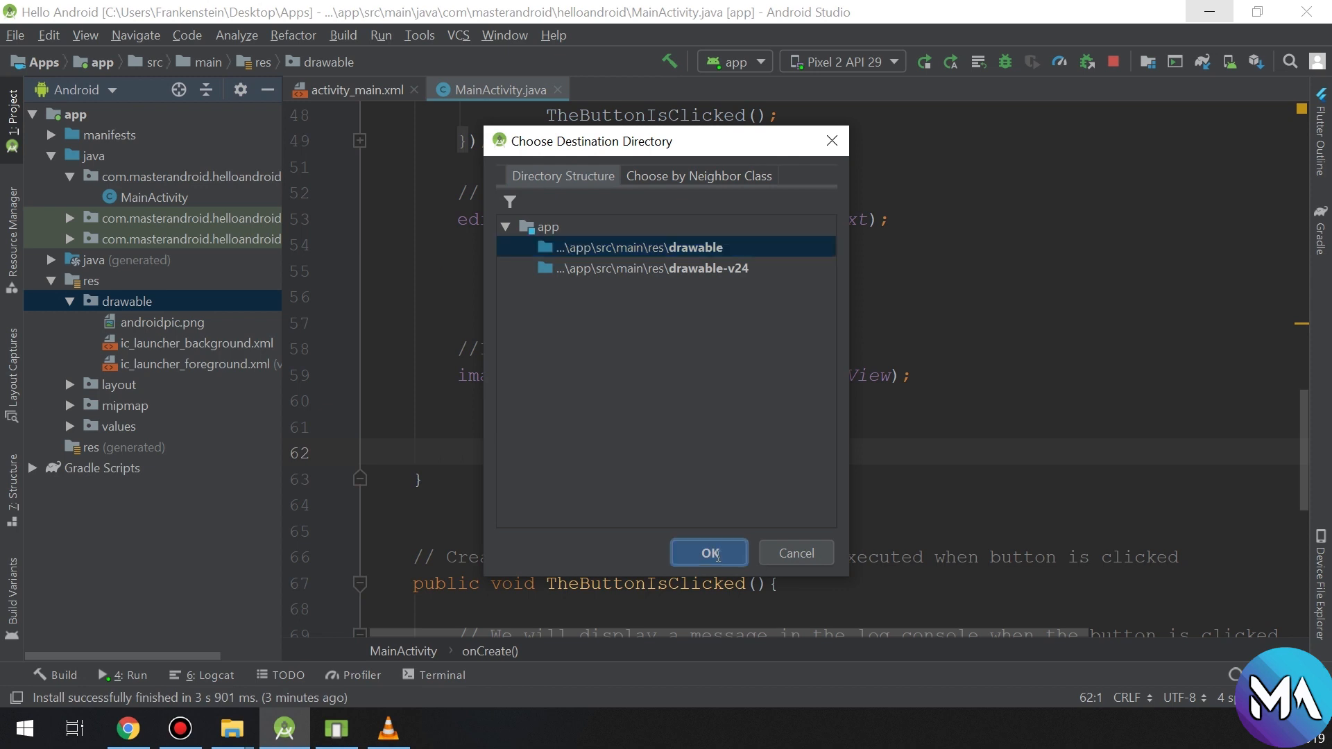
left_click(709, 552)
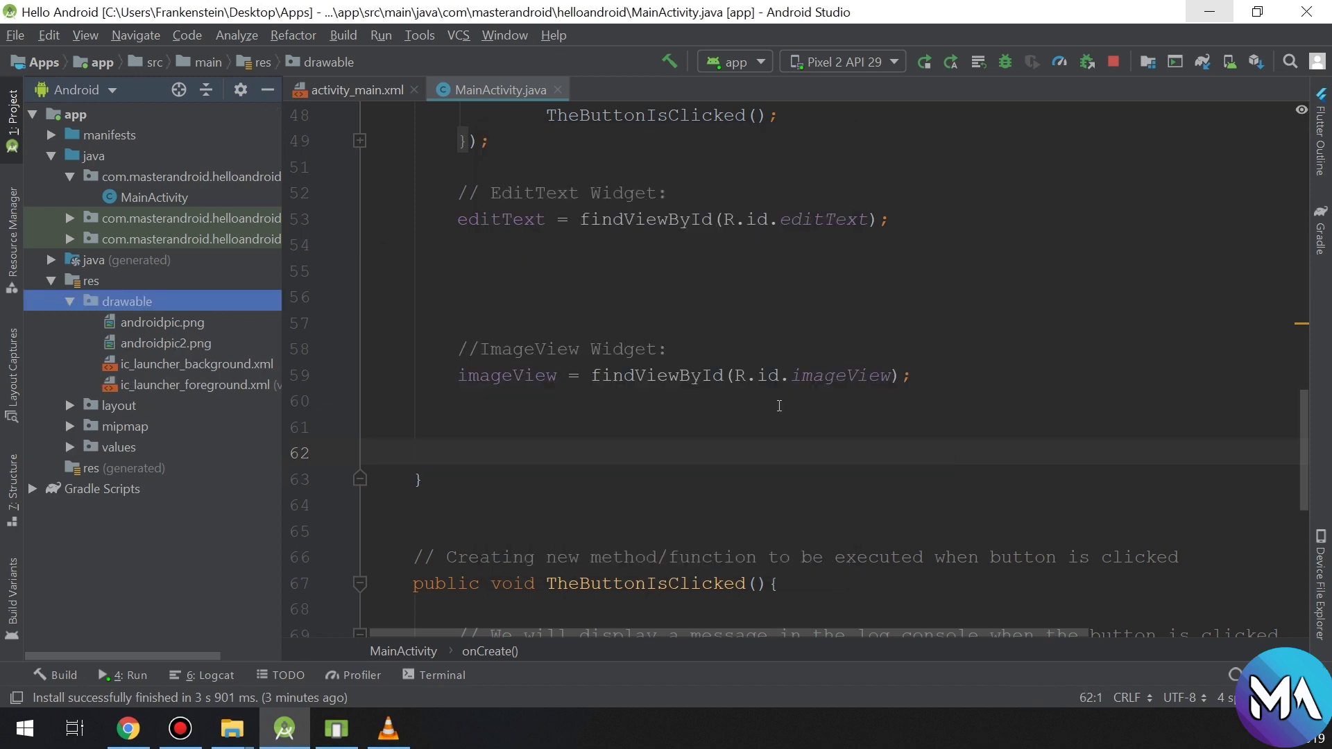
mouse_move(1280, 442)
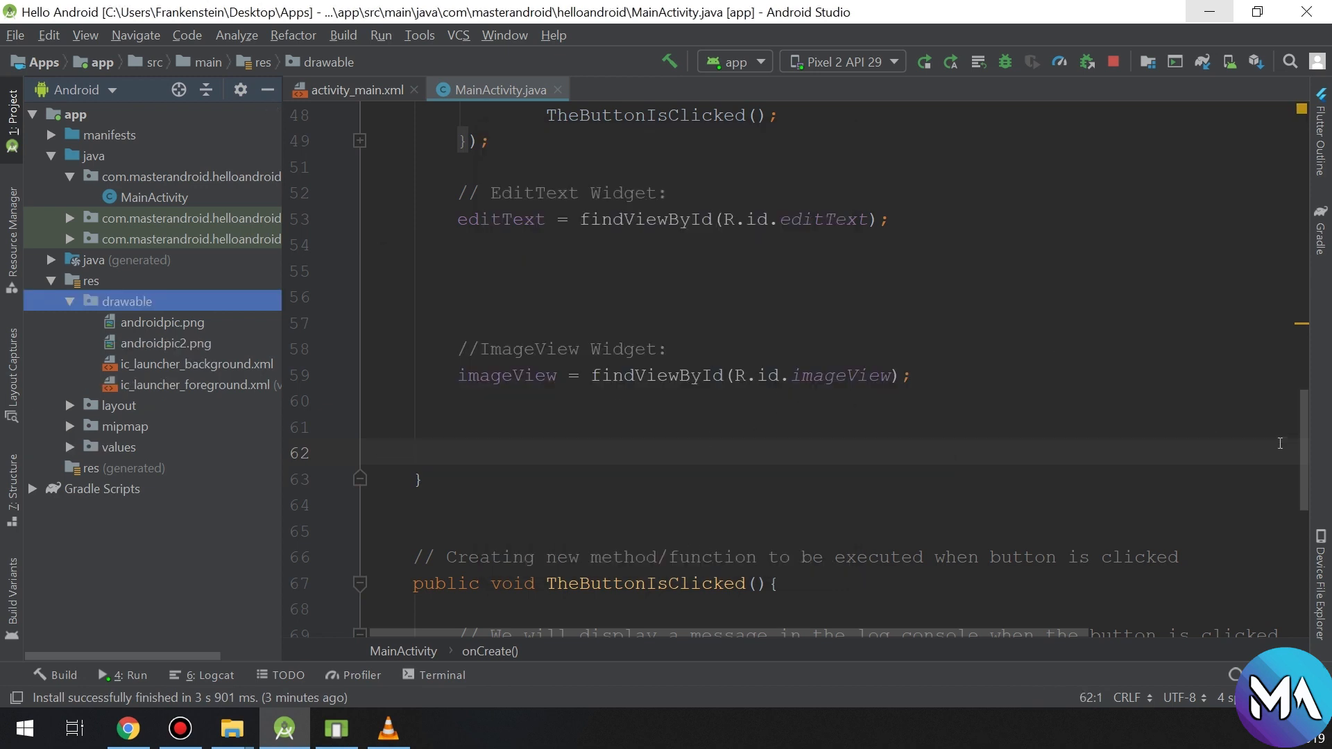
scroll("down", 3)
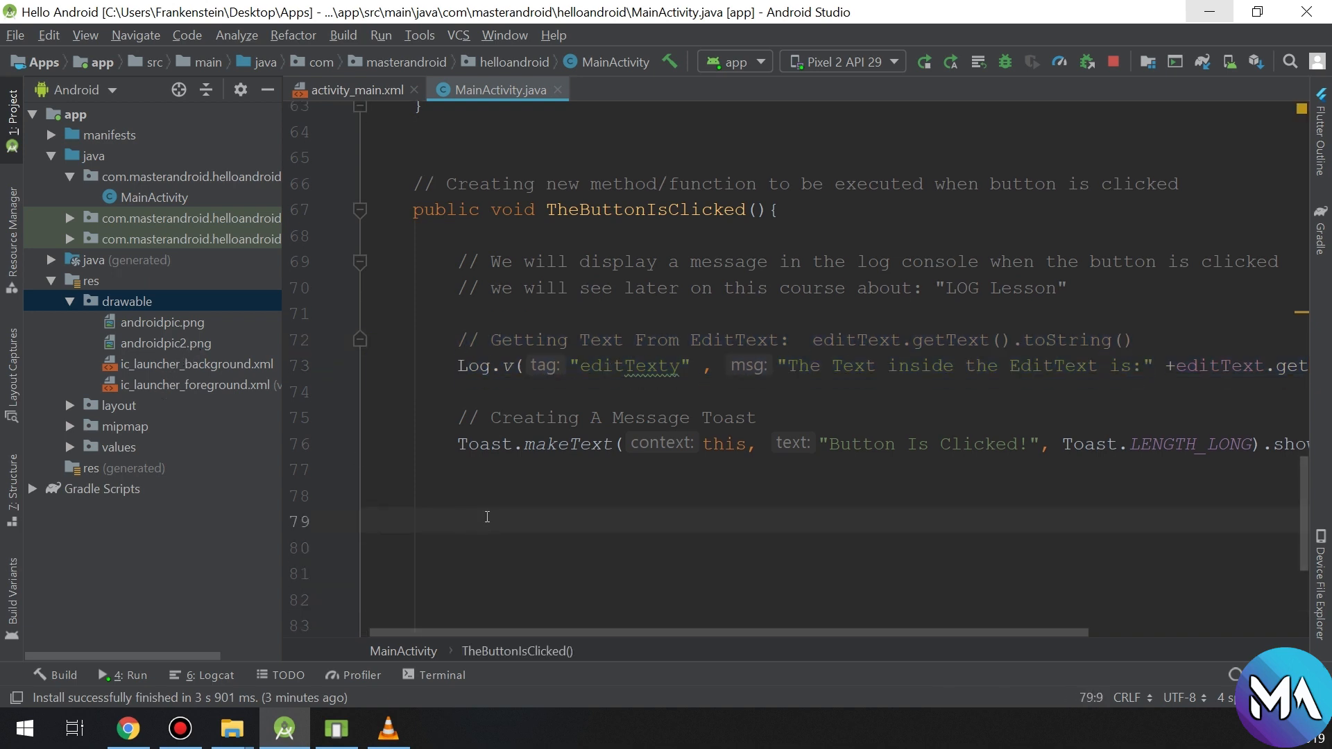
- Add the comment '// Changing image when button is clicked:' inside TheButtonIsClicked
type("// Changing ima")
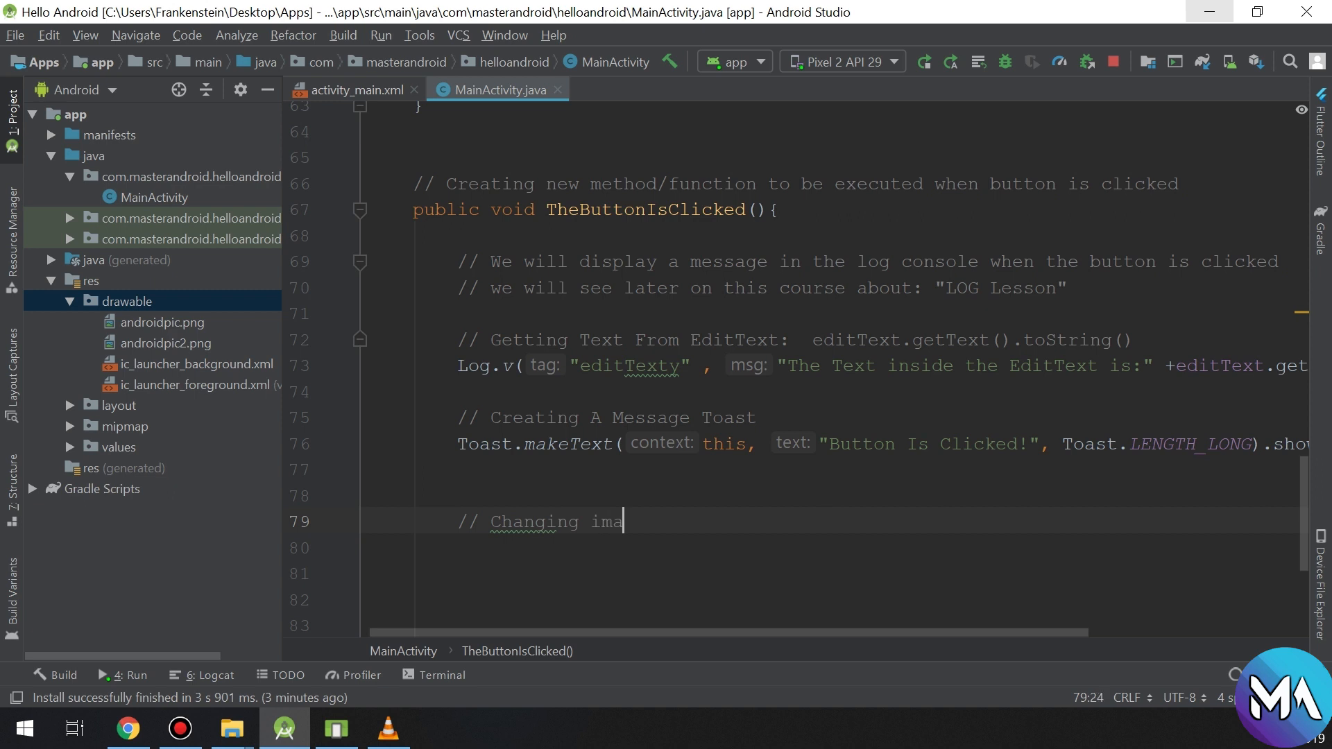
type("ge when")
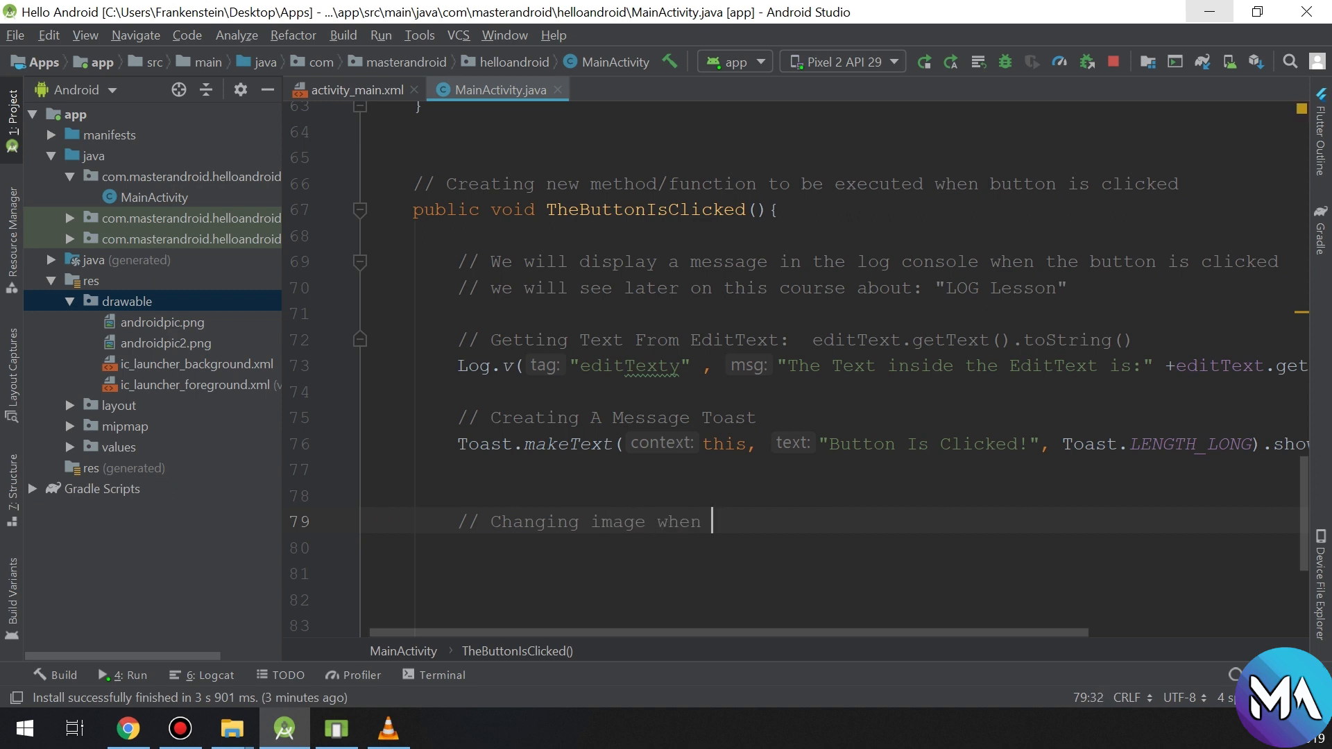
type("button is clic")
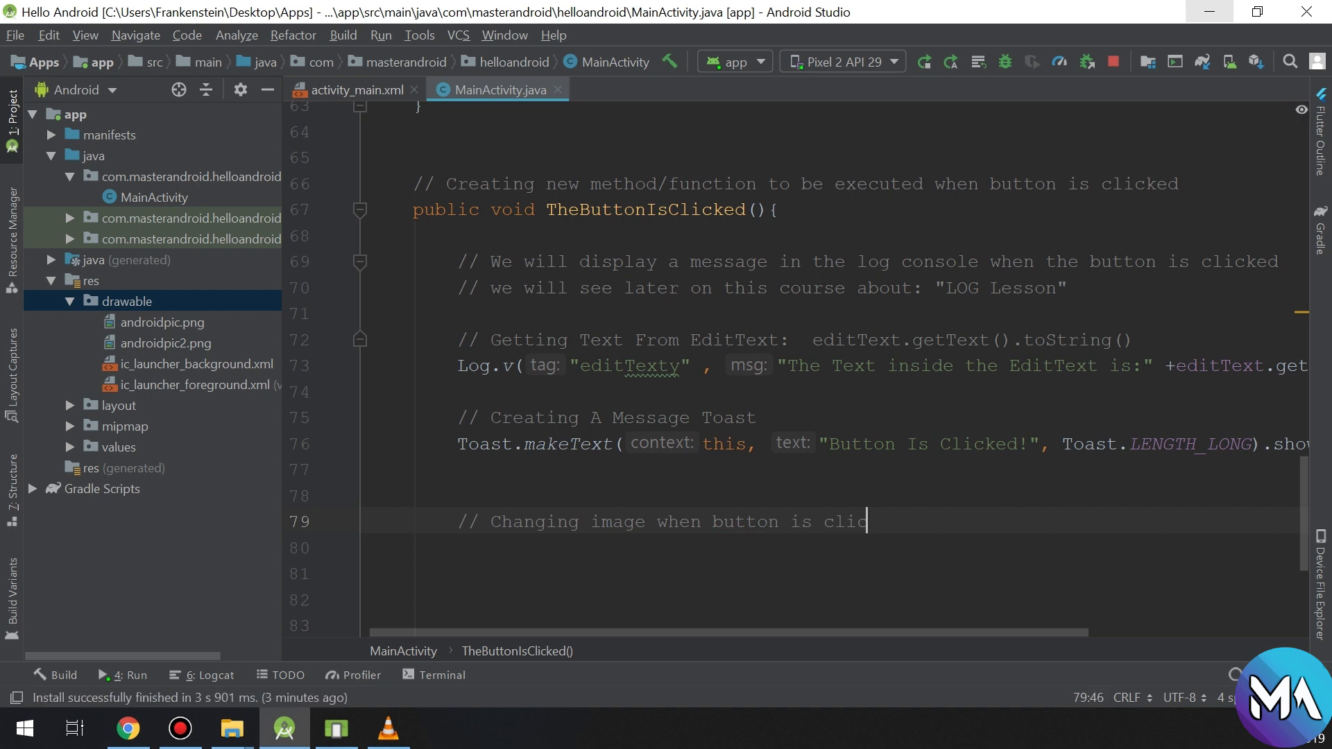
type("ked:")
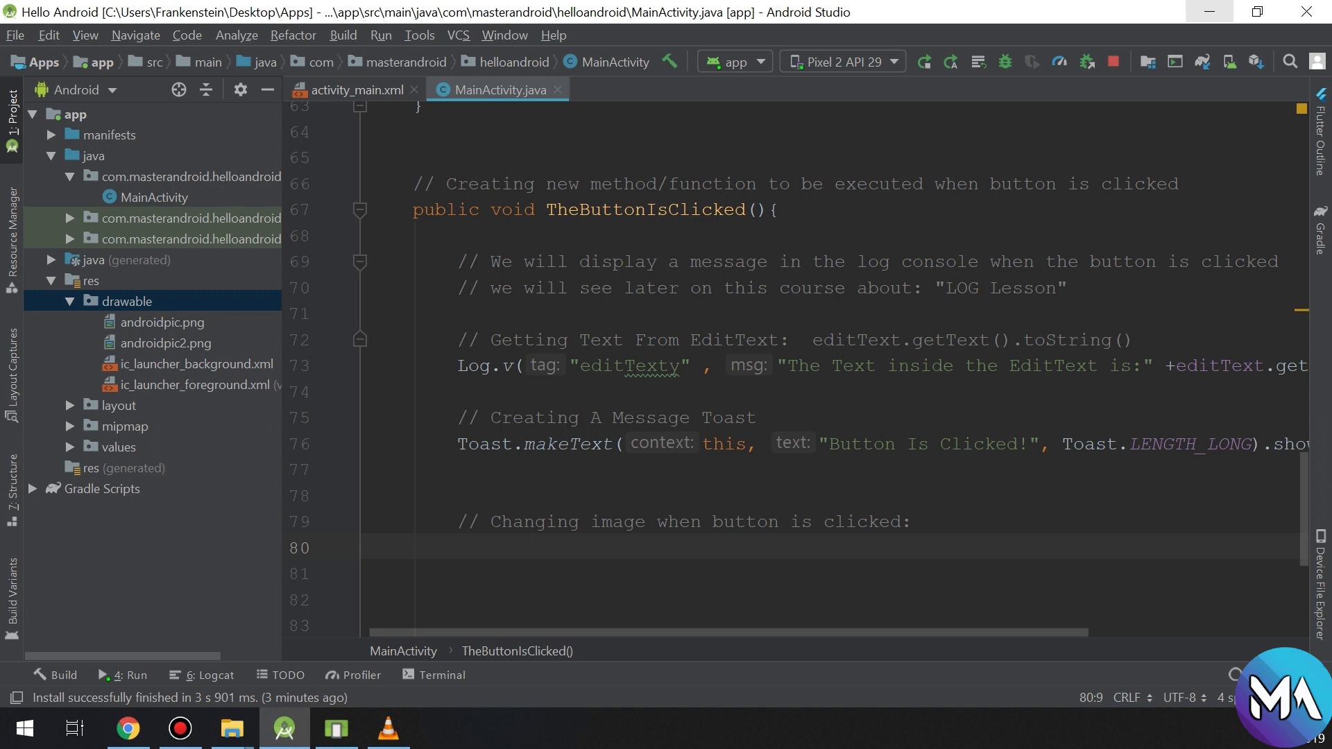
- Add imageView.setImageResource(R.drawable.androidpic2); using autocomplete
type("image")
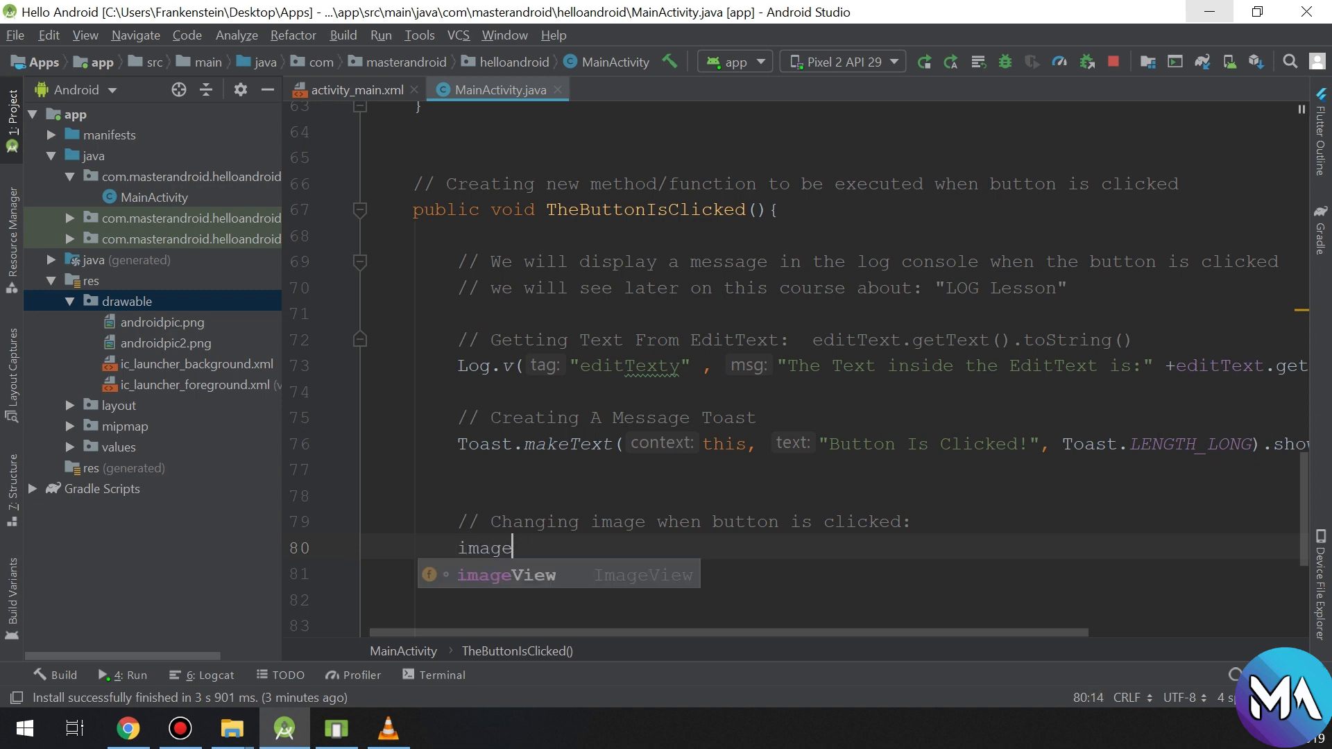
type("View.setIma")
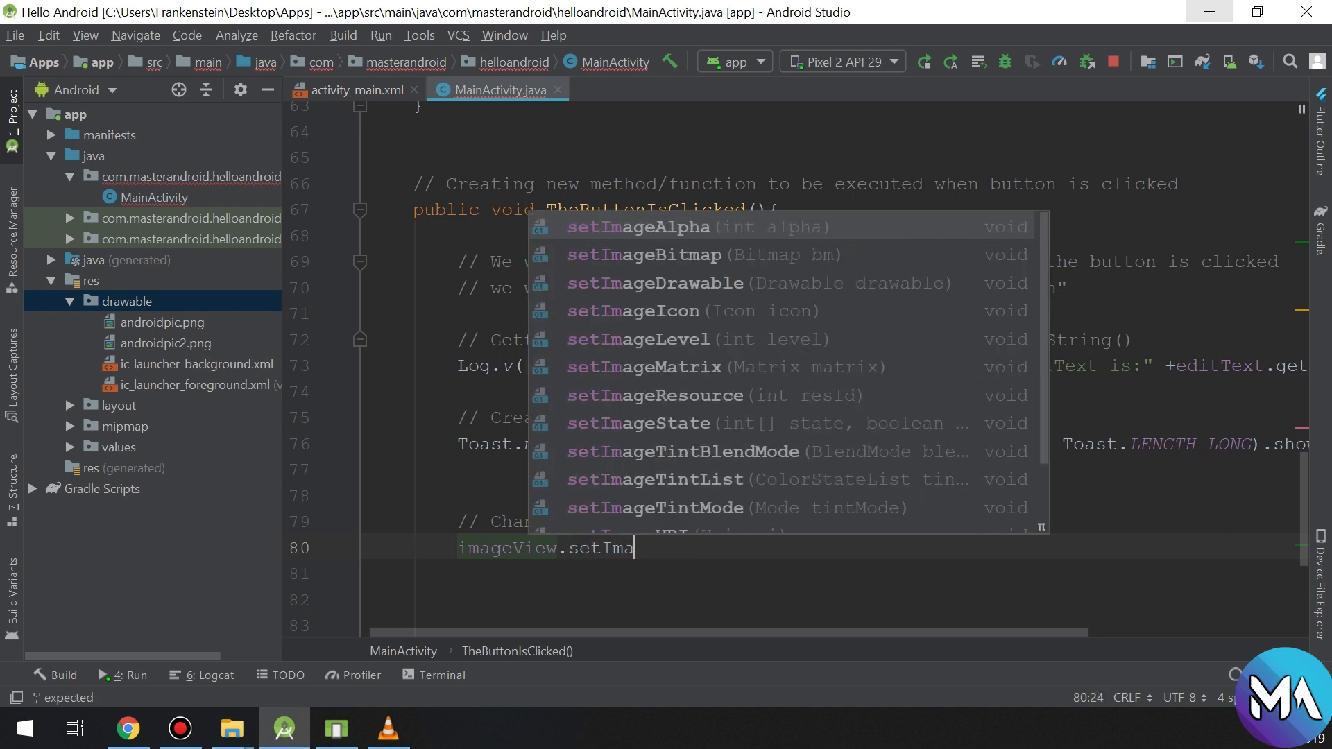
type("Resource();")
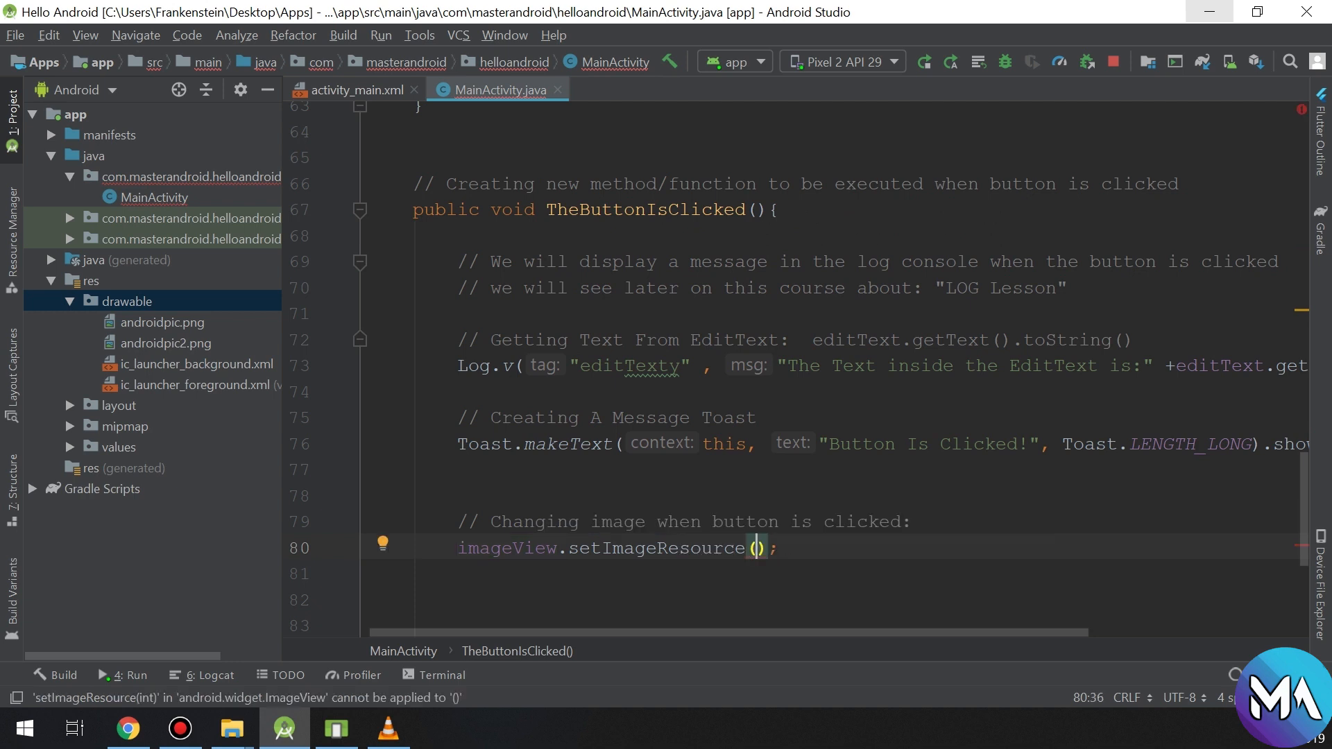
type("R/d")
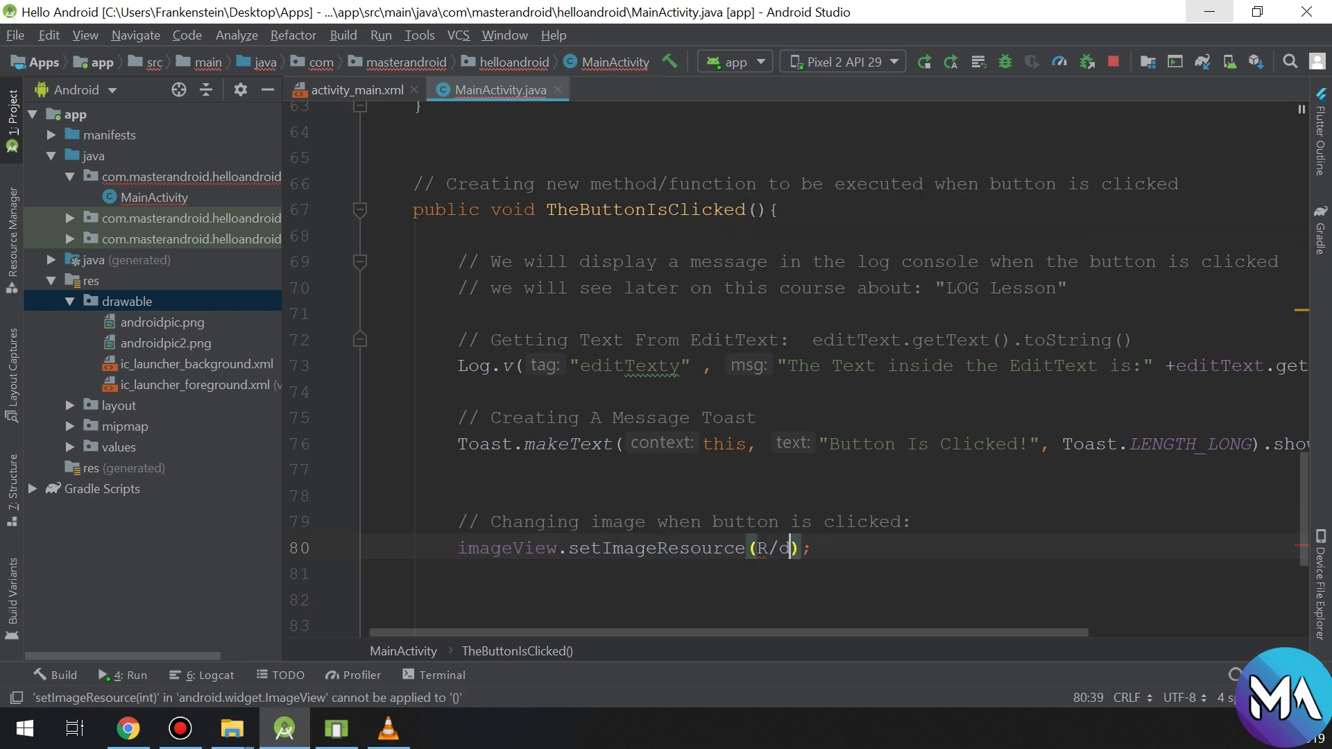
type(".drawable")
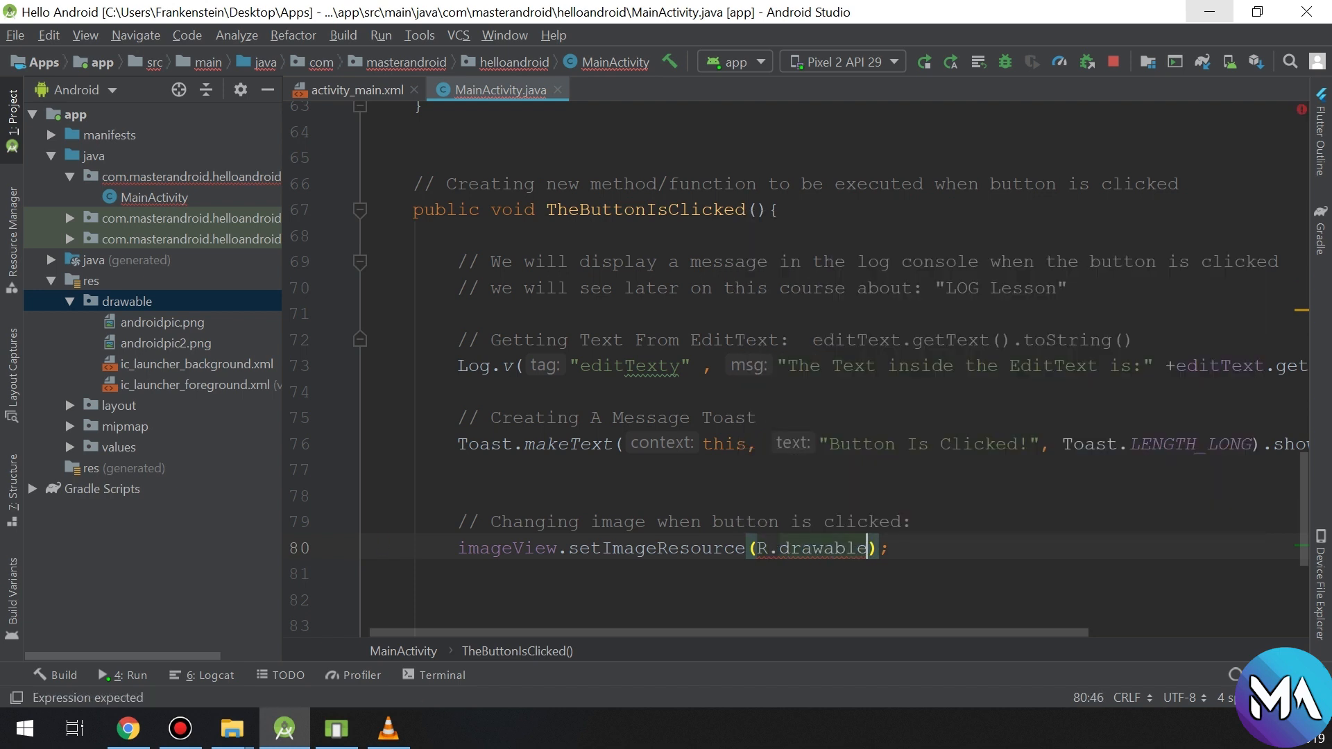
type(".androidpic2")
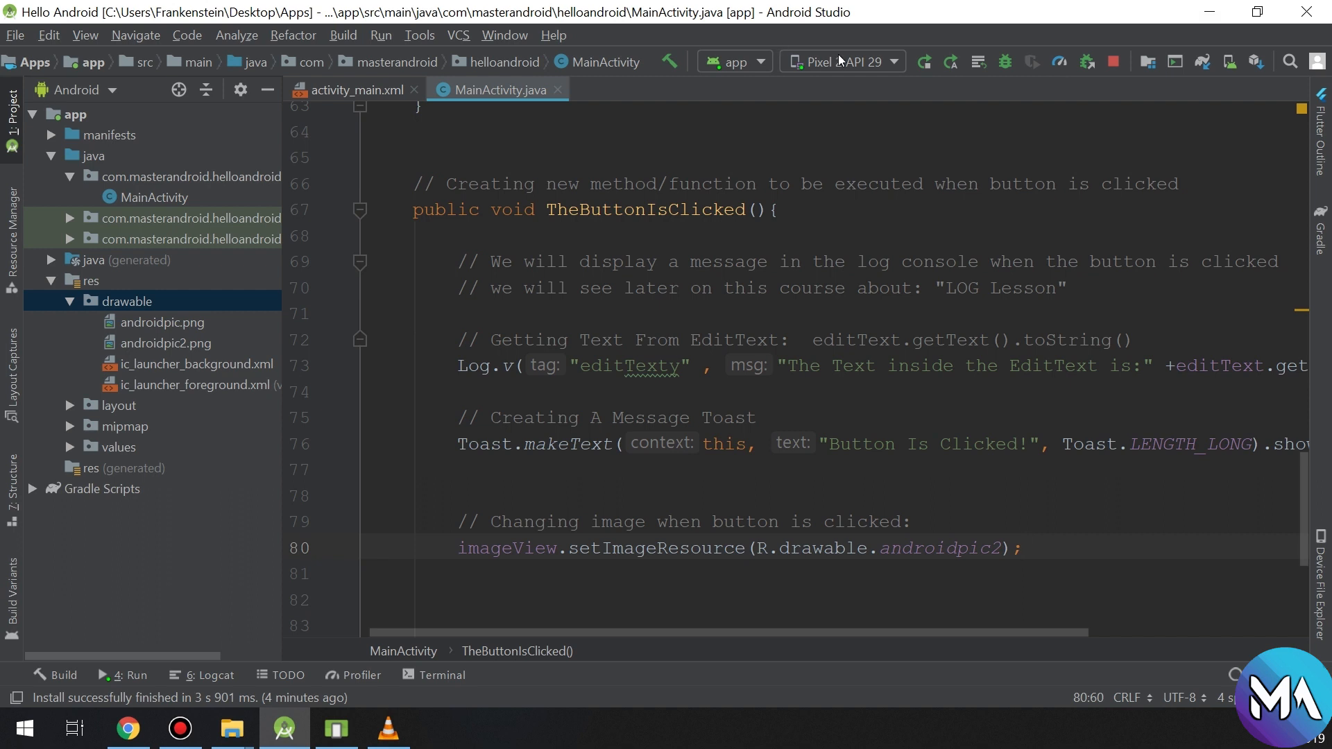
- Run the app on Pixel 2 API 29 and press CLICK ME to swap the logo to the waving Android
left_click(924, 61)
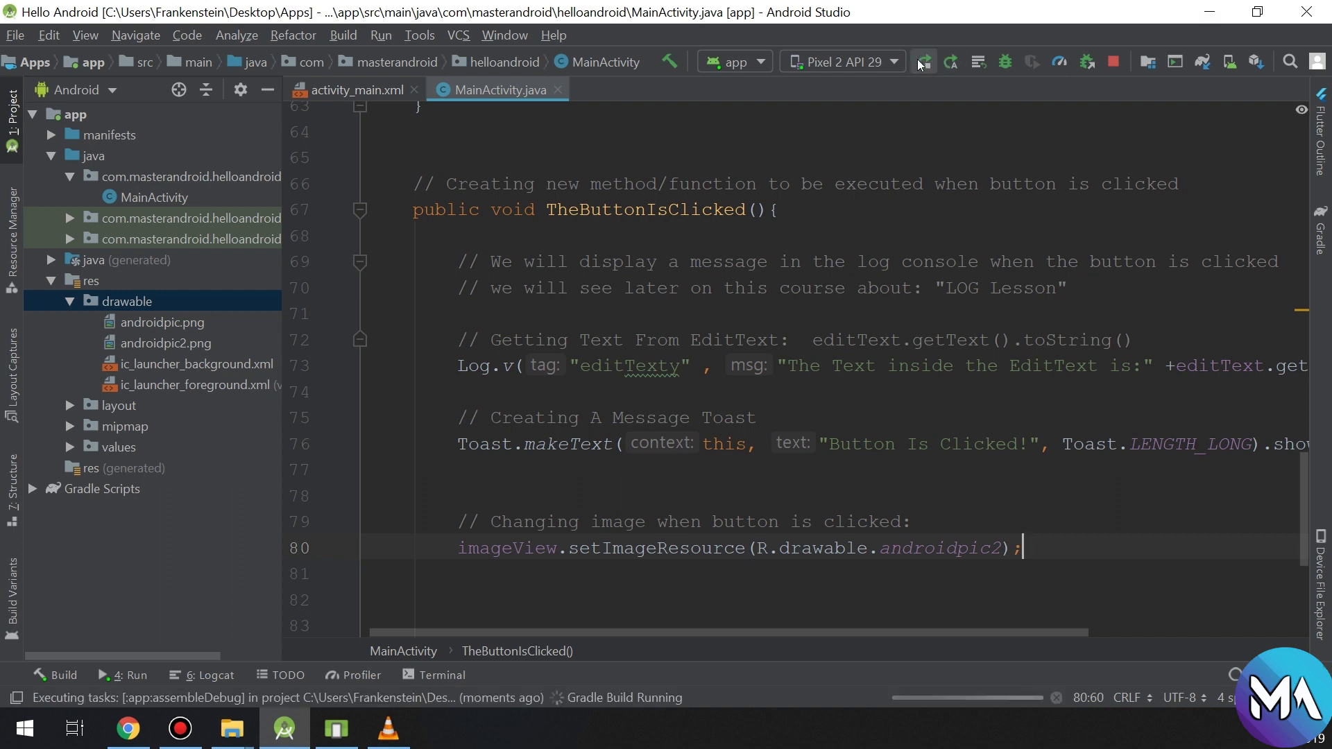
left_click(923, 61)
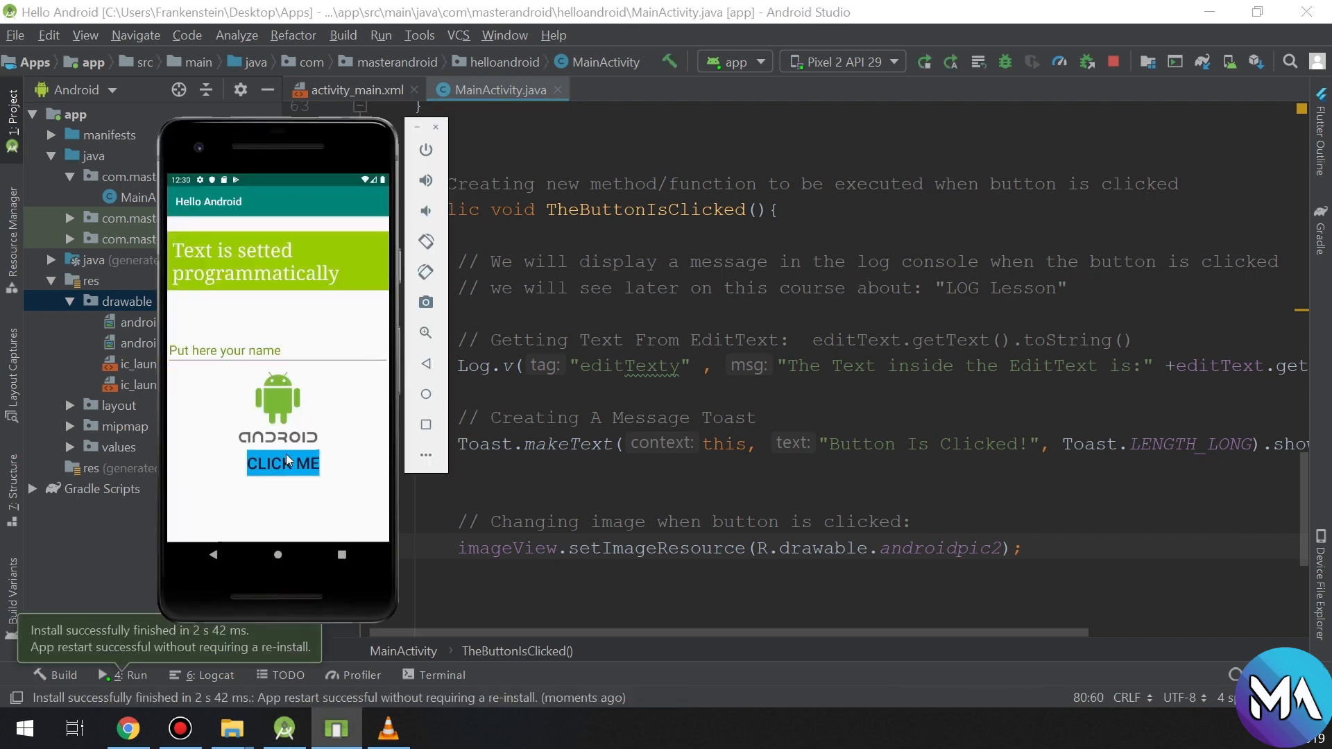
left_click(282, 463)
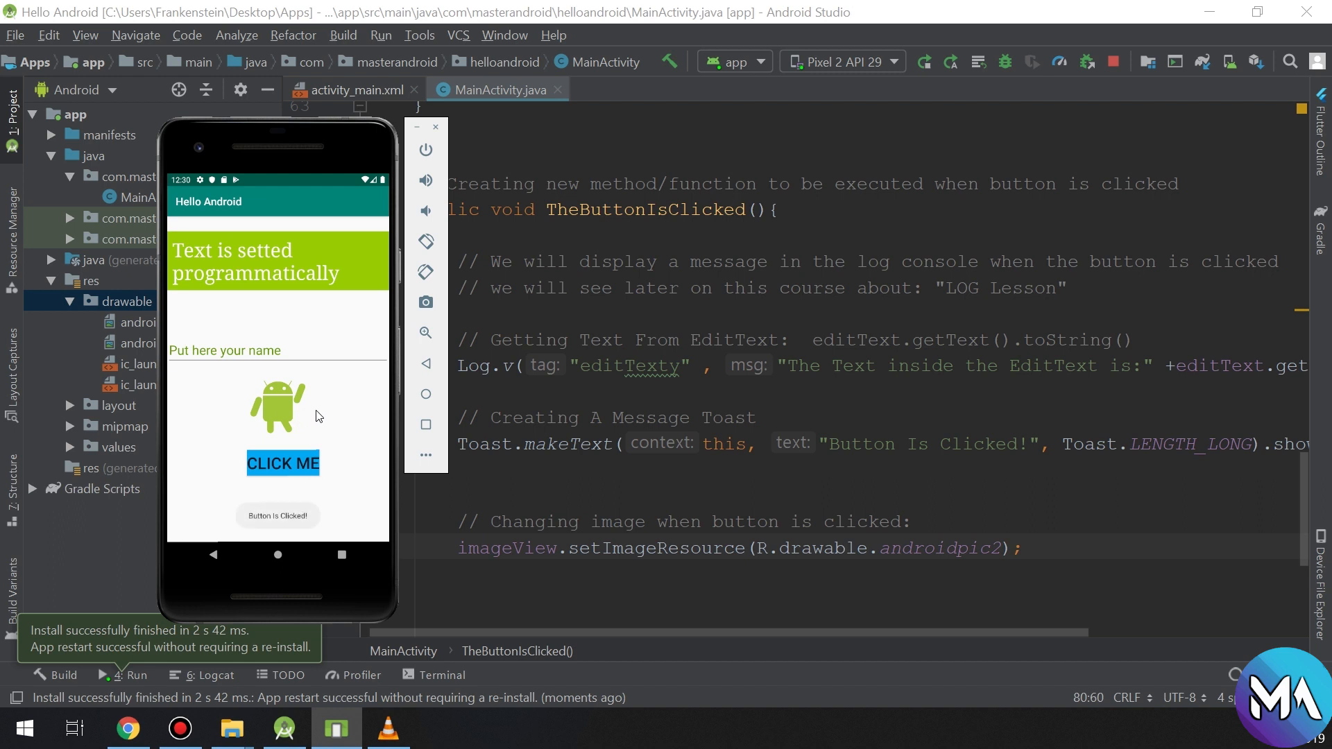
mouse_move(323, 413)
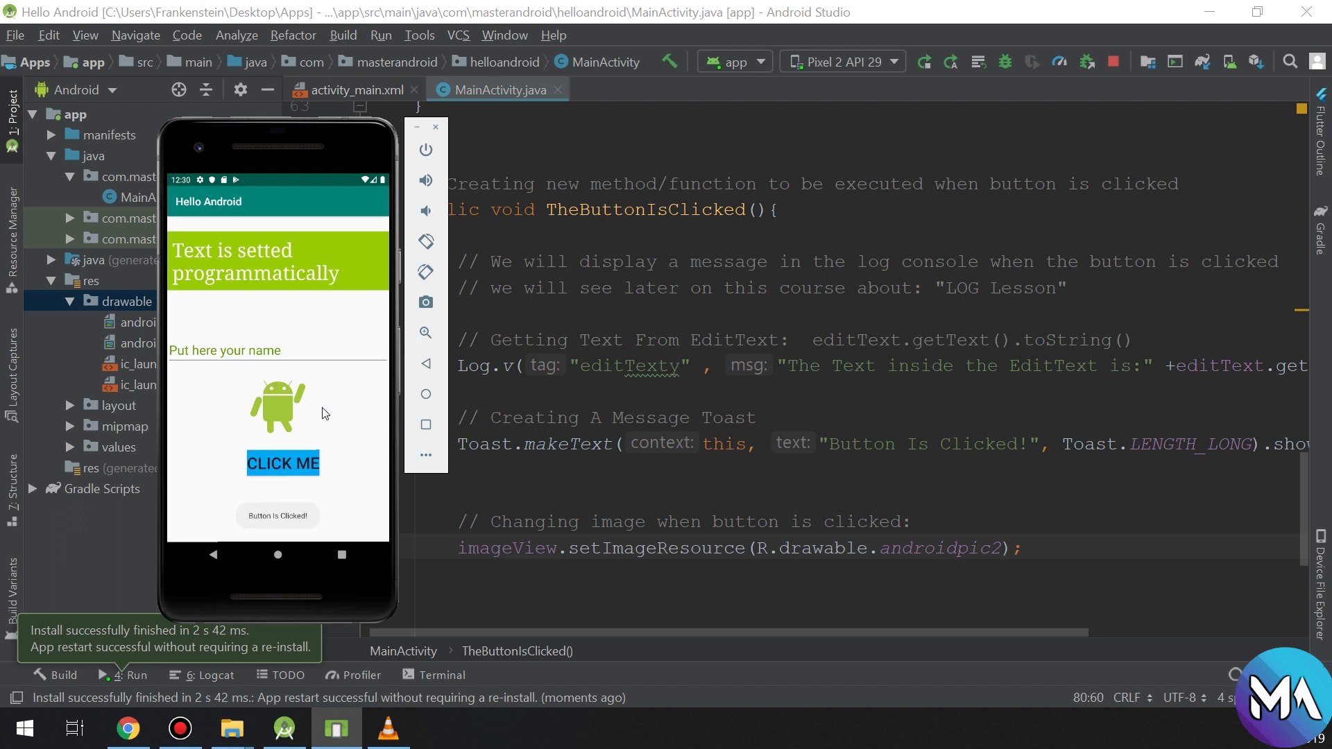